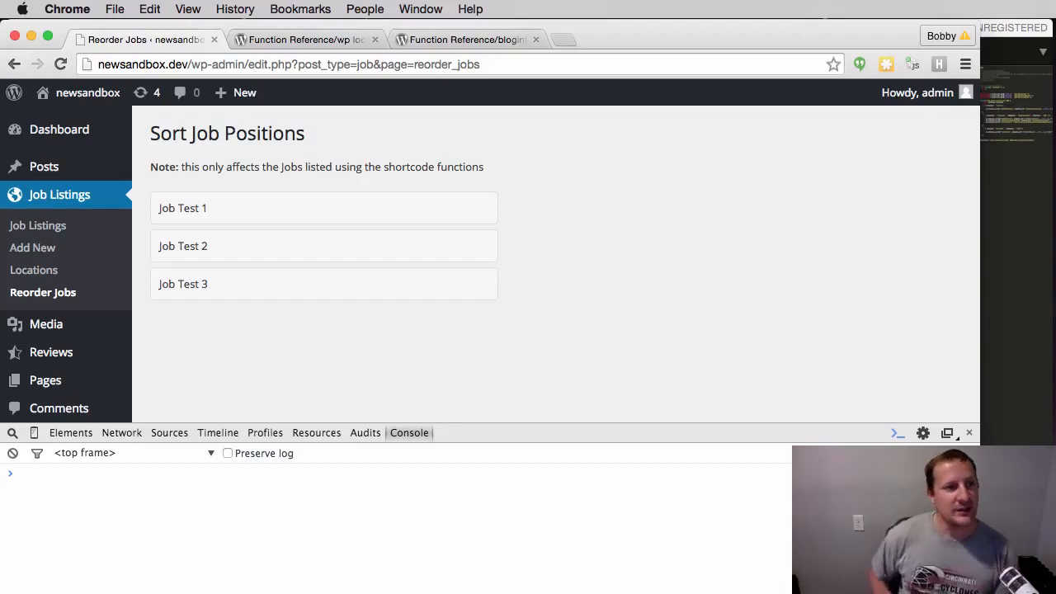
mouse_move(690, 292)
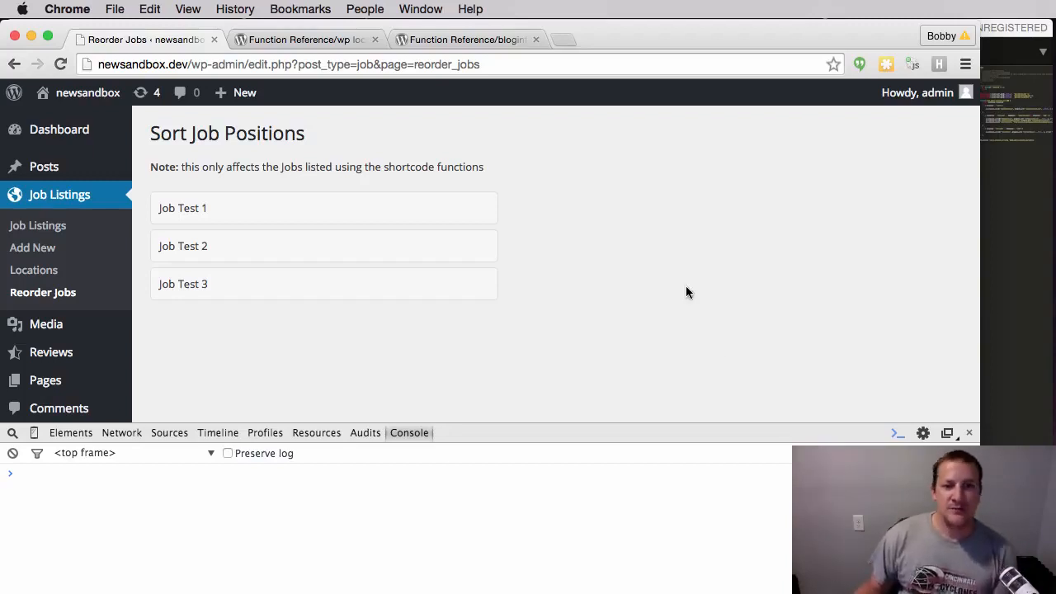
mouse_move(757, 340)
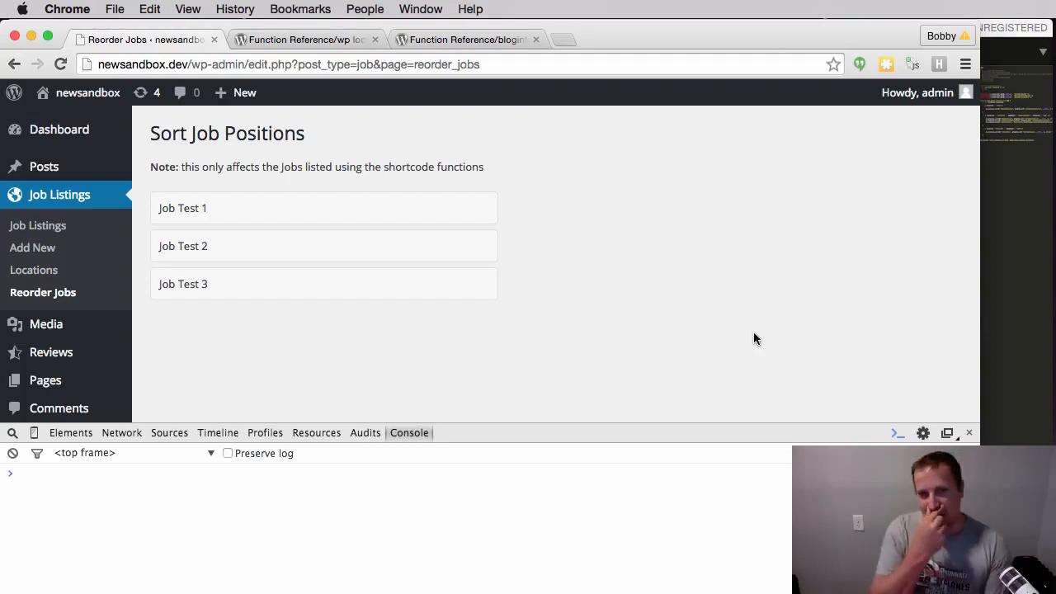
mouse_move(673, 300)
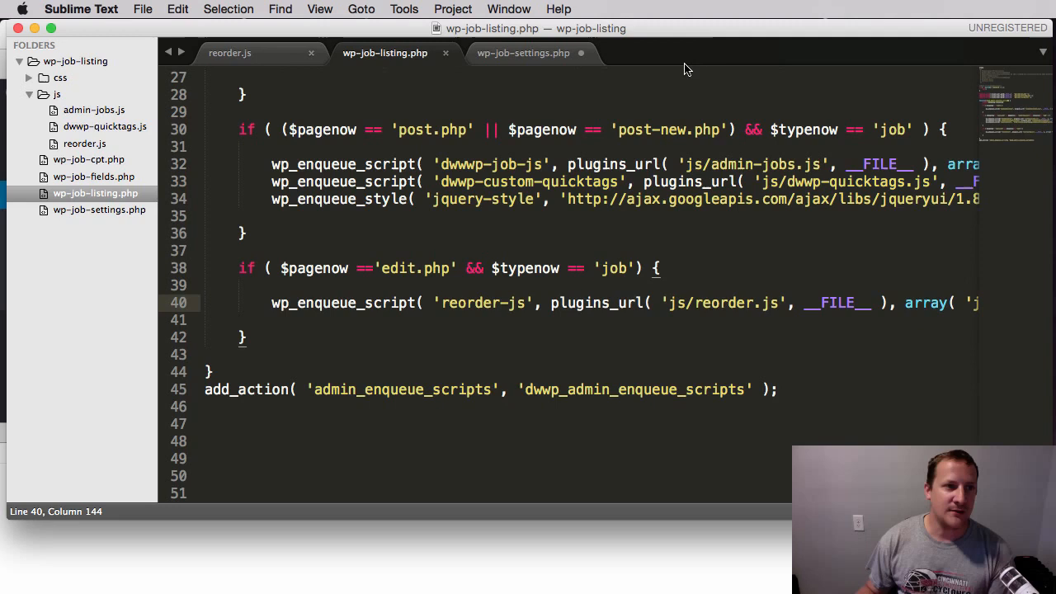
Review the AJAX save_post call in reorder.js
left_click(229, 53)
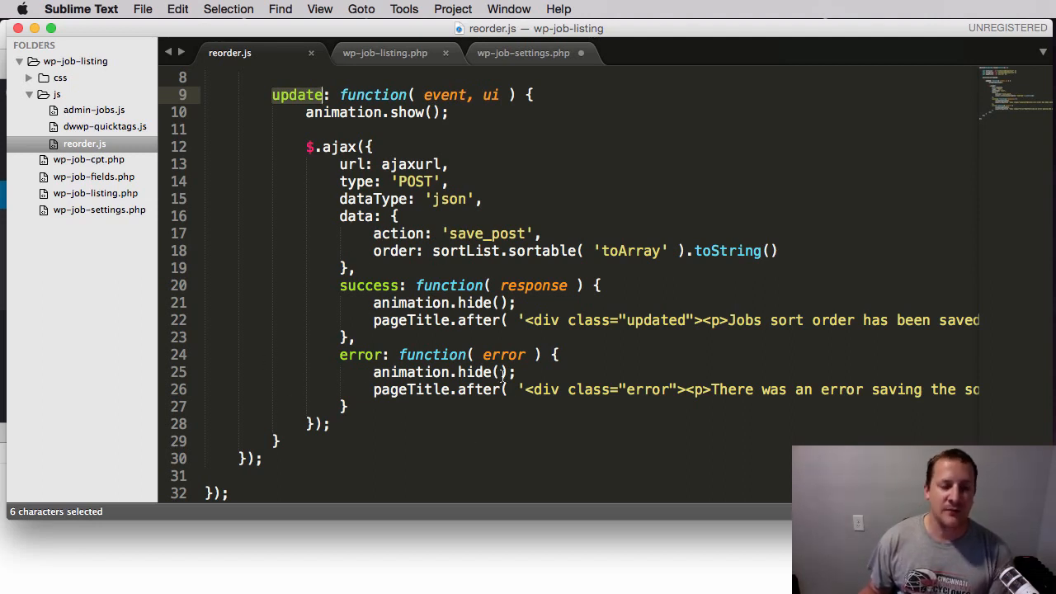
mouse_move(409, 221)
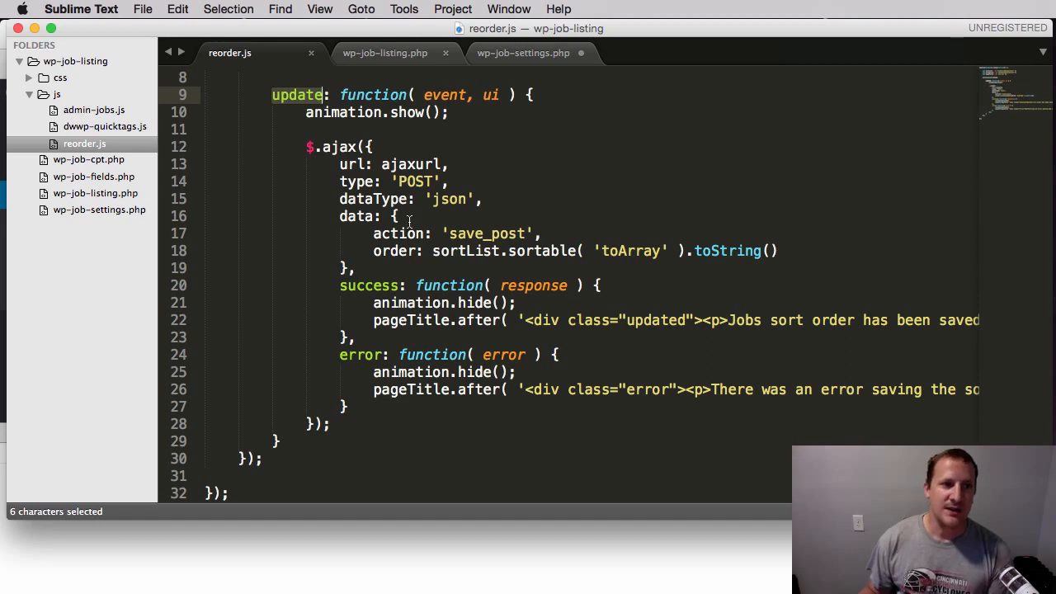
mouse_move(440, 238)
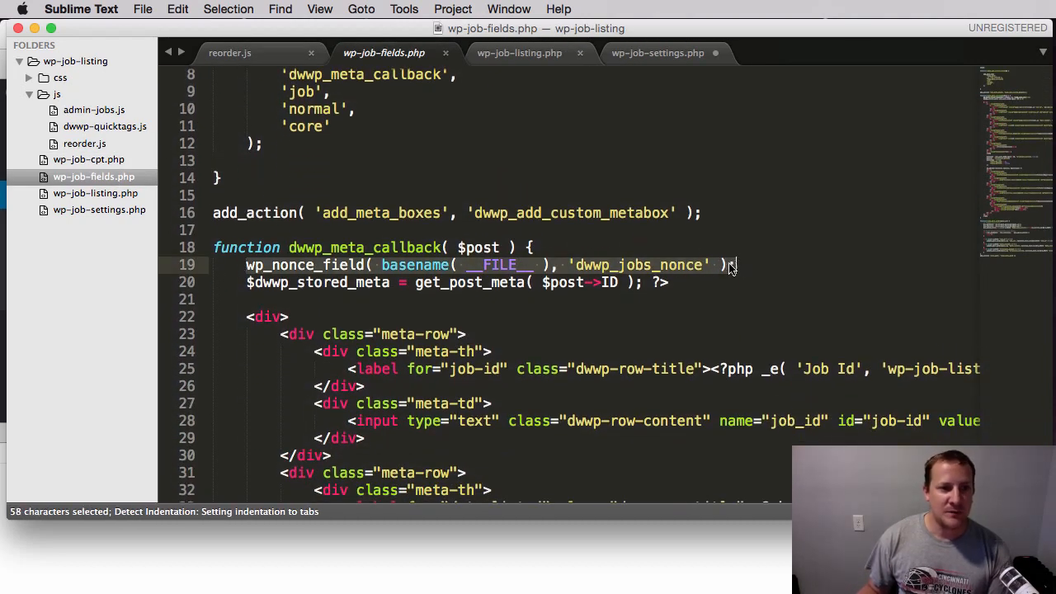
Locate dwwp_meta_save and highlight its $is_valid_nonce check
scroll("down", 3)
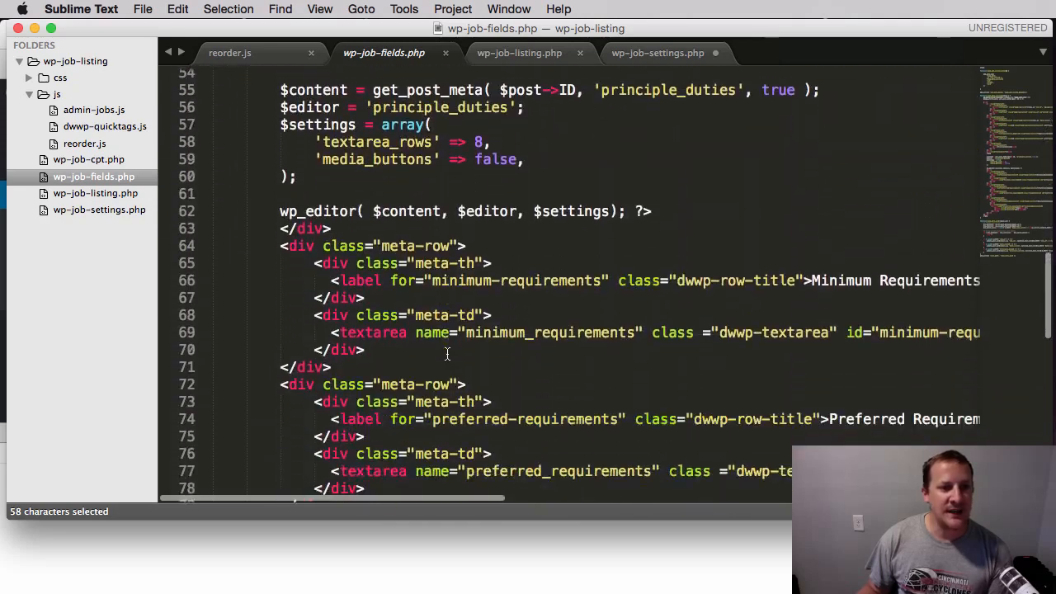
scroll("down", 3)
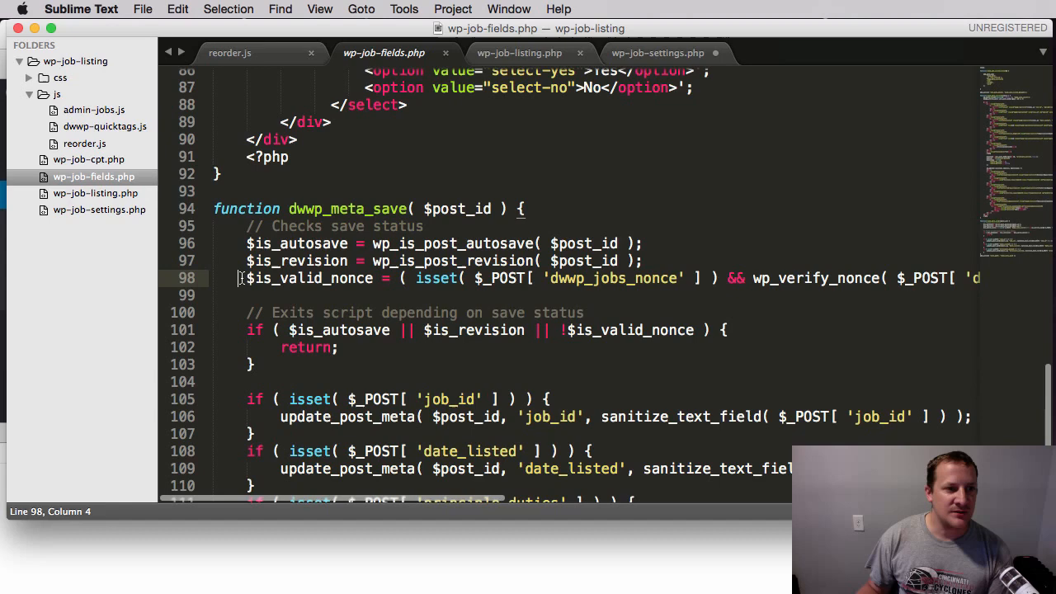
double_click(310, 278)
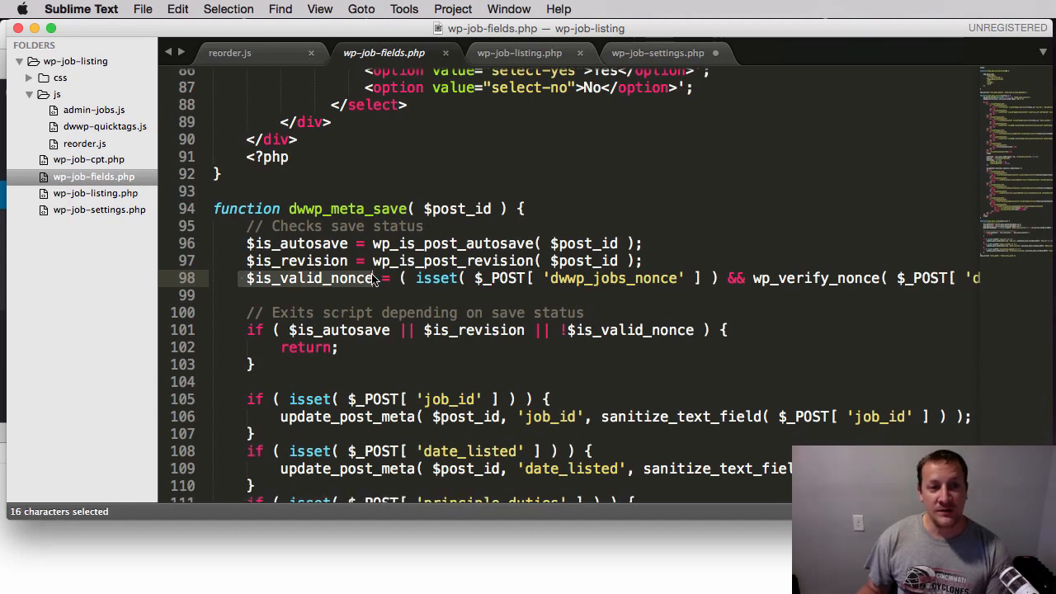
mouse_move(518, 296)
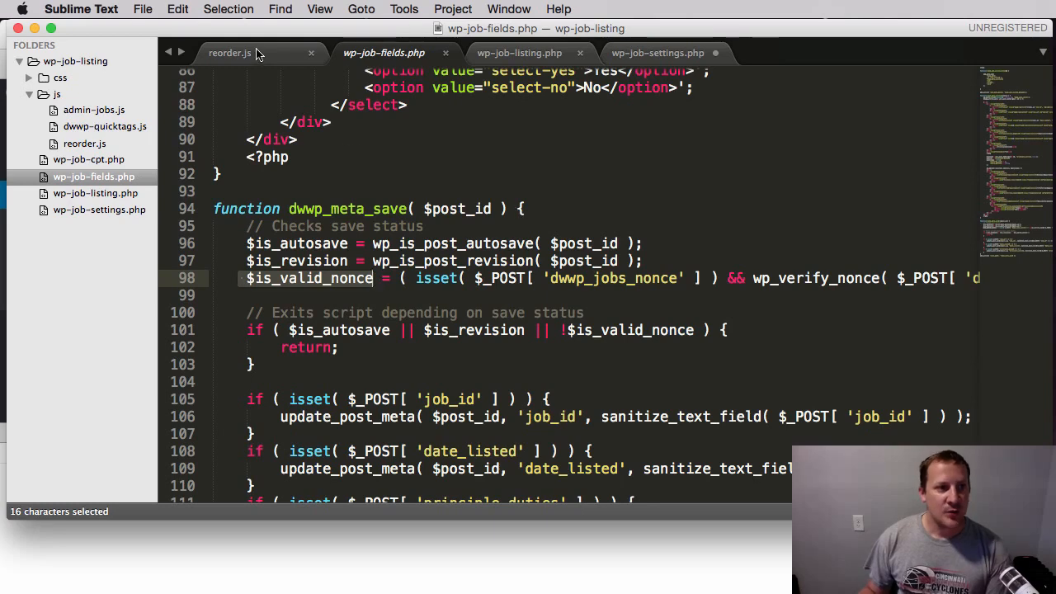
Highlight the 'Jobs sort order has been saved' success message in reorder.js
left_click(229, 51)
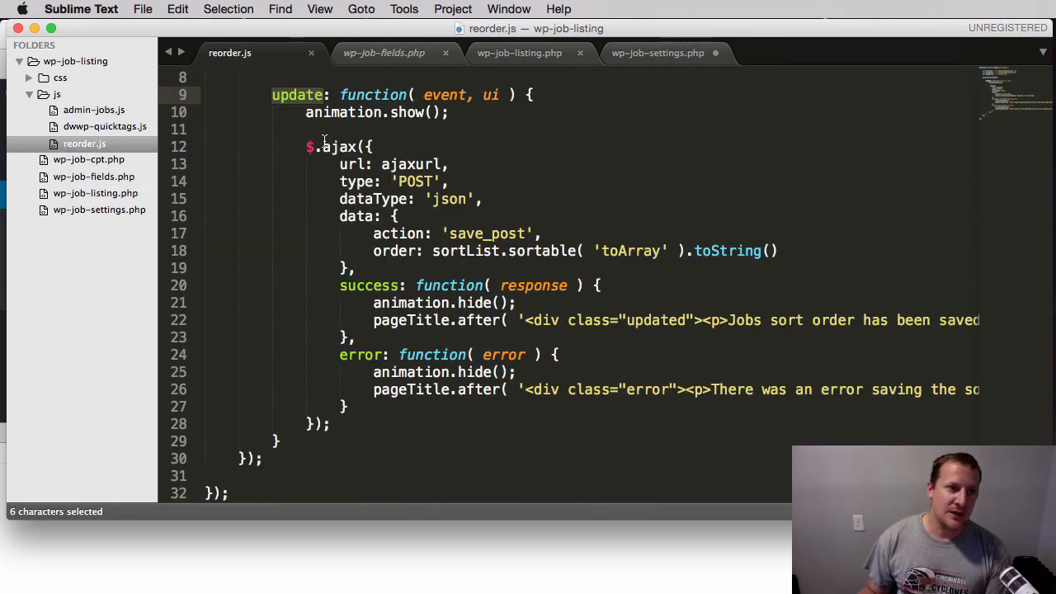
mouse_move(365, 146)
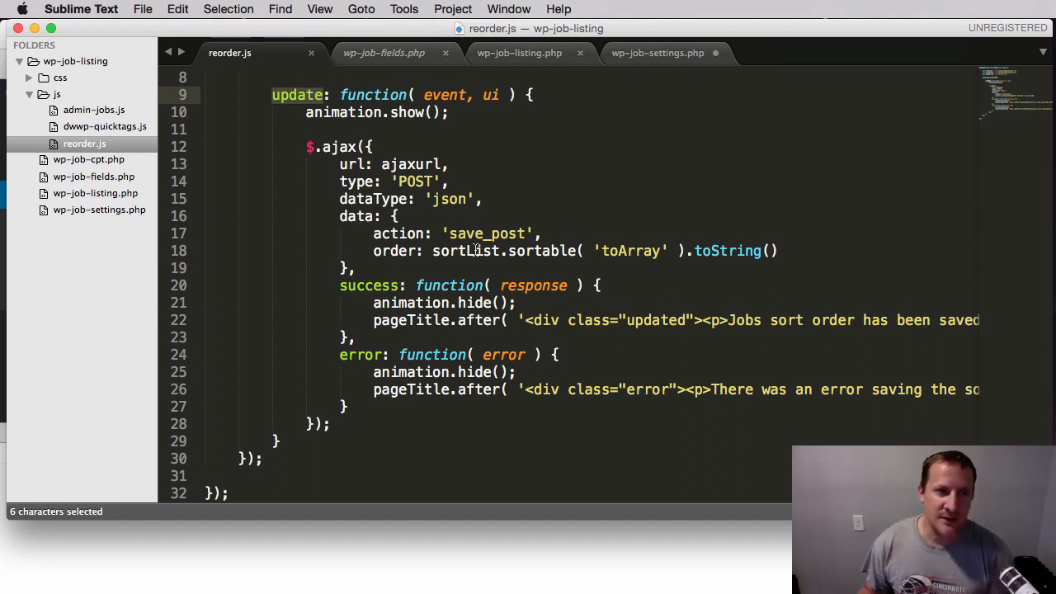
mouse_move(419, 224)
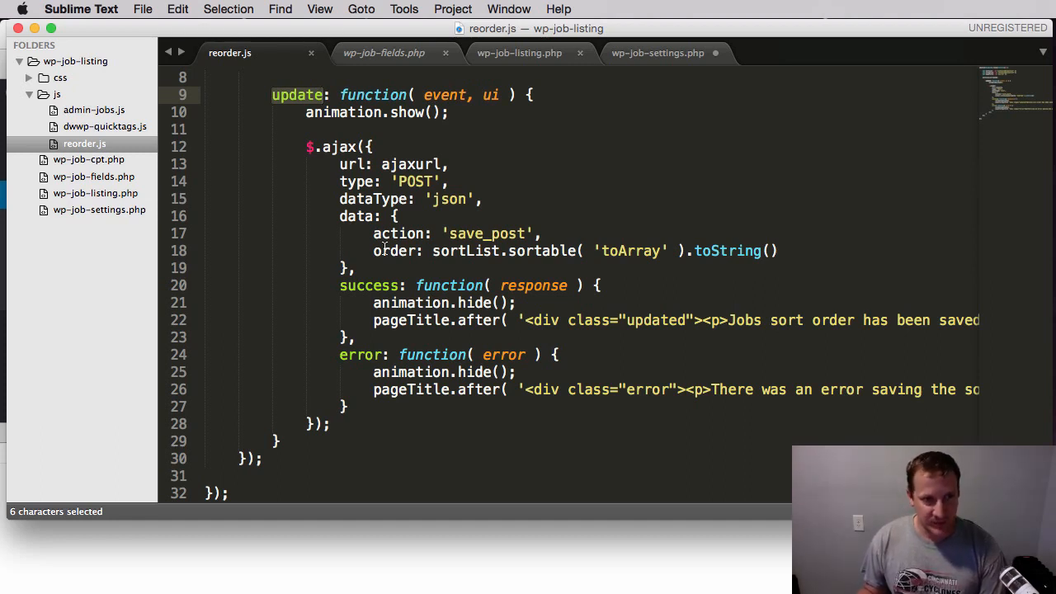
mouse_move(573, 320)
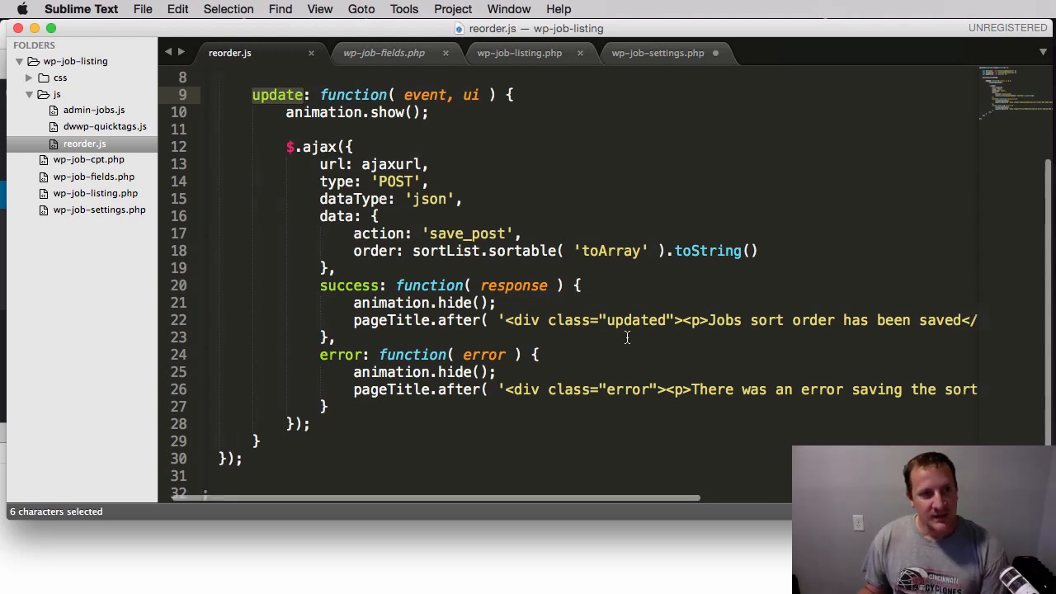
scroll("right", 3)
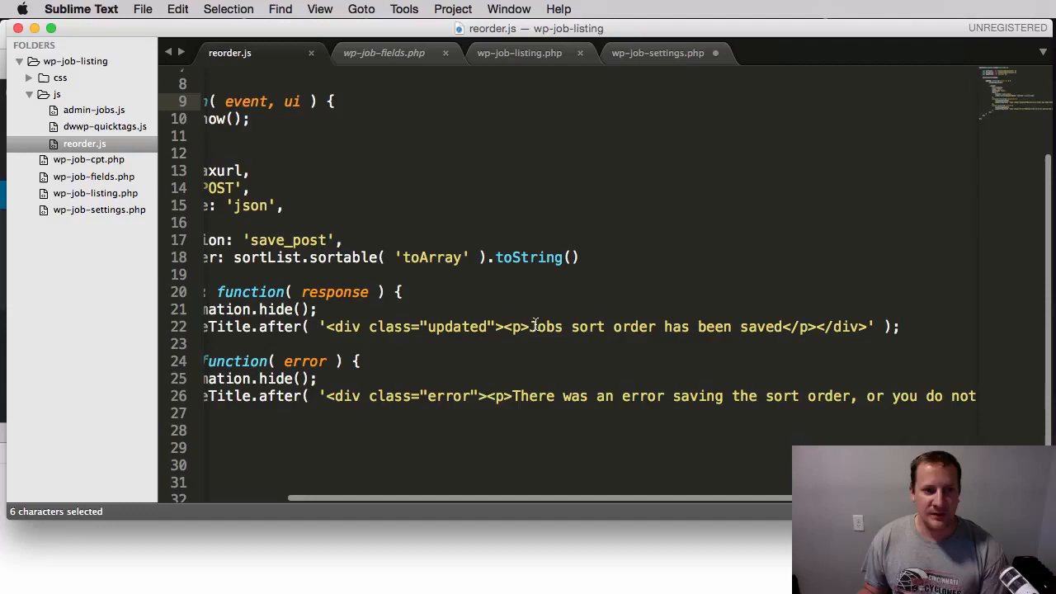
left_click_drag(531, 327, 693, 327)
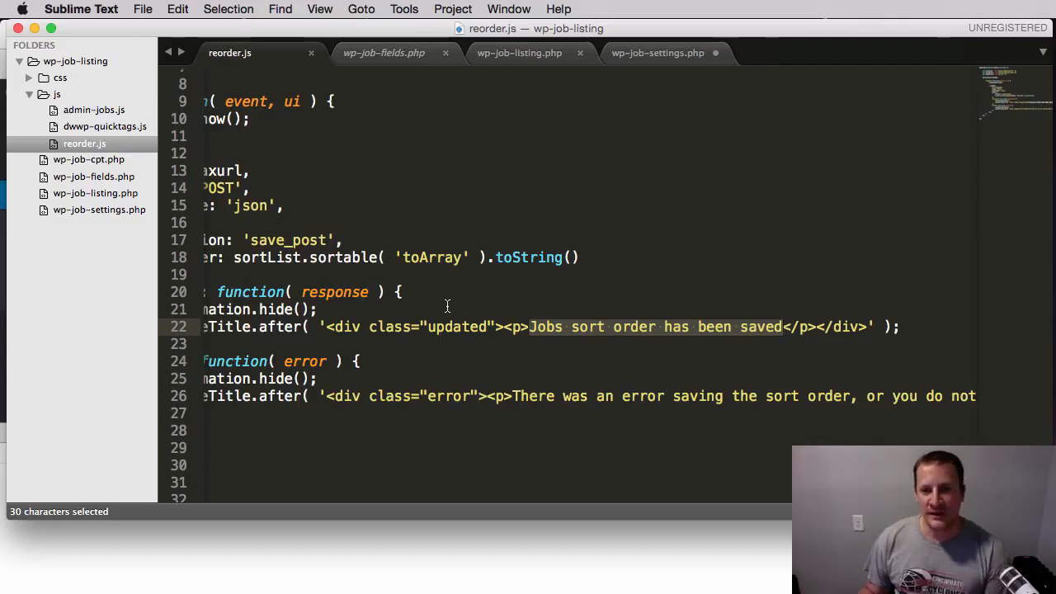
mouse_move(397, 353)
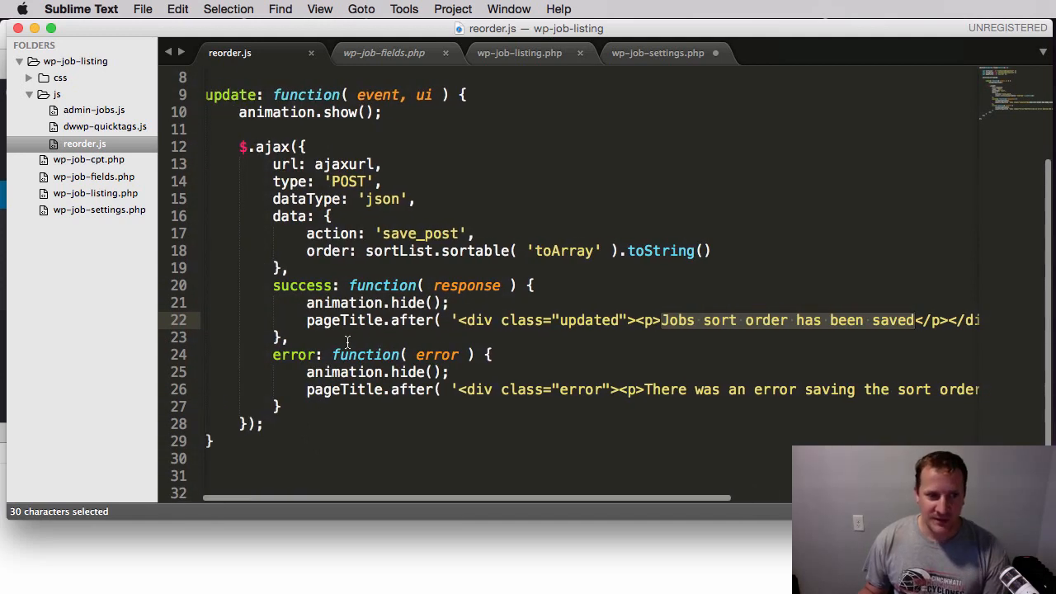
mouse_move(531, 303)
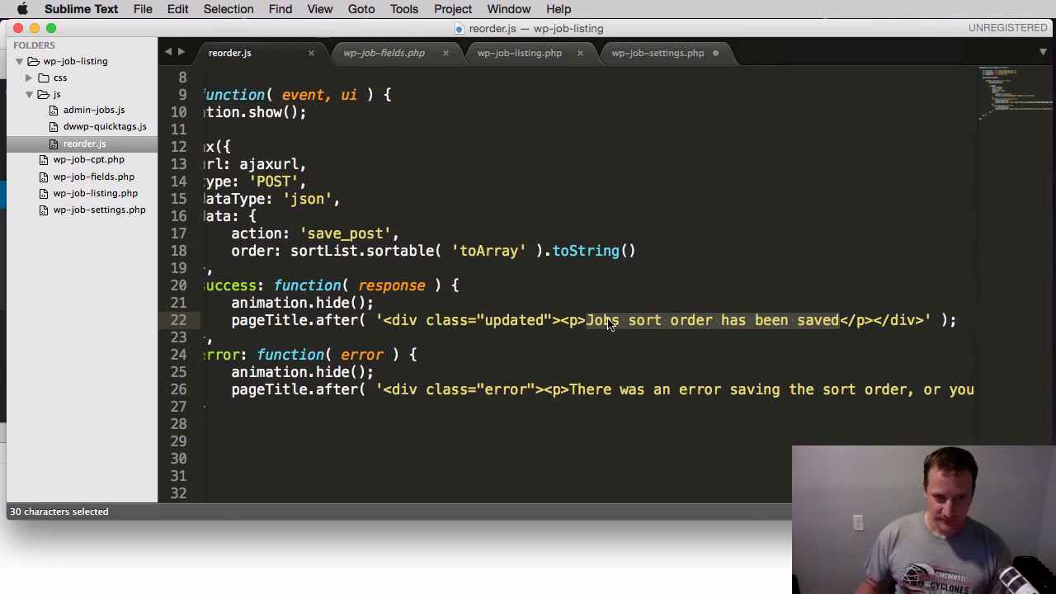
mouse_move(591, 330)
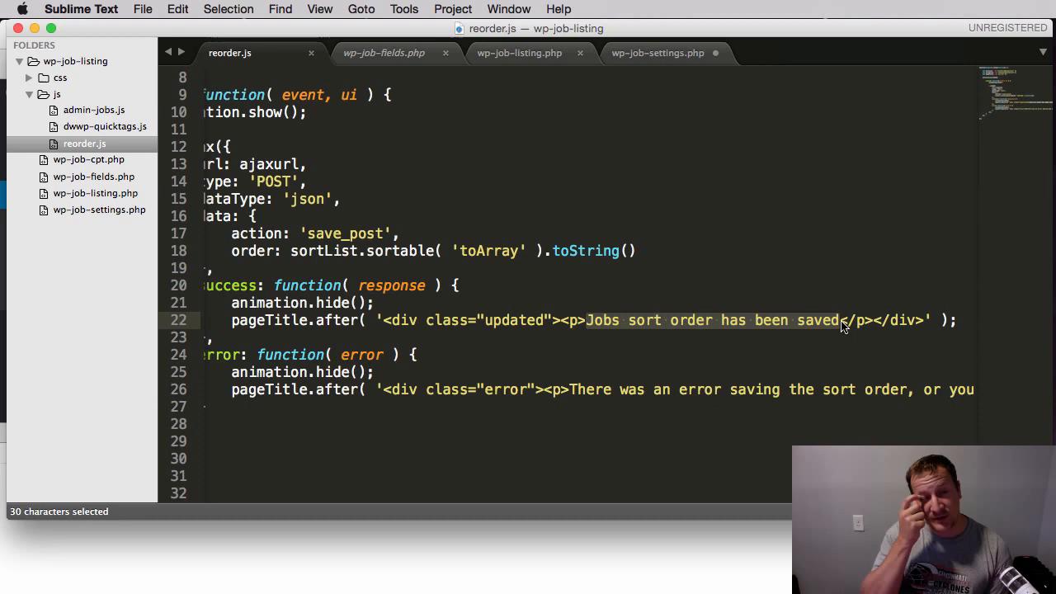
mouse_move(685, 324)
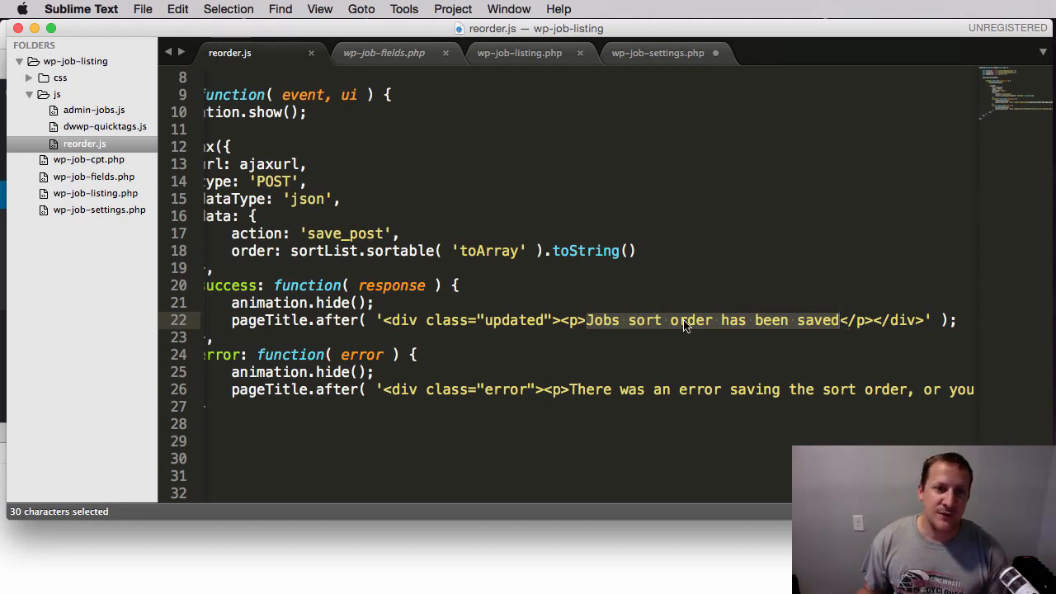
mouse_move(609, 327)
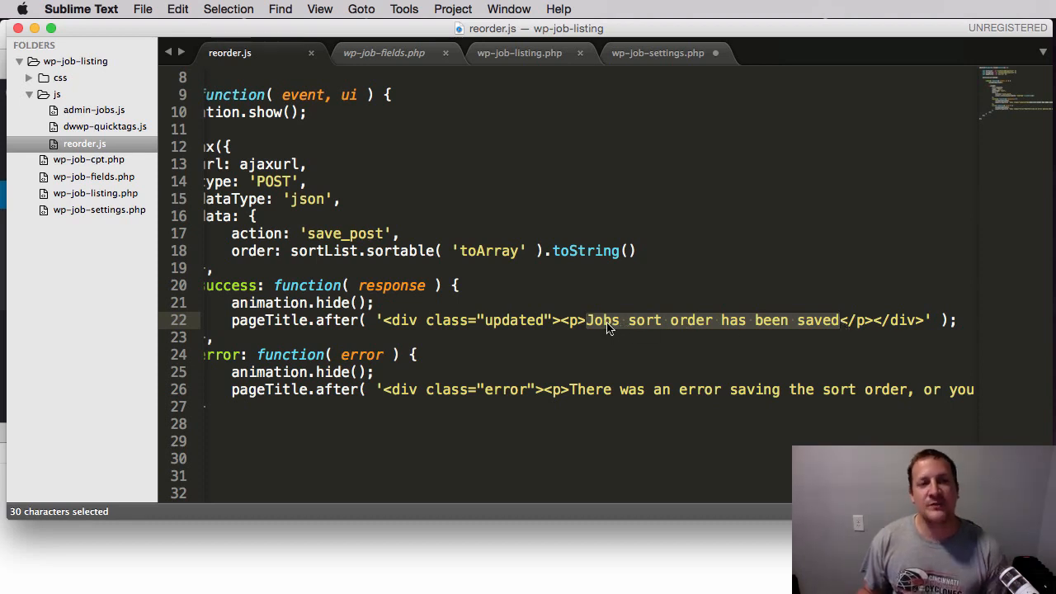
mouse_move(585, 327)
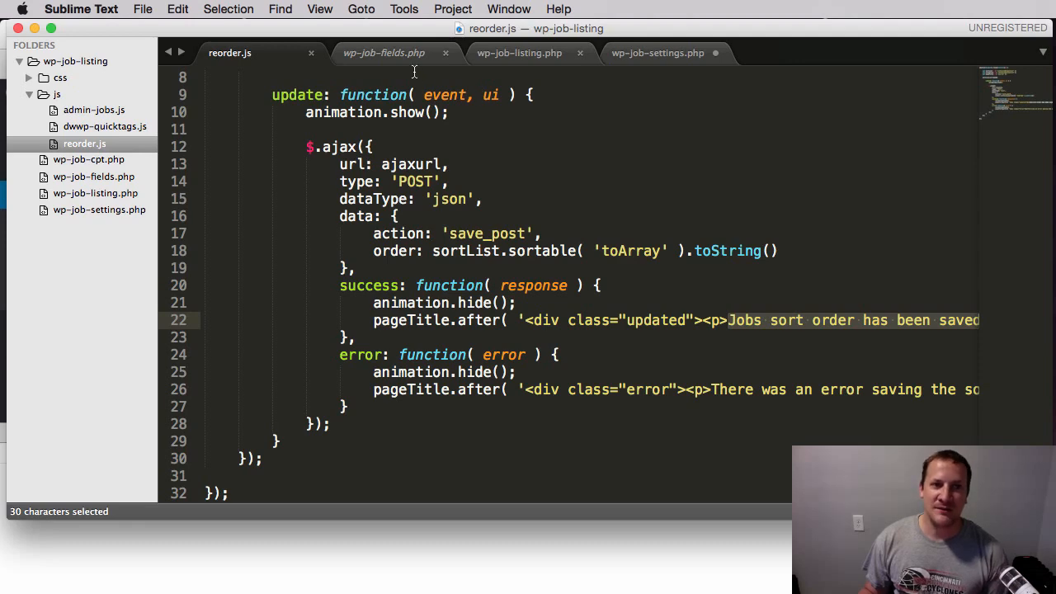
mouse_move(509, 62)
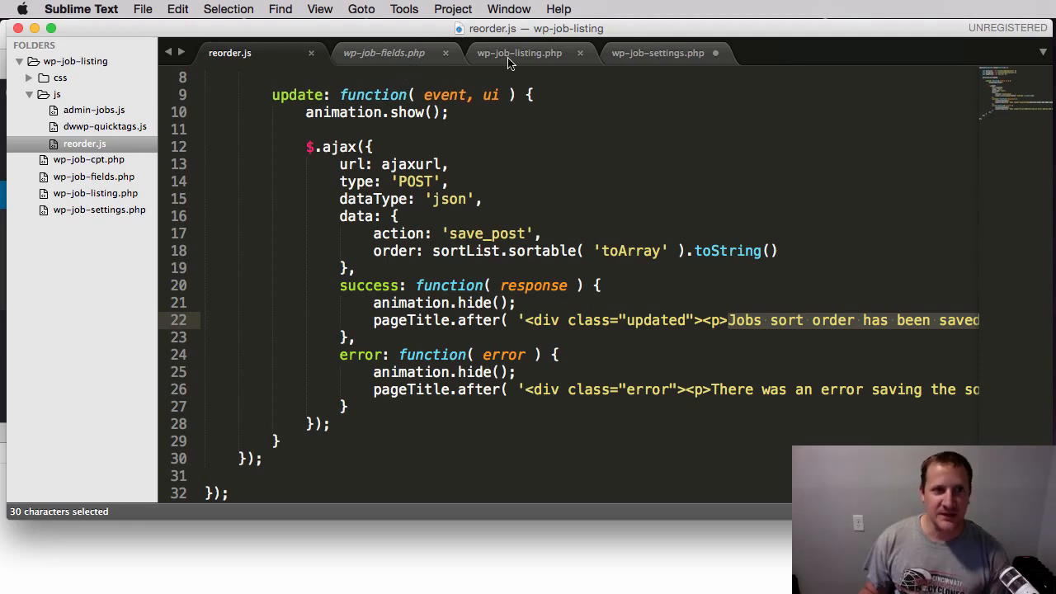
Check the reorder-js enqueue in wp-job-listing.php and move to the end of that line
left_click(385, 53)
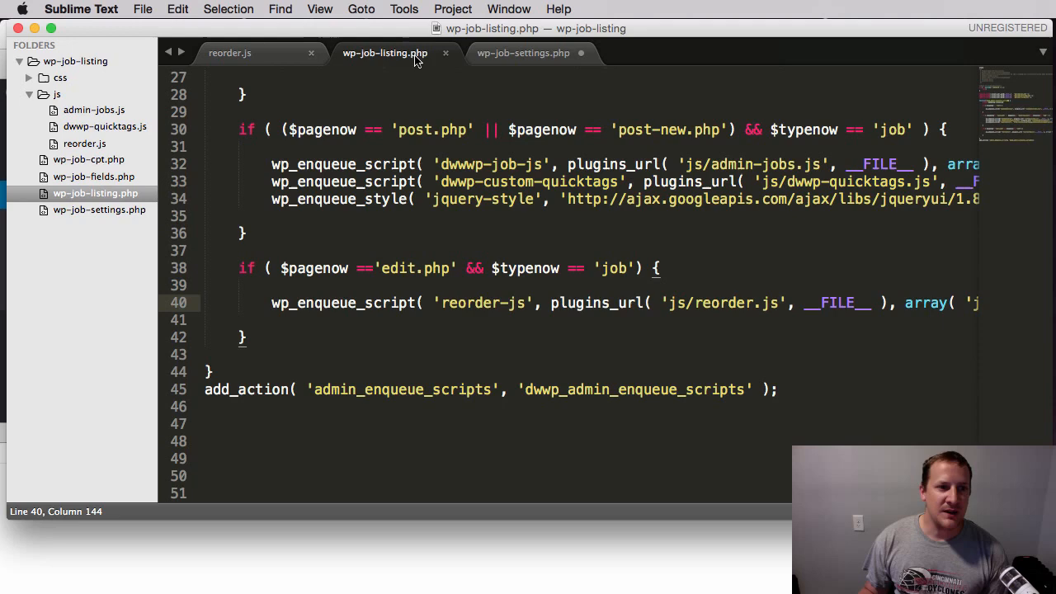
mouse_move(439, 279)
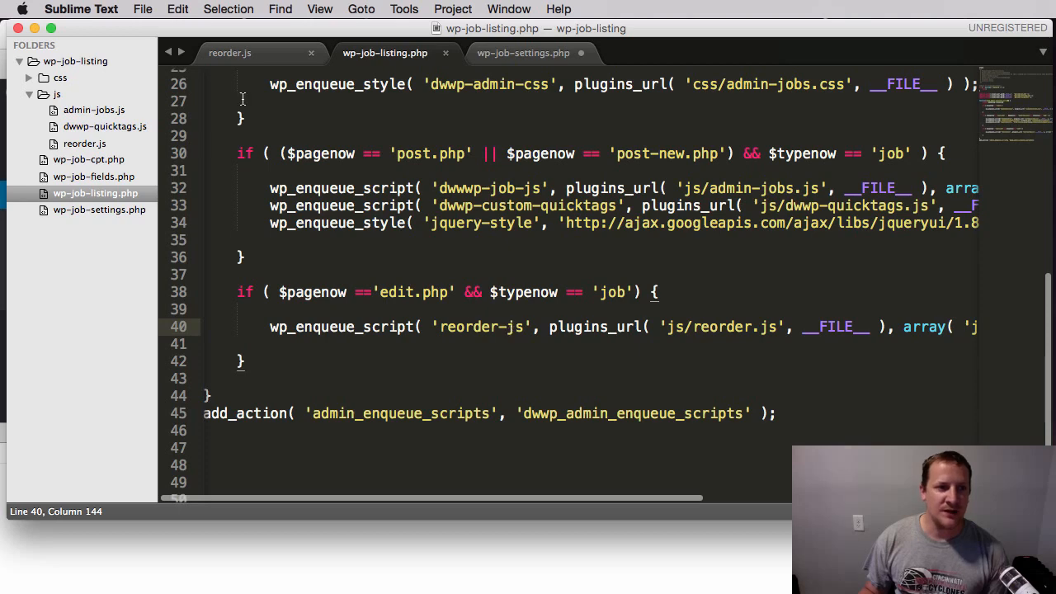
left_click(230, 53)
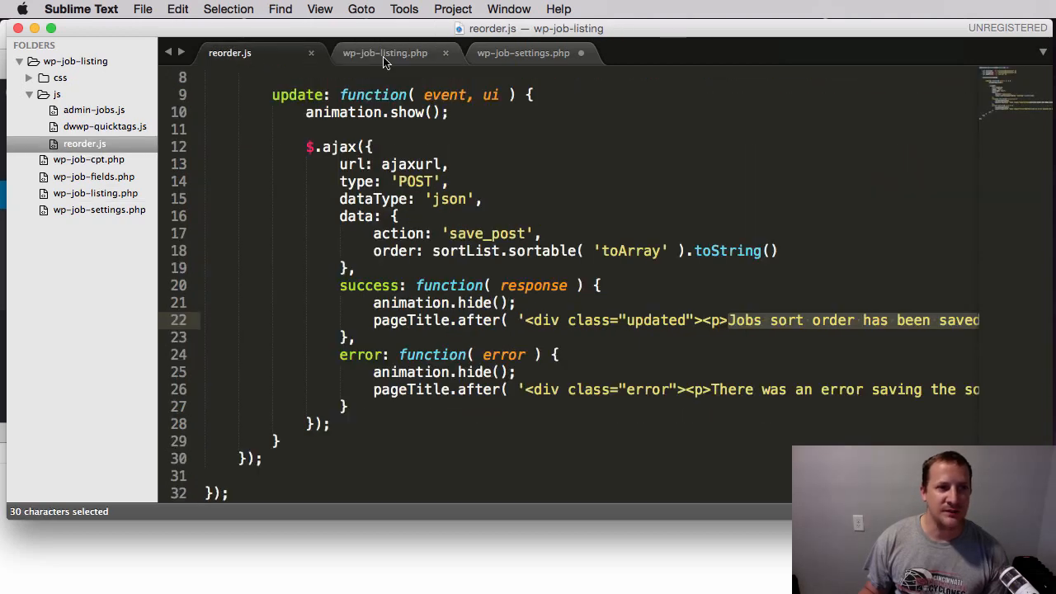
left_click(385, 53)
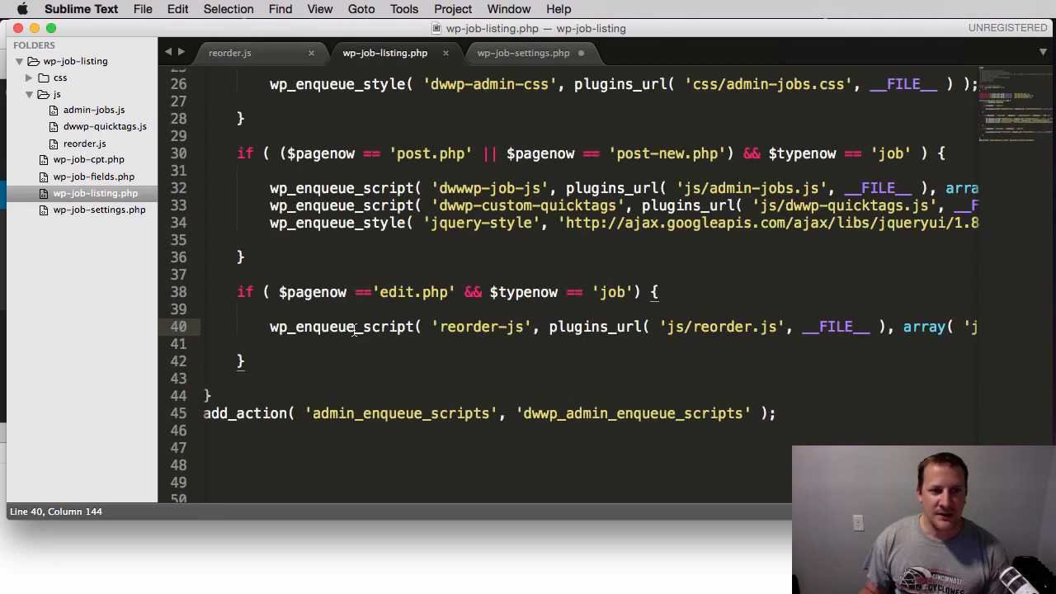
scroll("right", 3)
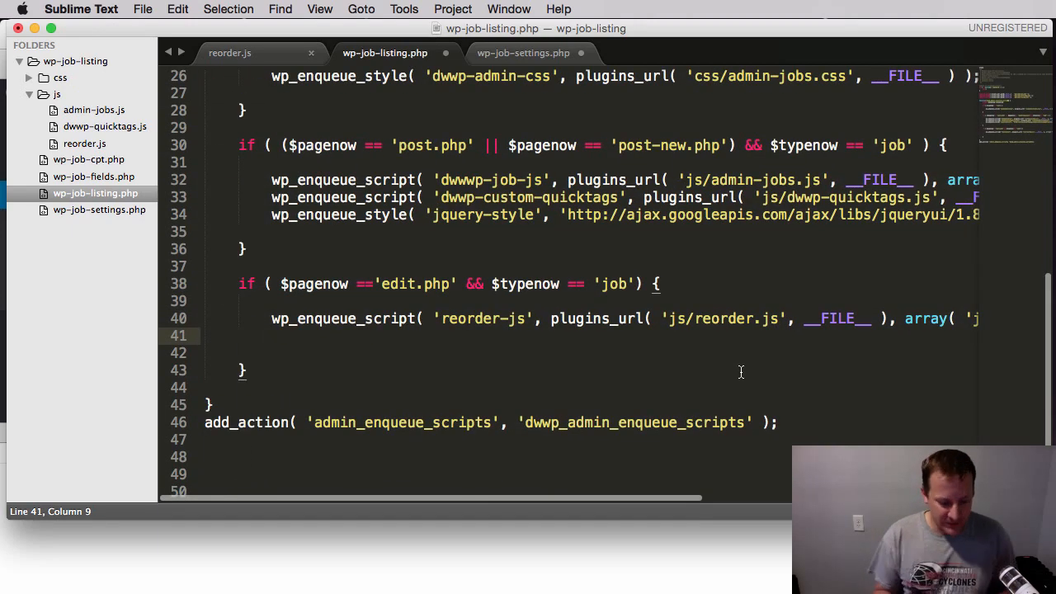
Write wp_localize_script( 'reorder-js', and confirm the handle matches line 40
type("wp_locali")
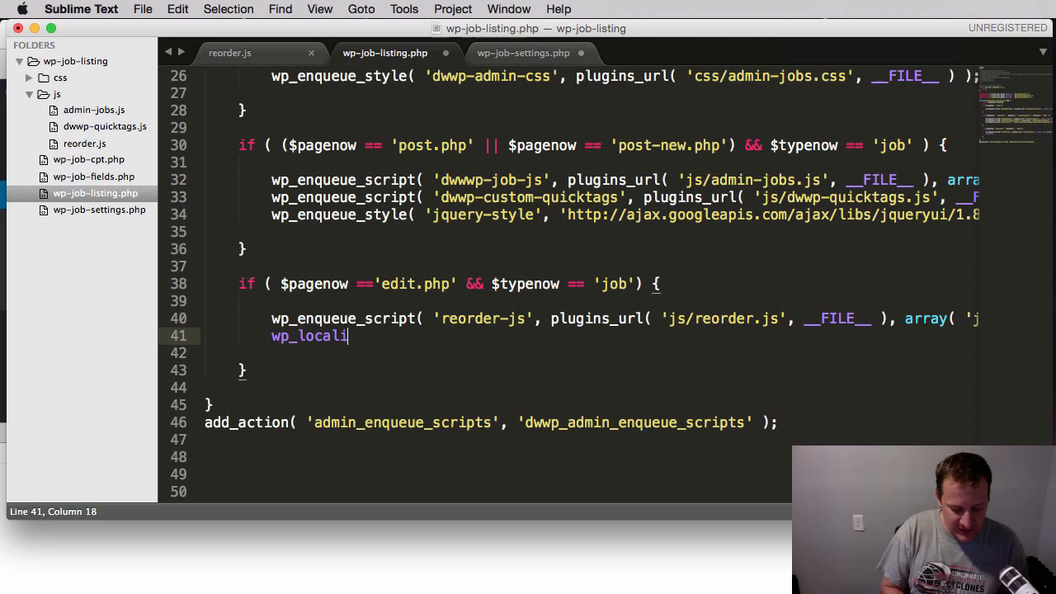
type("ze_script")
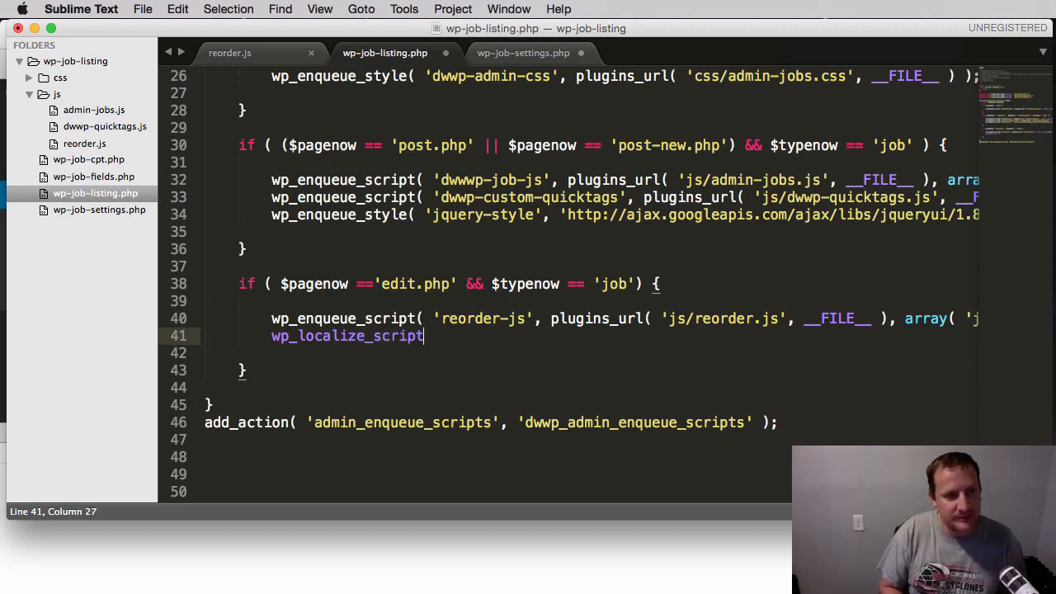
type(");")
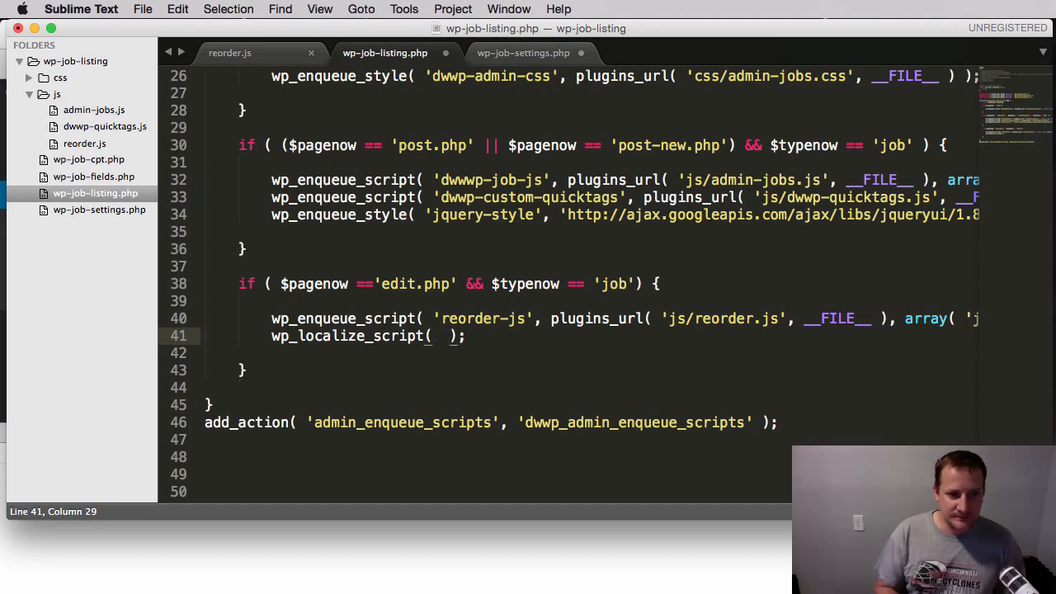
type("''")
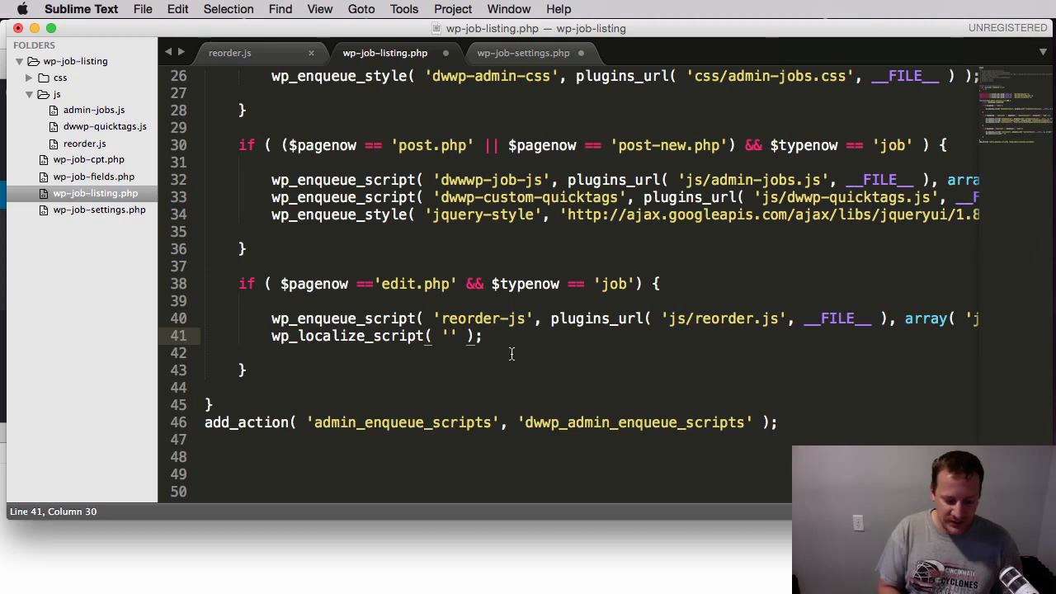
type("reorder")
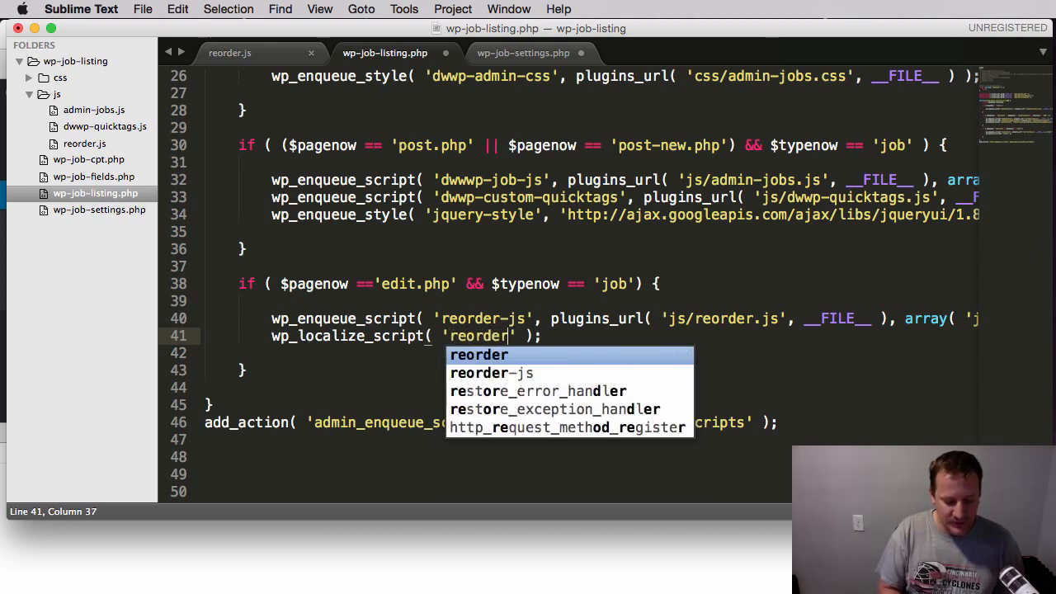
key("Tab")
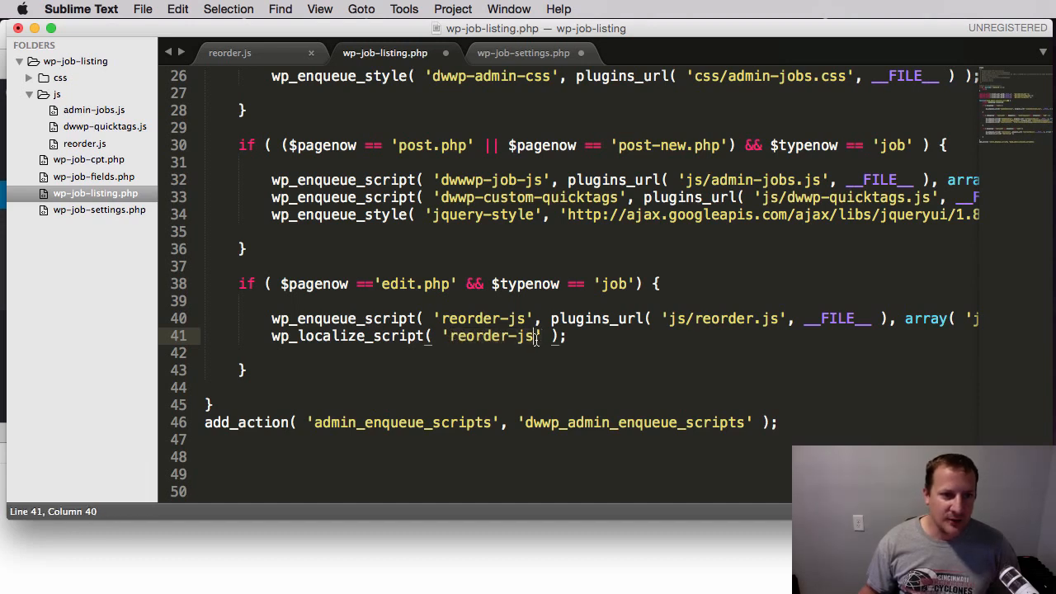
double_click(482, 319)
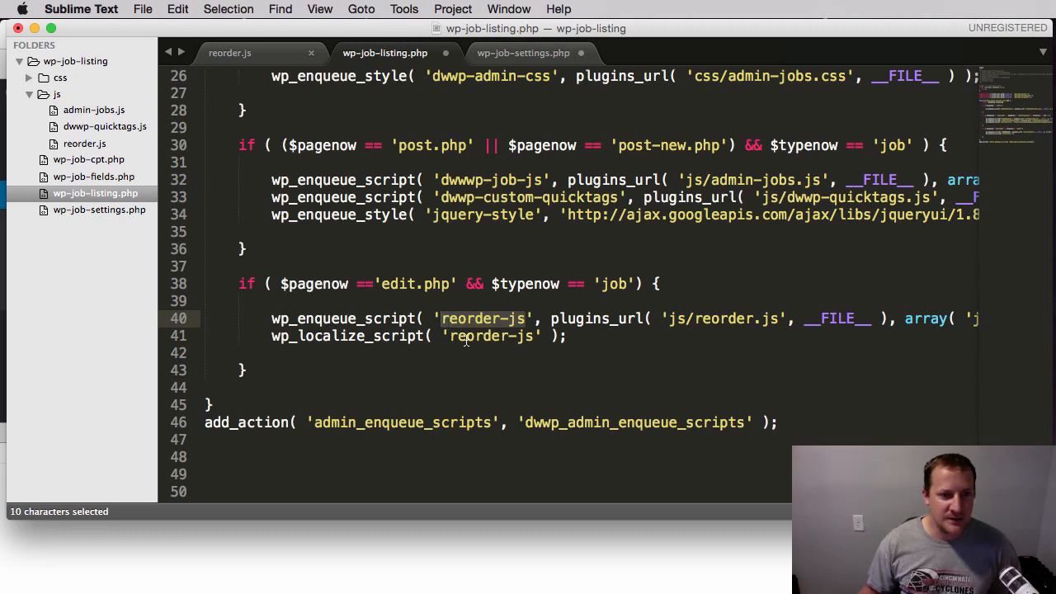
left_click(452, 337)
type(", ")
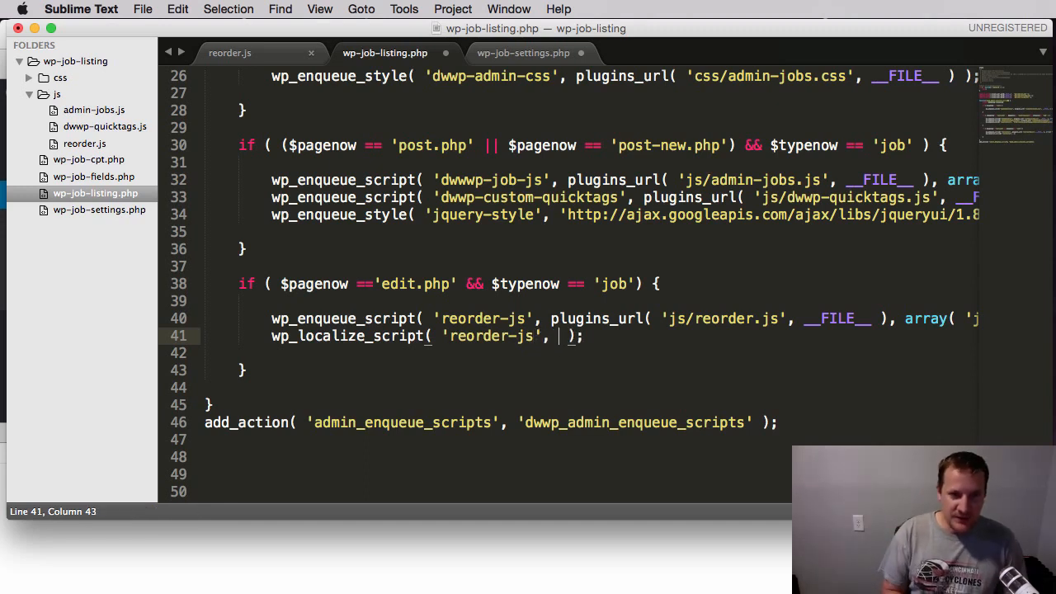
Add the 'WP_JOB_LISTING' object name and open an array( on its own lines
type("'")
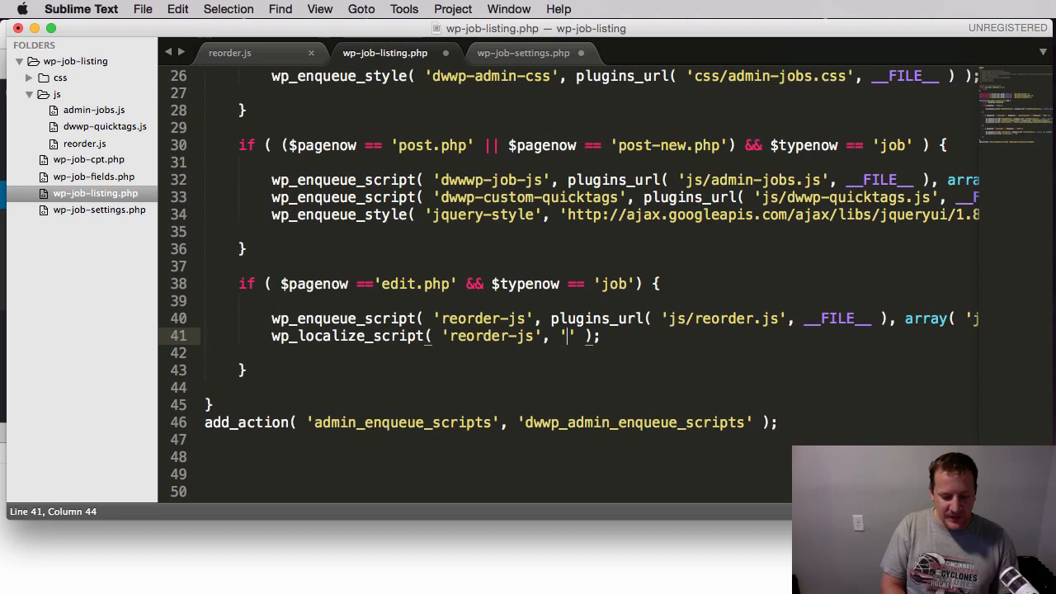
type("WP_JO")
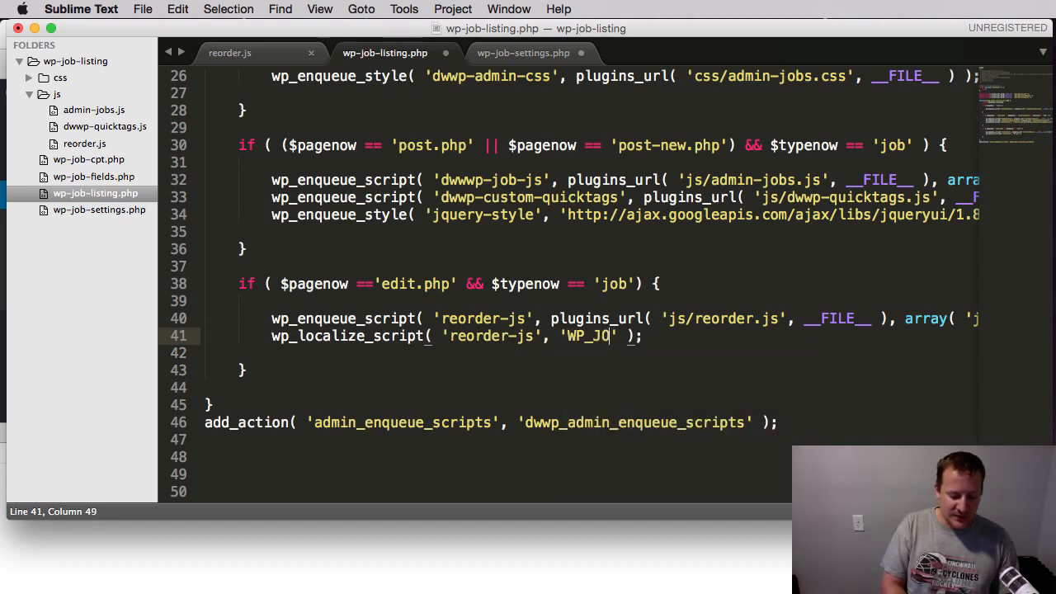
type("B_LISTING")
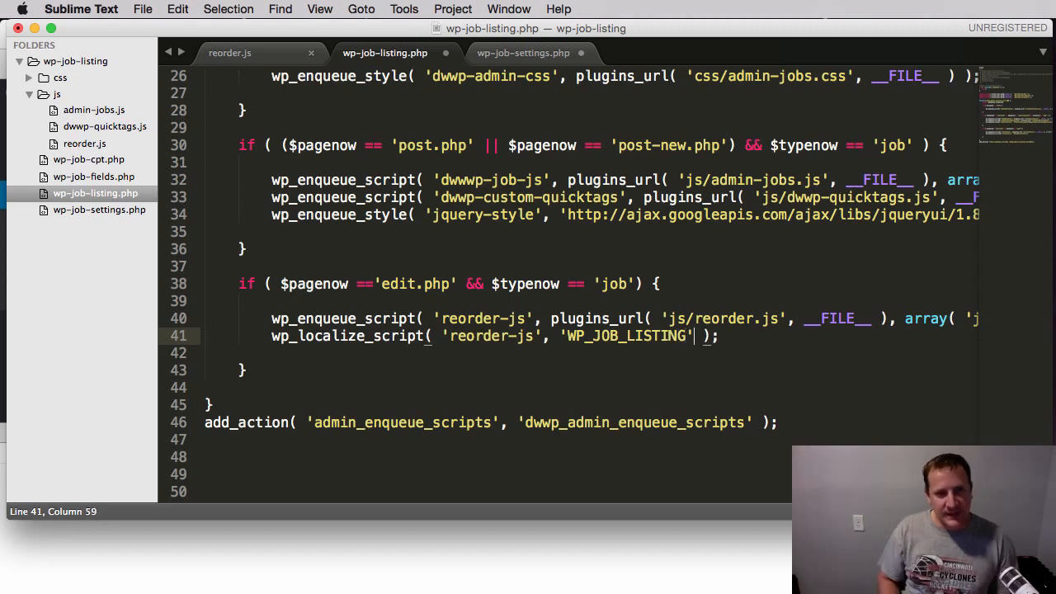
type("a")
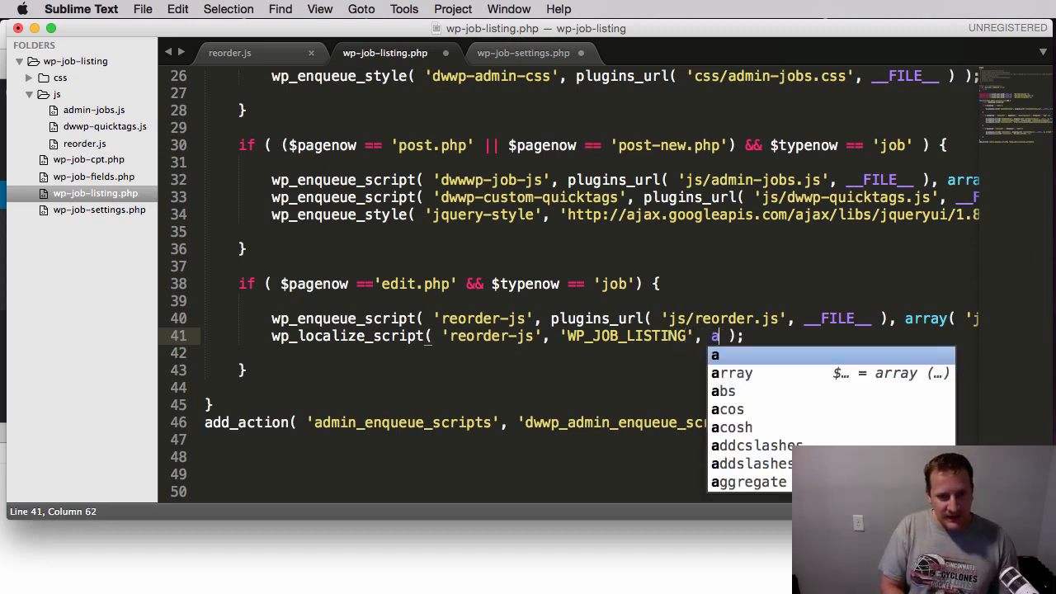
type("rray();")
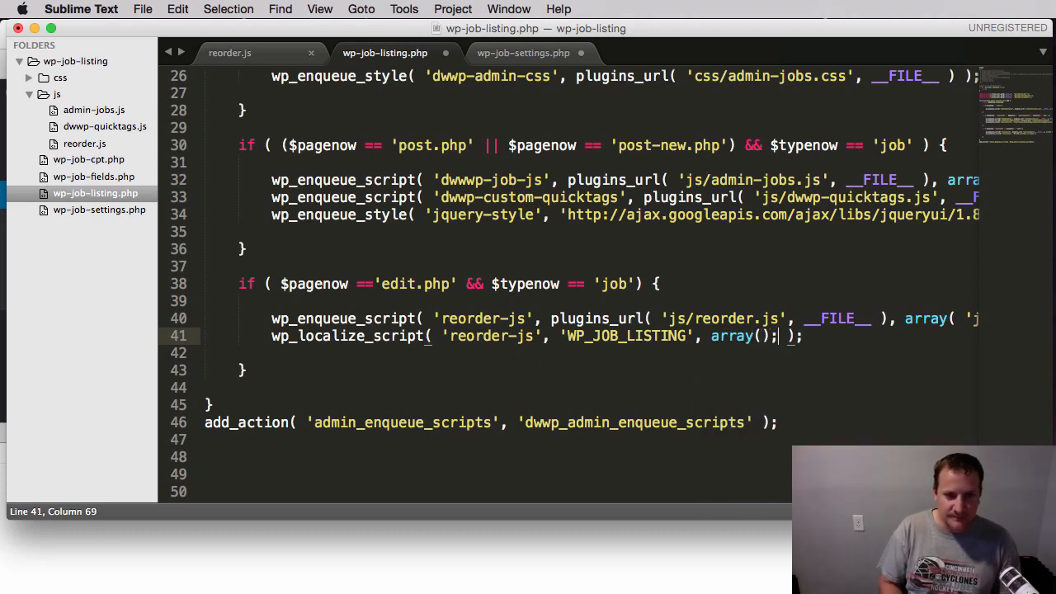
key("enter")
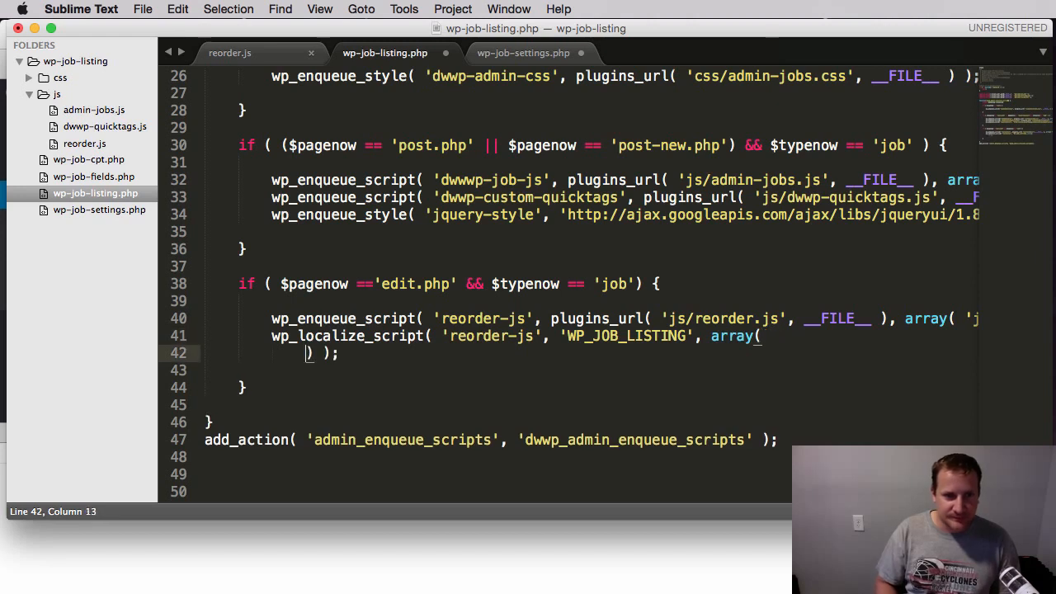
key("enter")
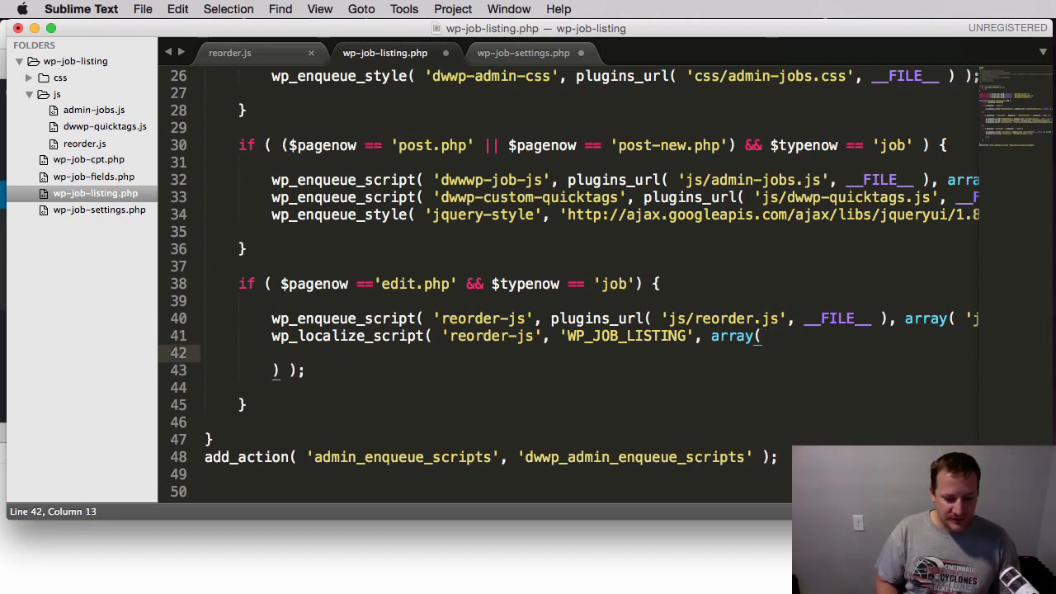
Add a 'security' => wp_create_nonce( 'wp-job-order' ) entry to the array
type("securit'")
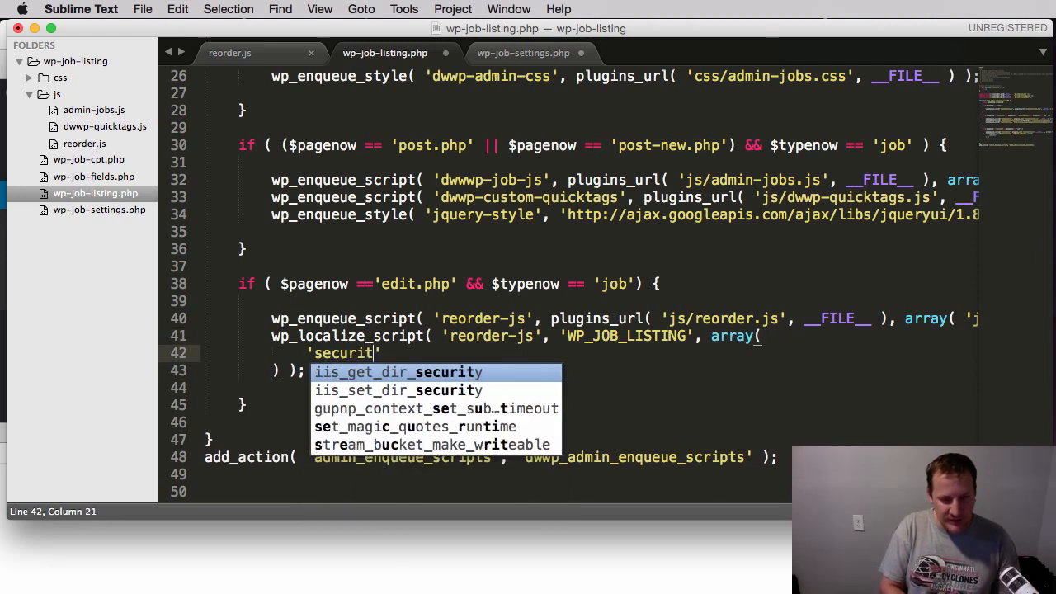
type("y' =")
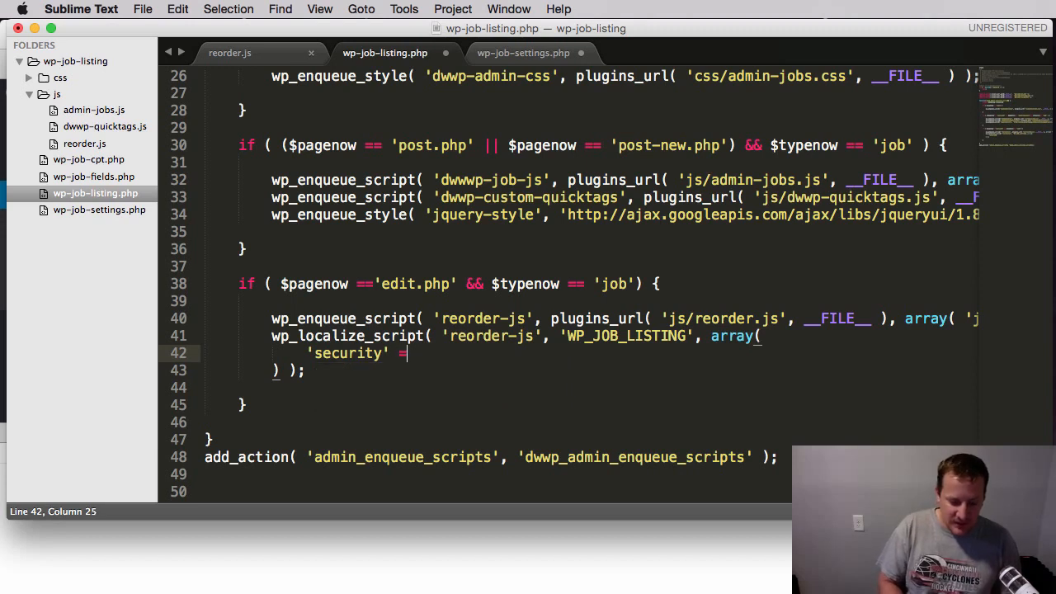
type(">")
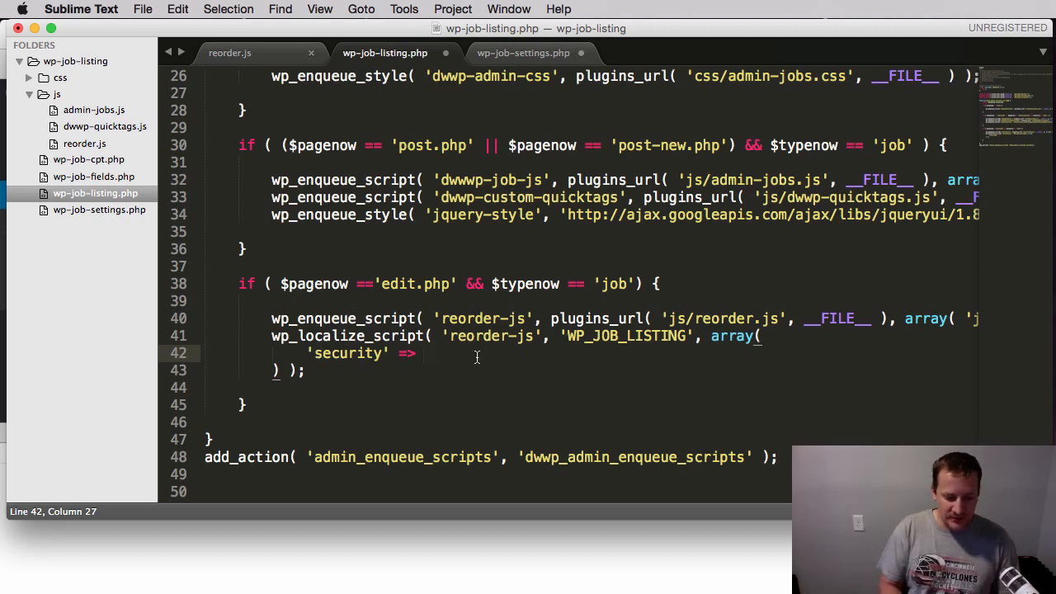
type("wp_create_nonce")
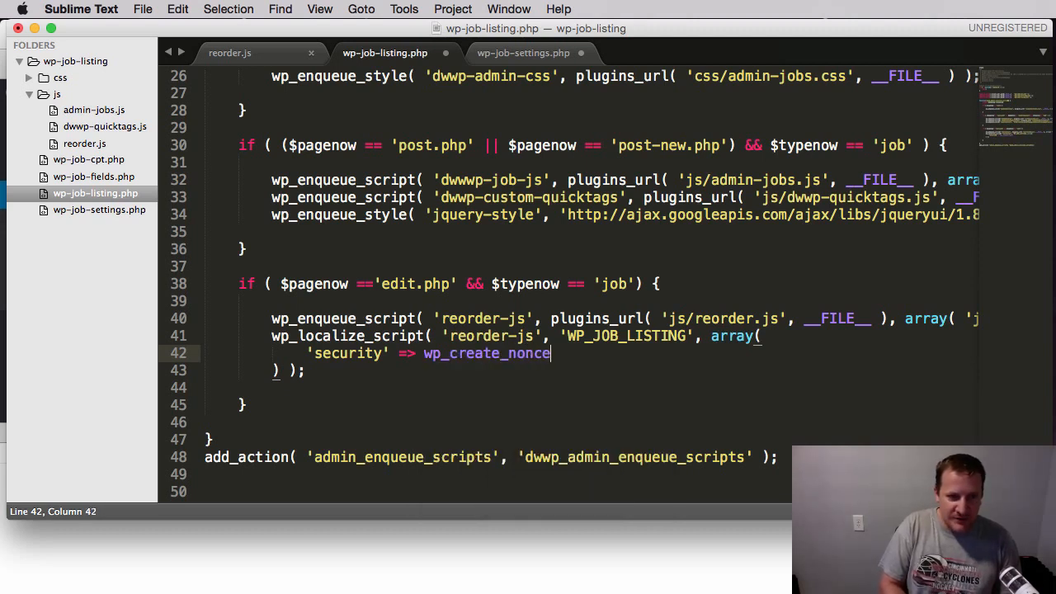
type("()")
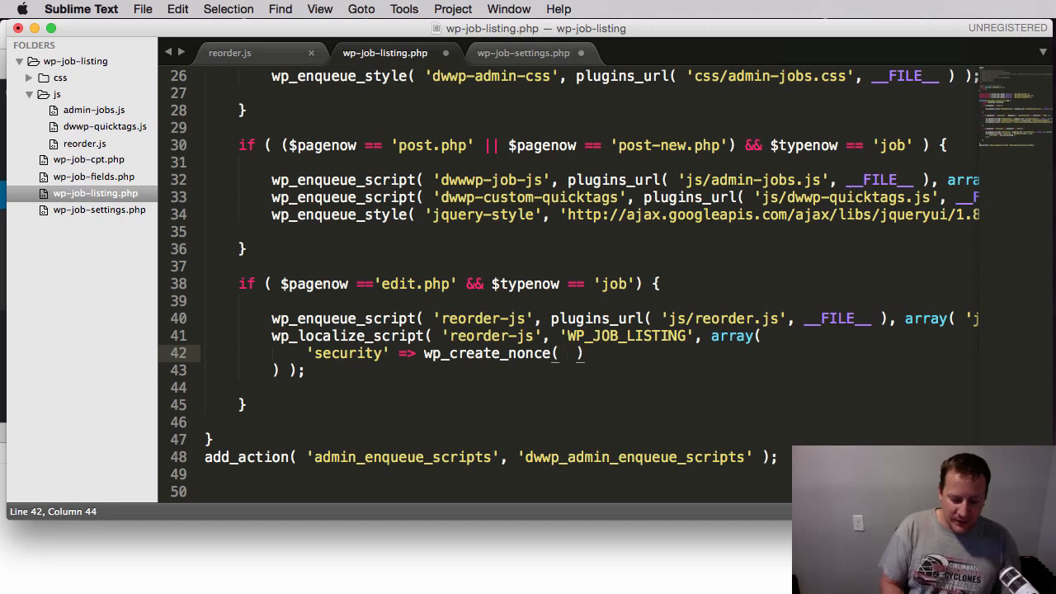
type("wp")
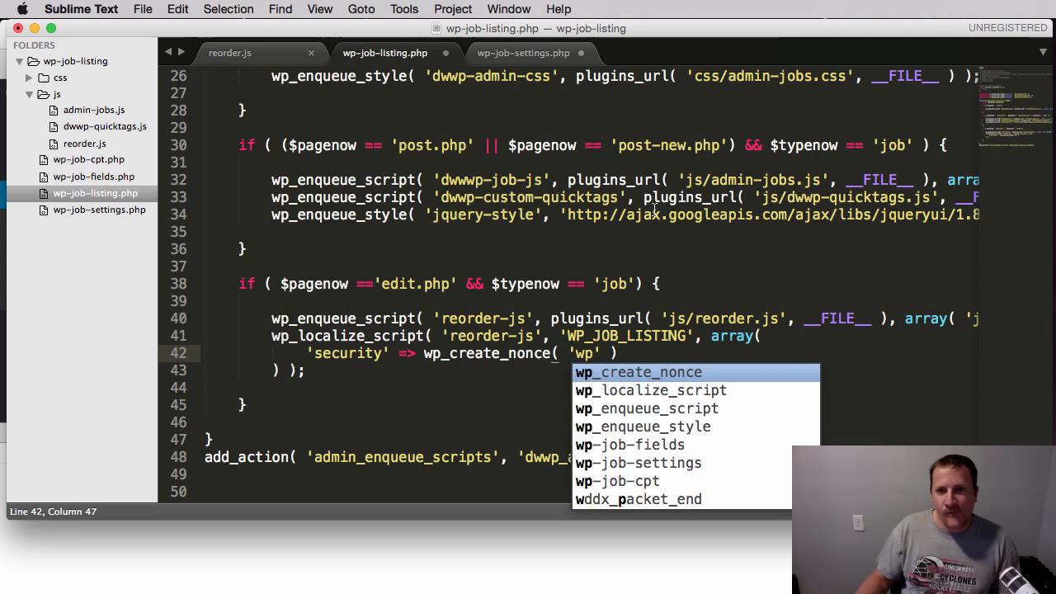
key("escape")
type("-jo")
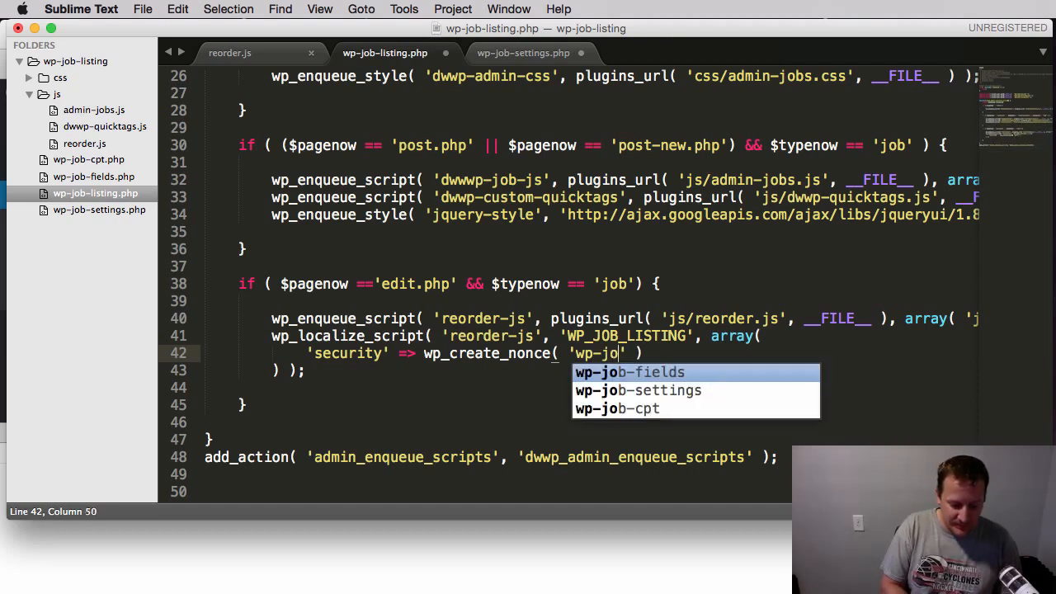
type("b-order")
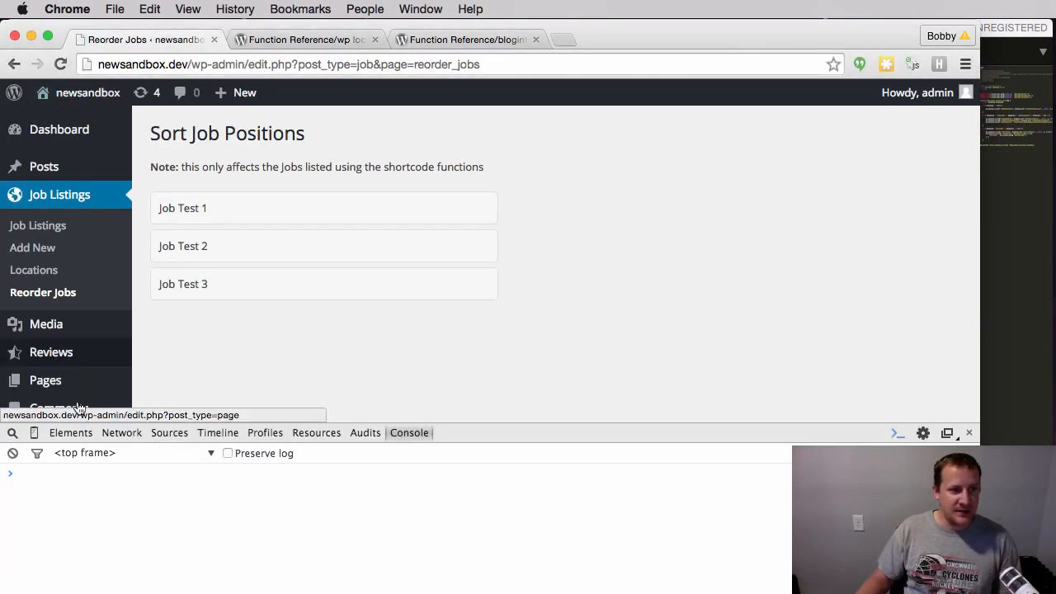
Log WP_JOB_LISTING in the console and select its security nonce value
type("WP_JOB_LISTING")
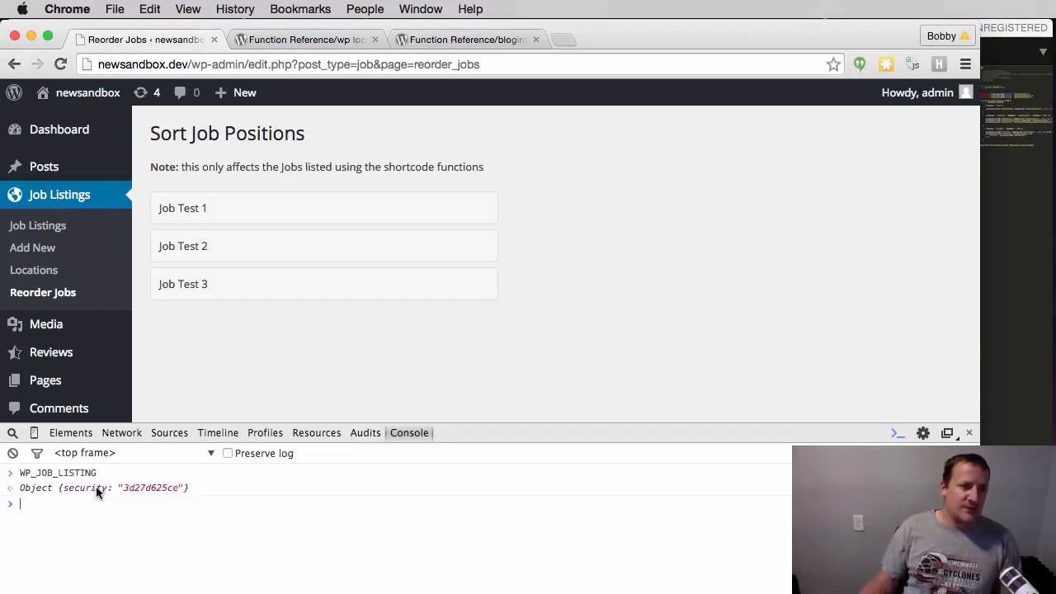
mouse_move(74, 496)
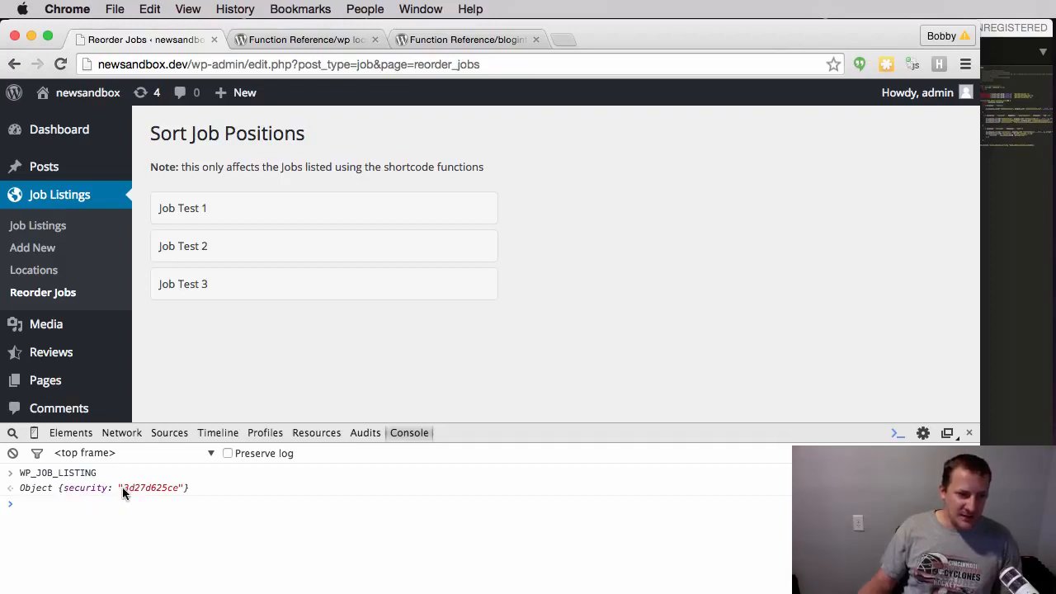
double_click(152, 489)
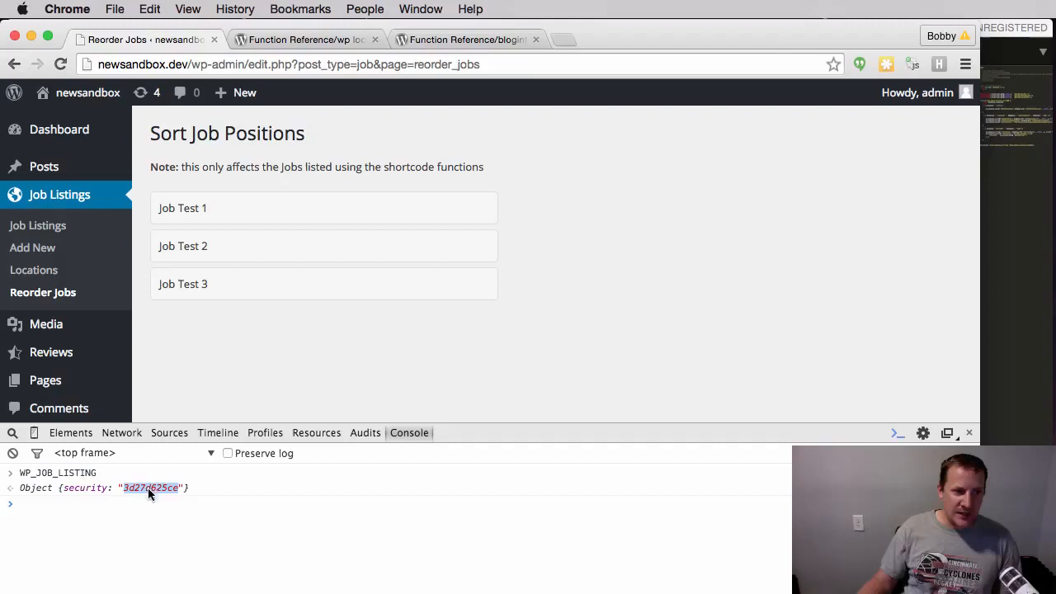
mouse_move(151, 495)
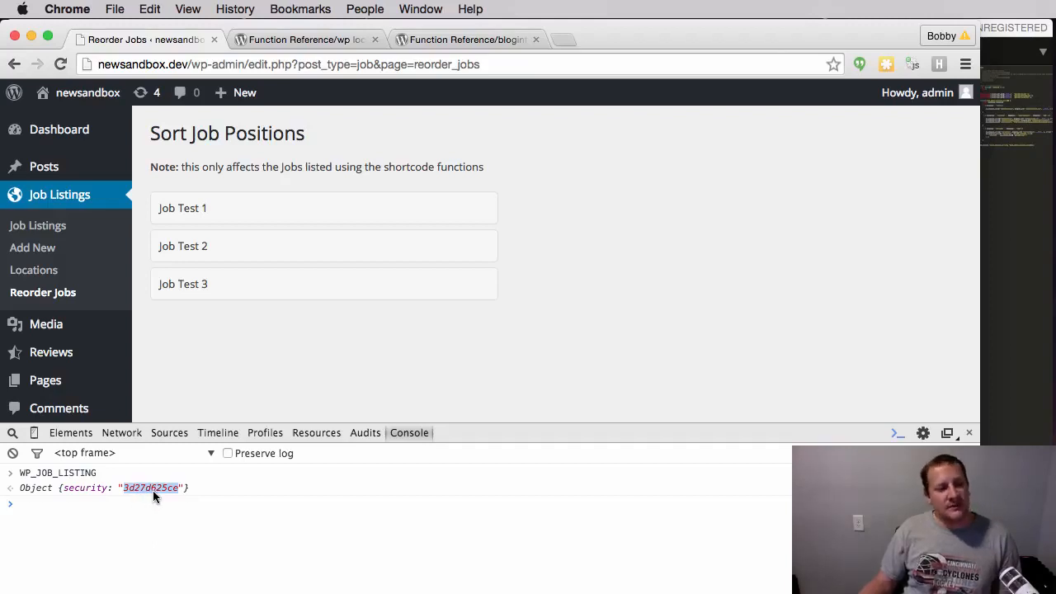
mouse_move(129, 337)
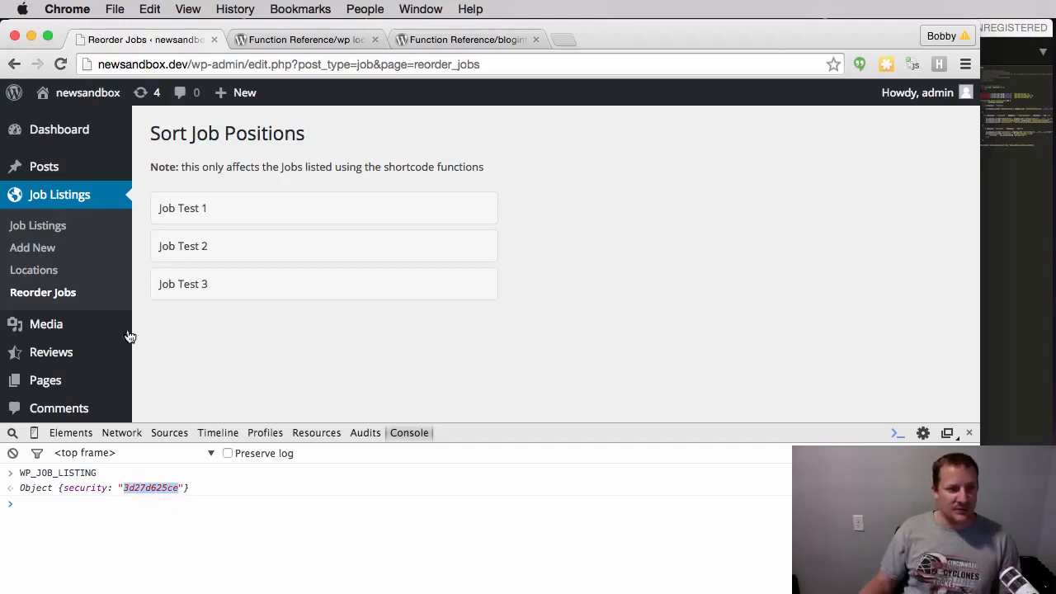
mouse_move(765, 452)
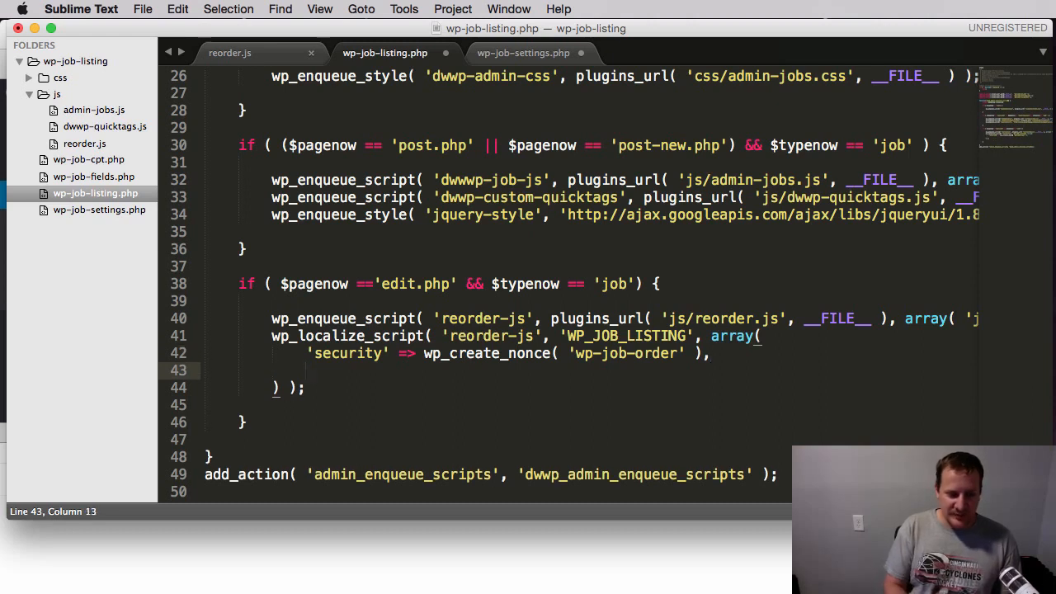
Add a 'siteUrl' => get_bloginfo( 'url' ) entry to the localize array
type("siteU")
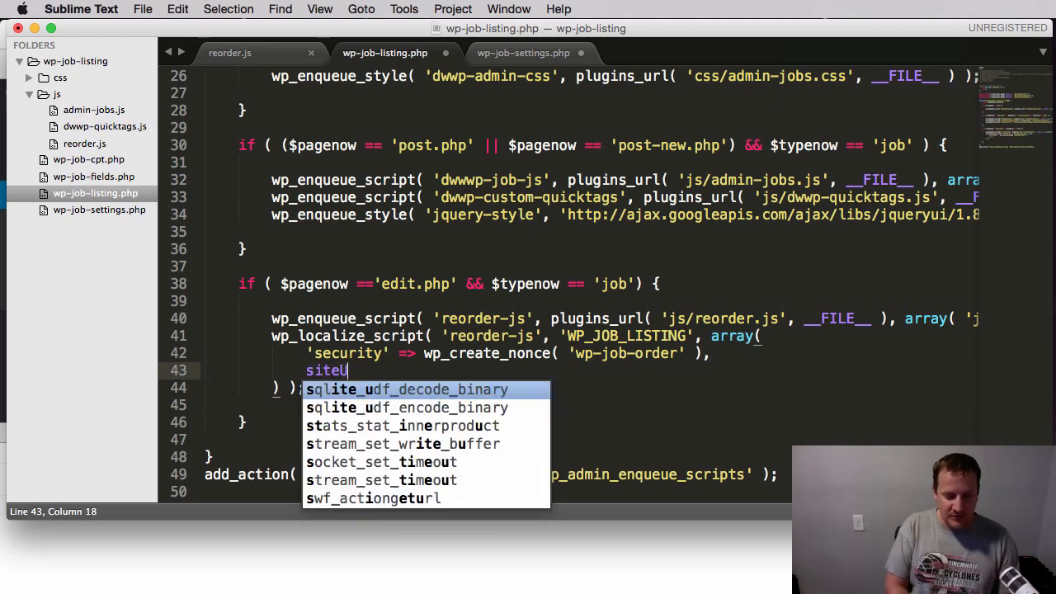
type("rl")
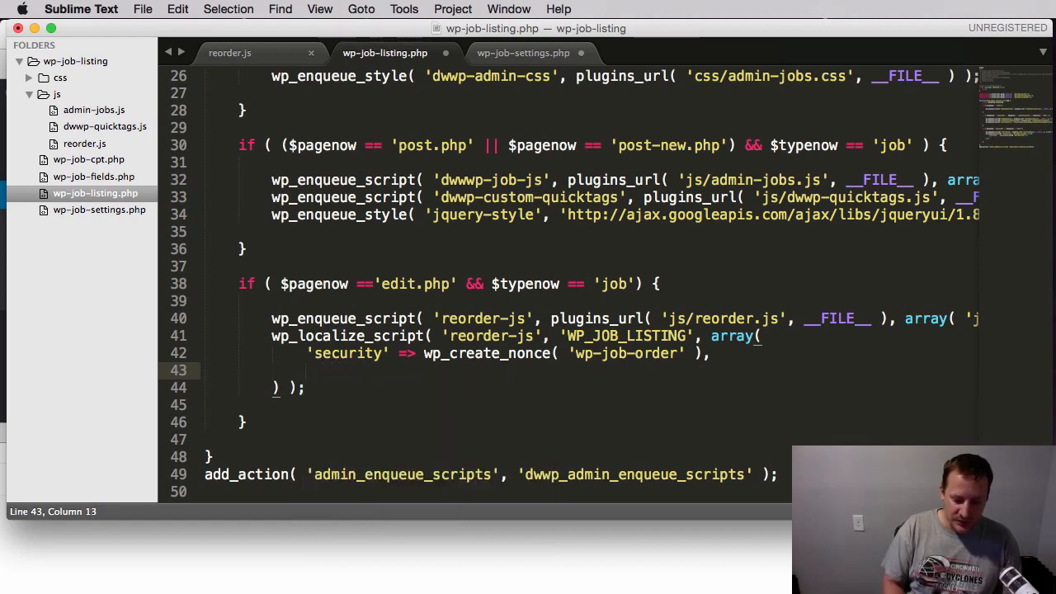
type("'siteUrl' =>")
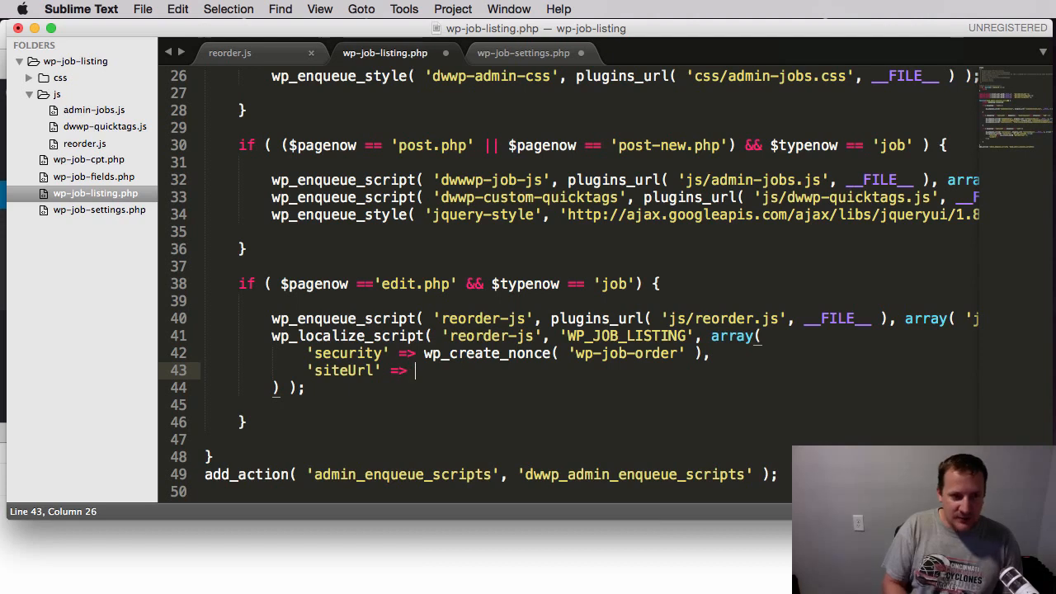
type("get_bloginfo(")
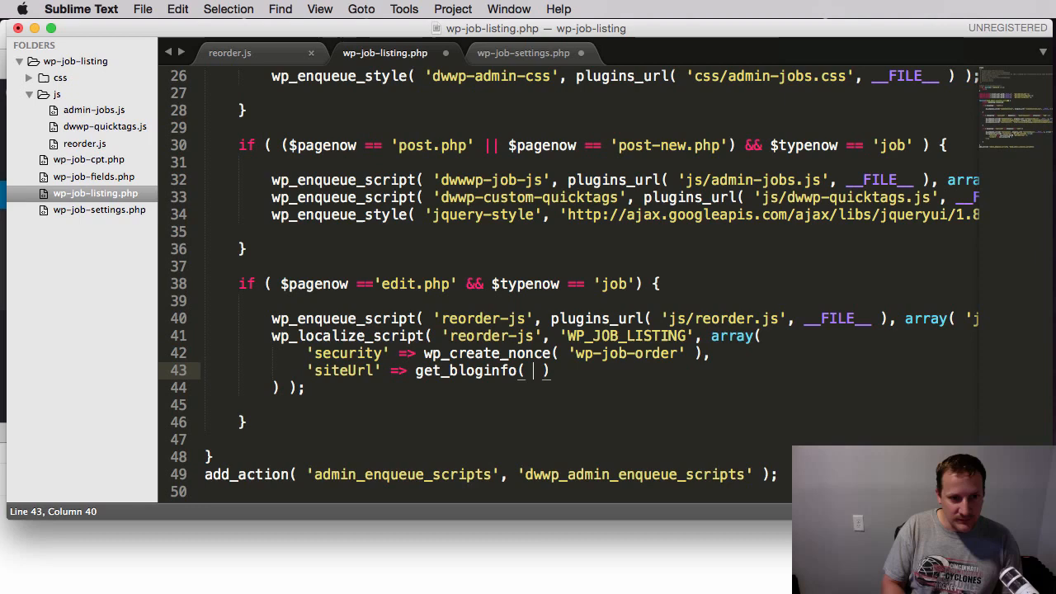
type("url")
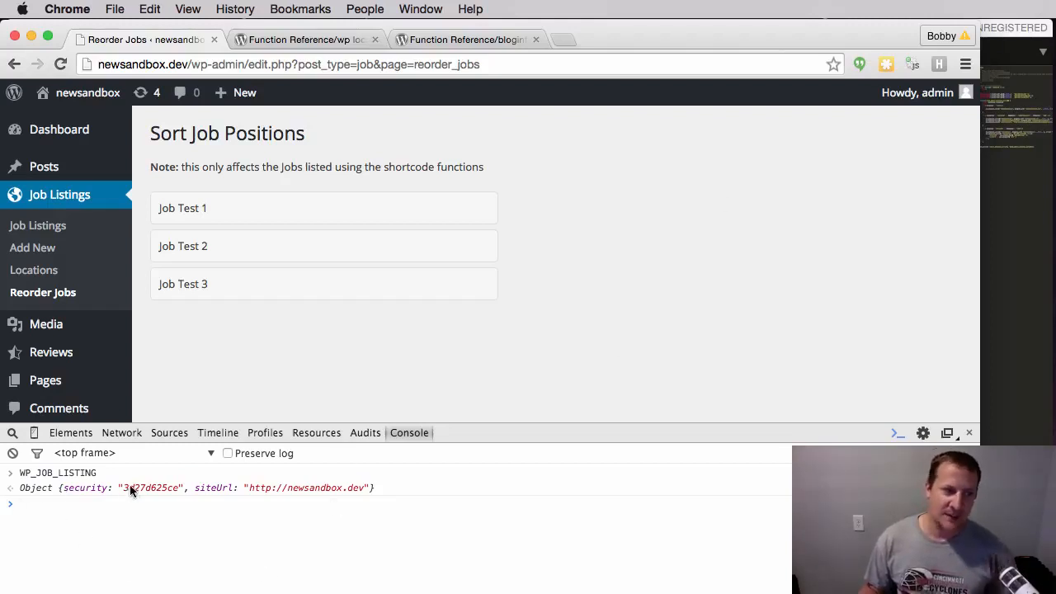
mouse_move(205, 495)
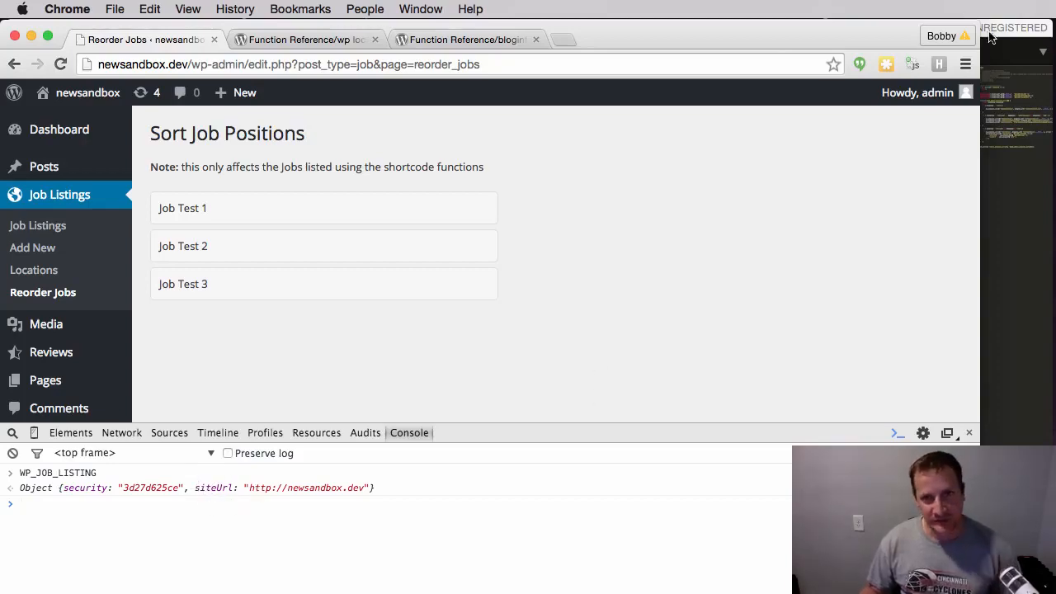
Switch back to Sublime Text after checking the console output
key("cmd+tab")
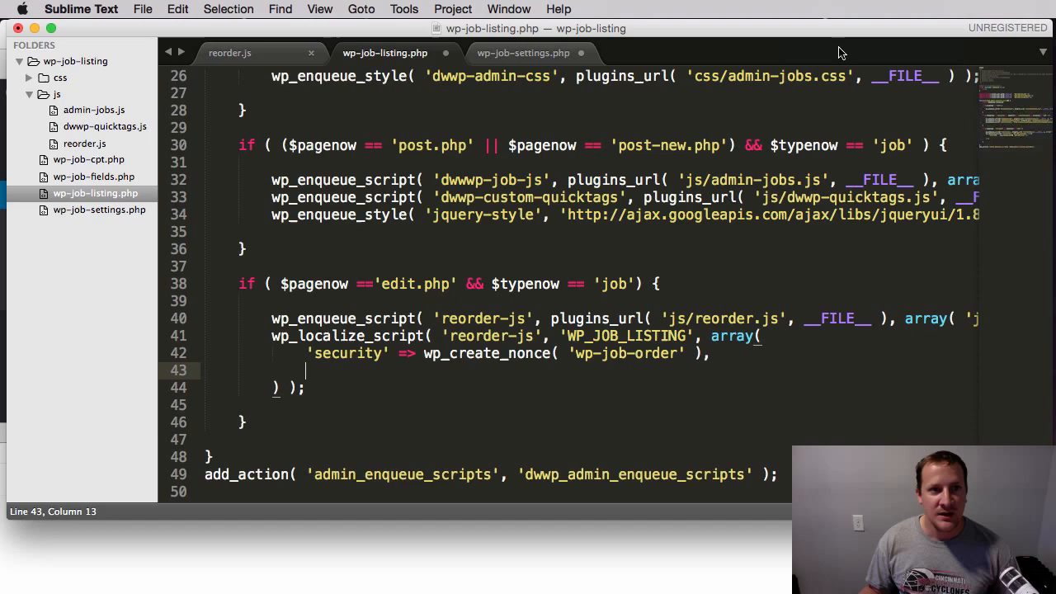
Copy the success message from reorder.js into a 'success' entry and start a 'failure' entry
left_click(230, 53)
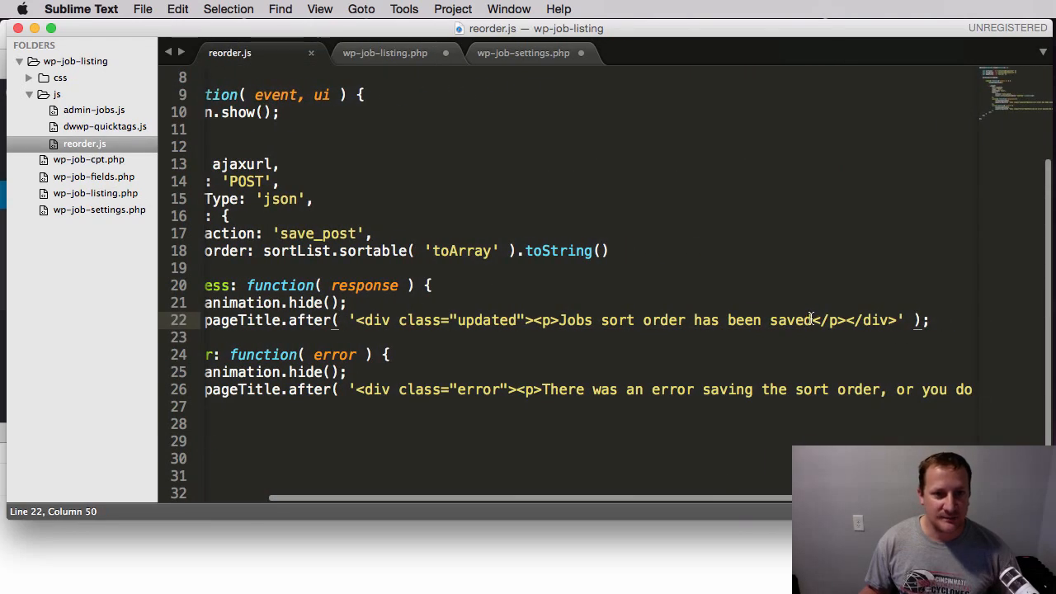
left_click_drag(560, 320, 812, 320)
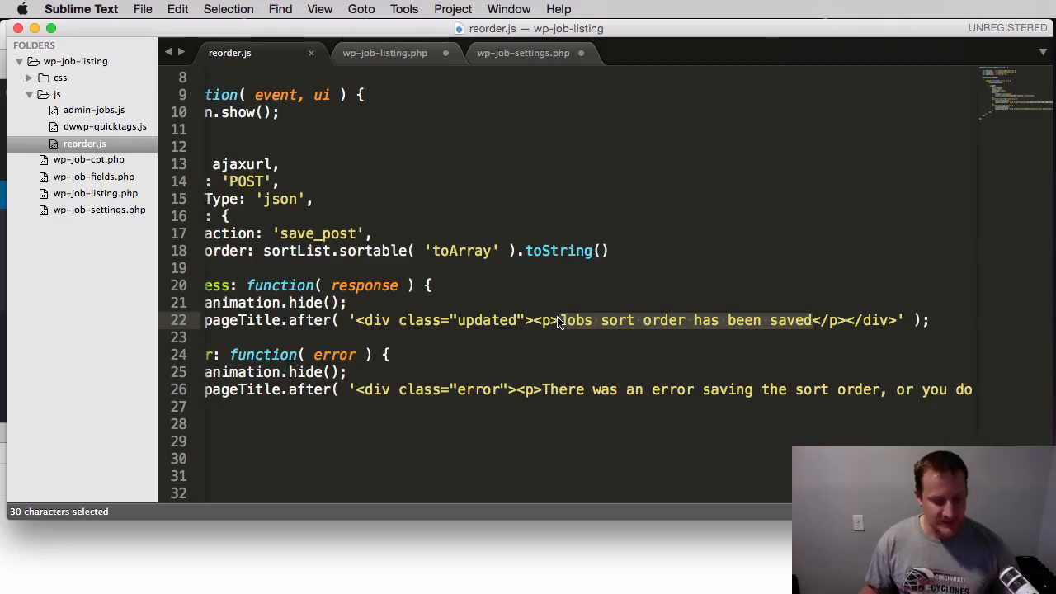
key("cmd+c")
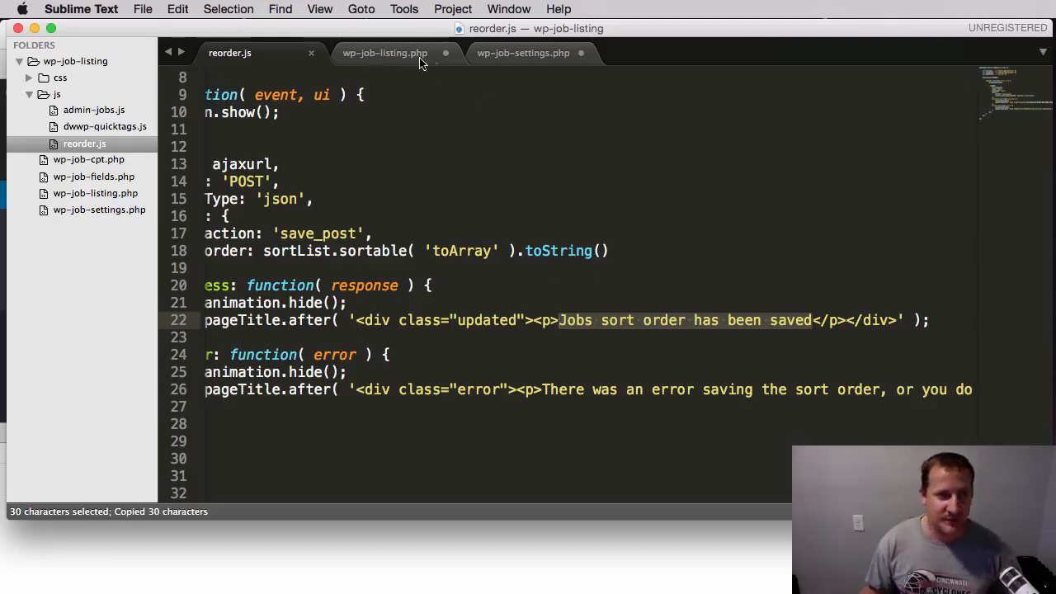
left_click(384, 53)
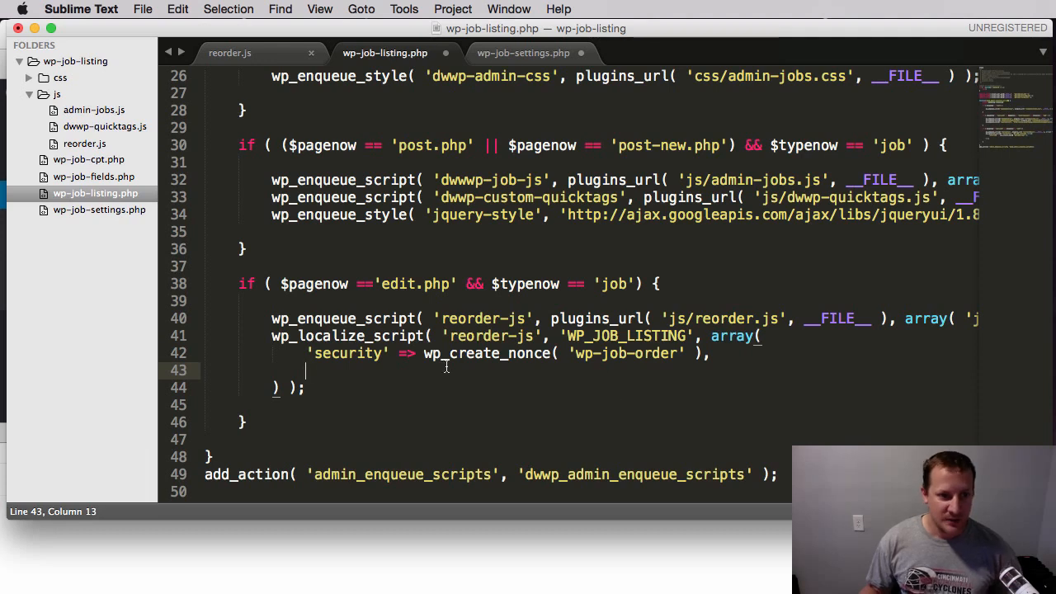
type("'")
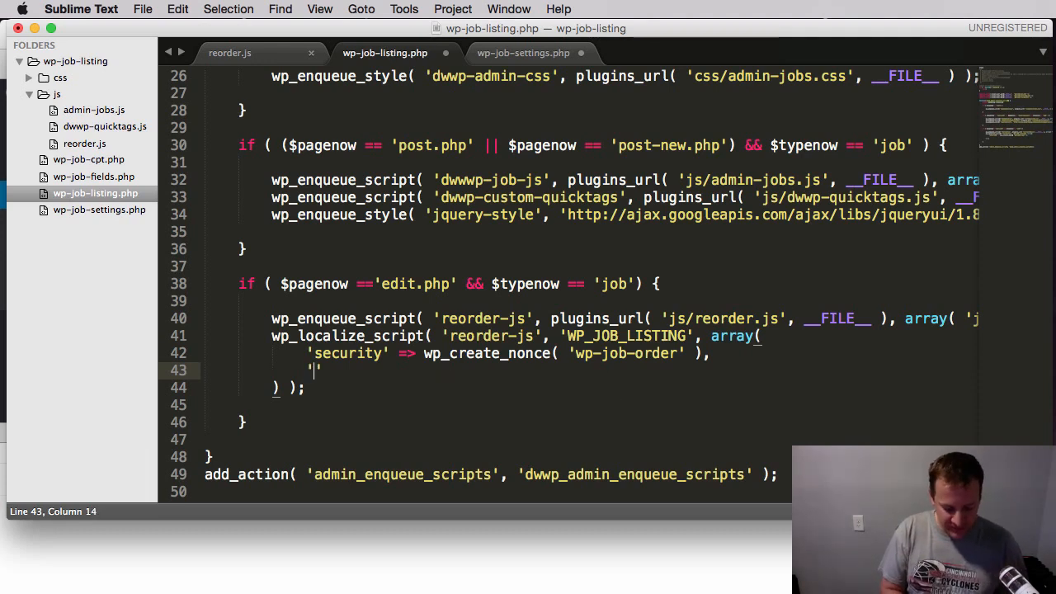
type("success")
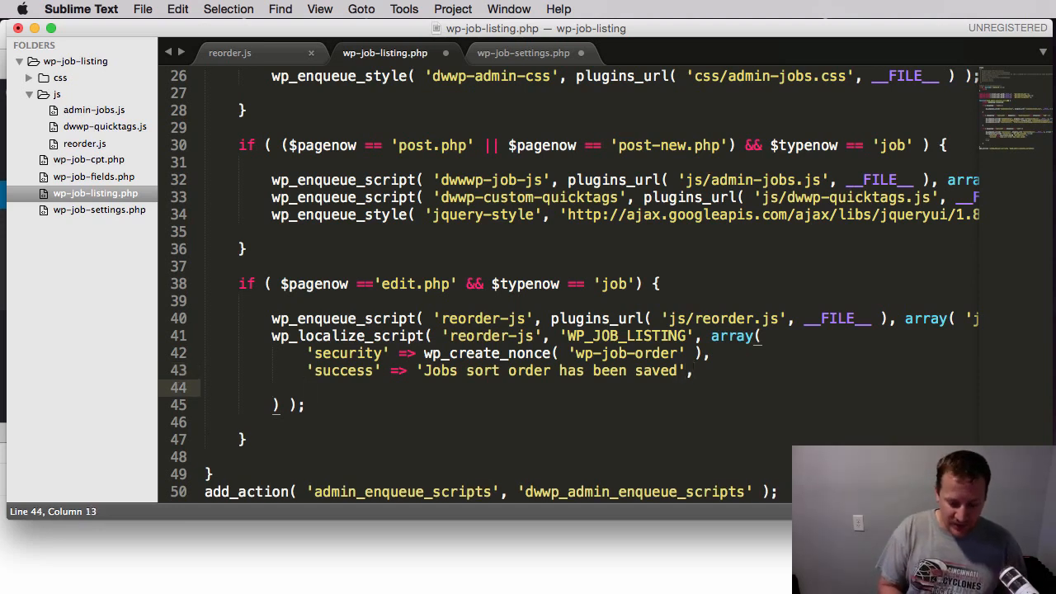
type("'failure' =")
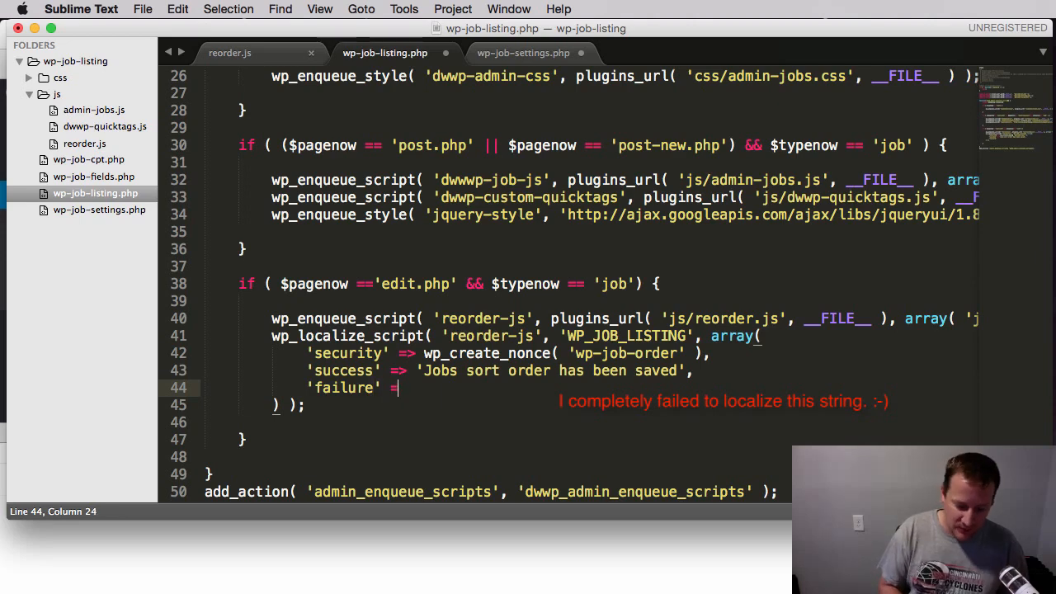
Copy the error message from reorder.js for the 'failure' entry
left_click(229, 52)
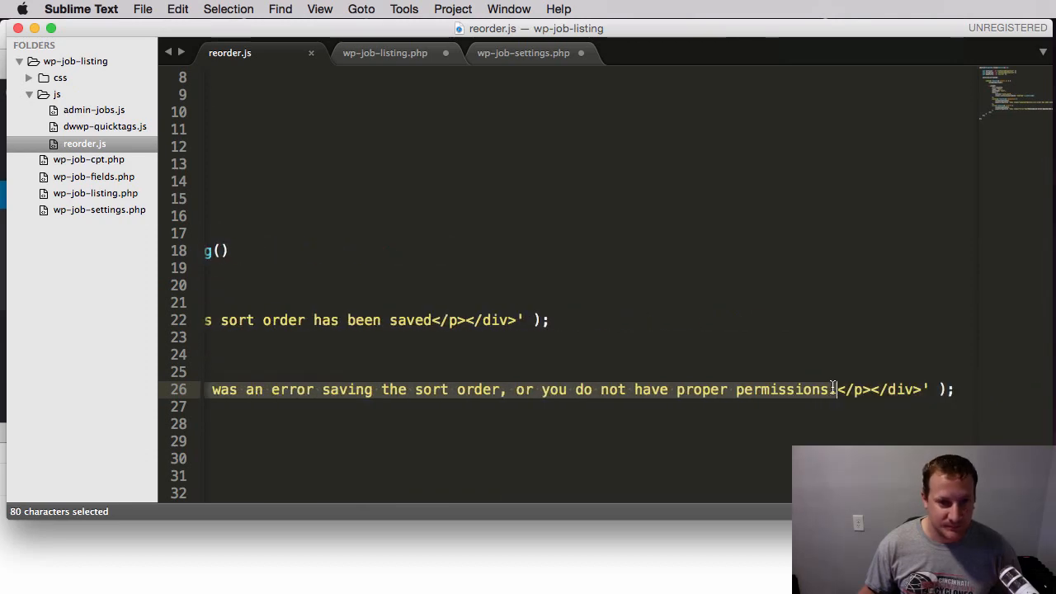
key("cmd+c")
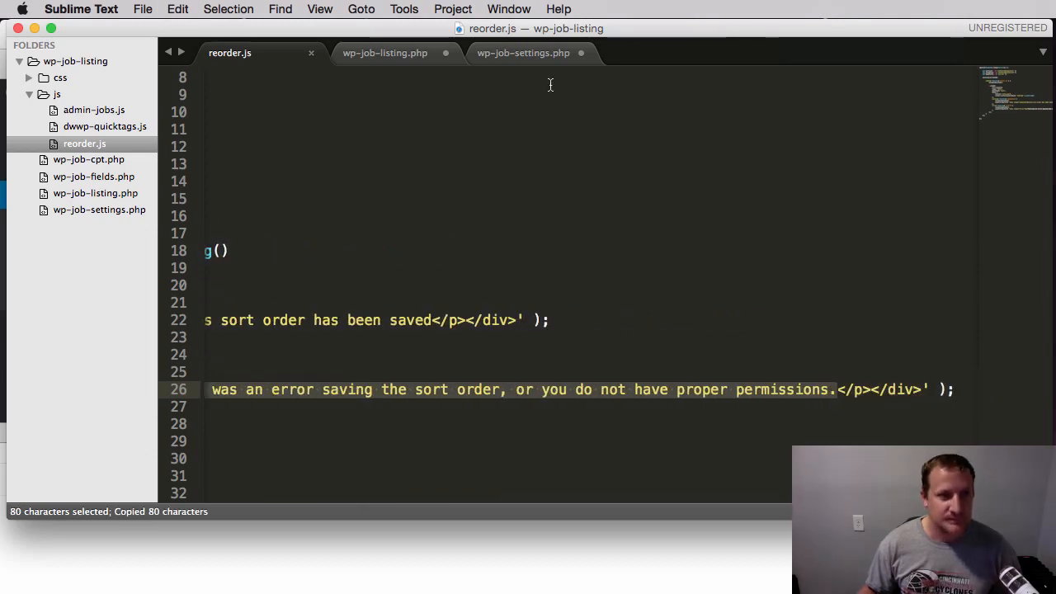
left_click(385, 53)
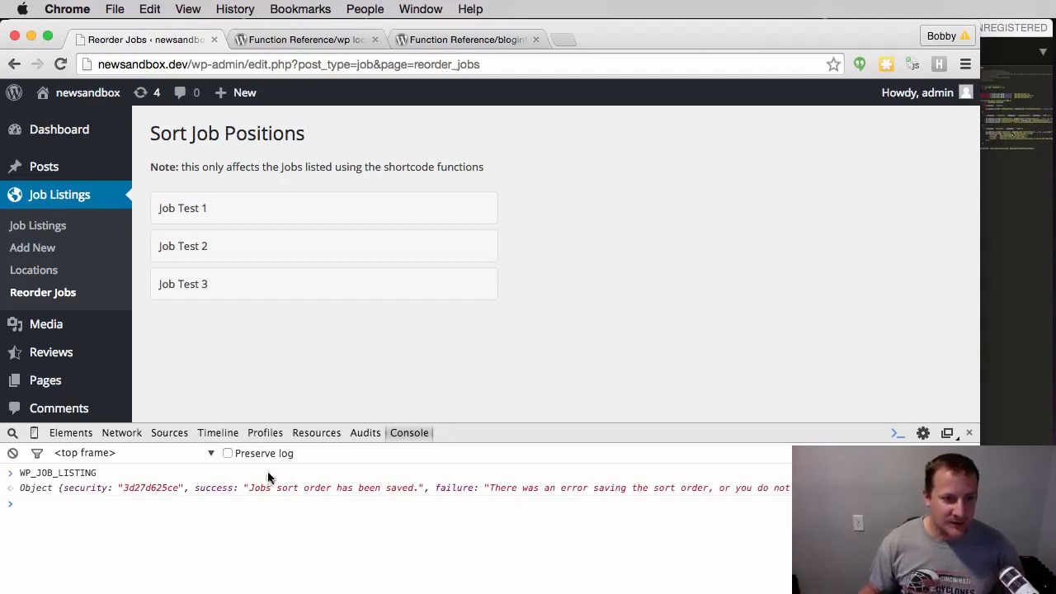
Inspect WP_JOB_LISTING and its success string in the Chrome console
type("WP_JOB_LISTING")
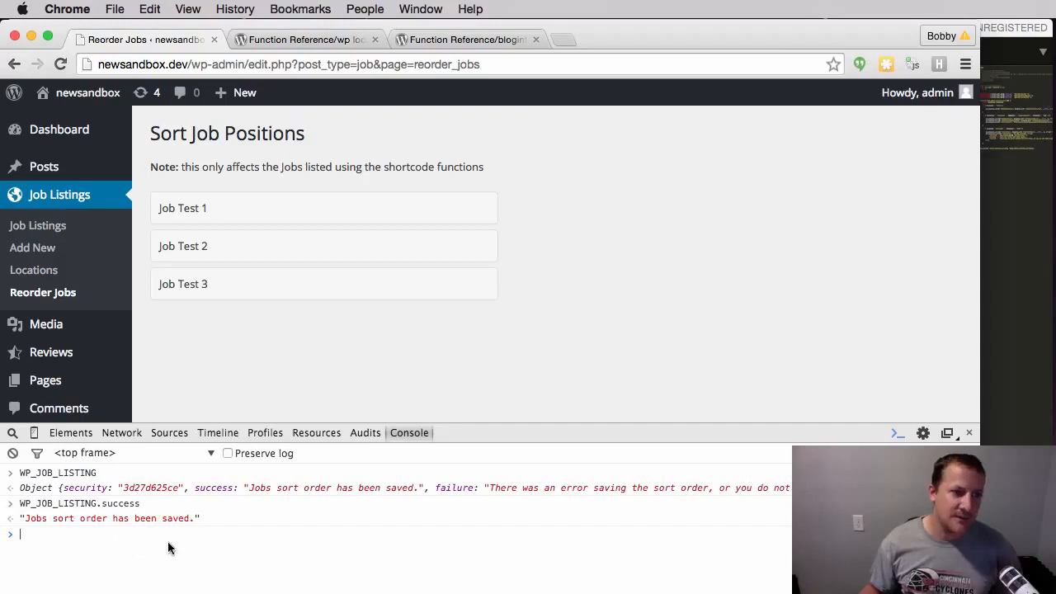
mouse_move(124, 511)
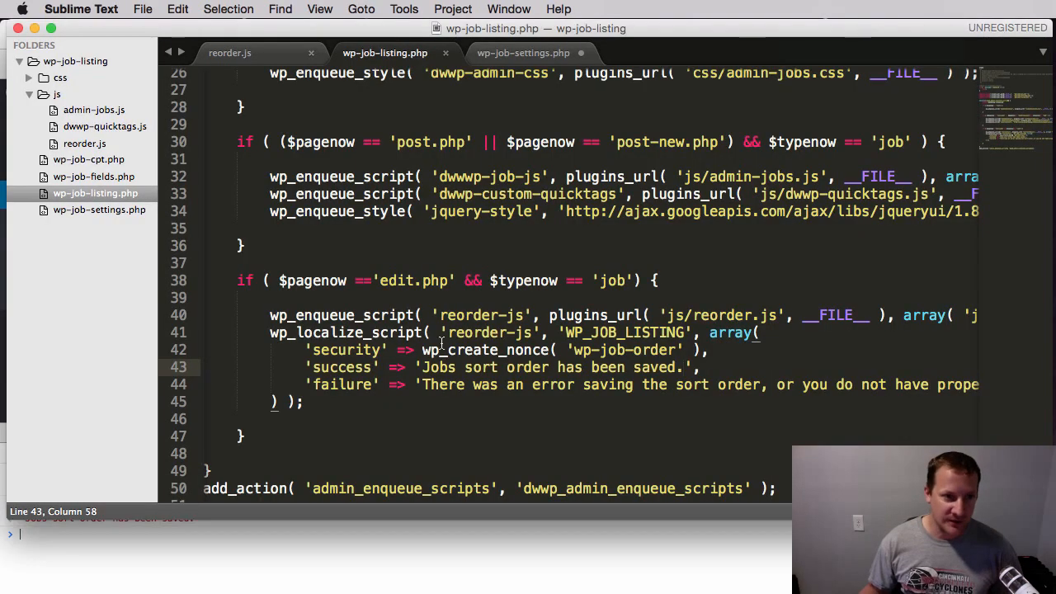
mouse_move(459, 386)
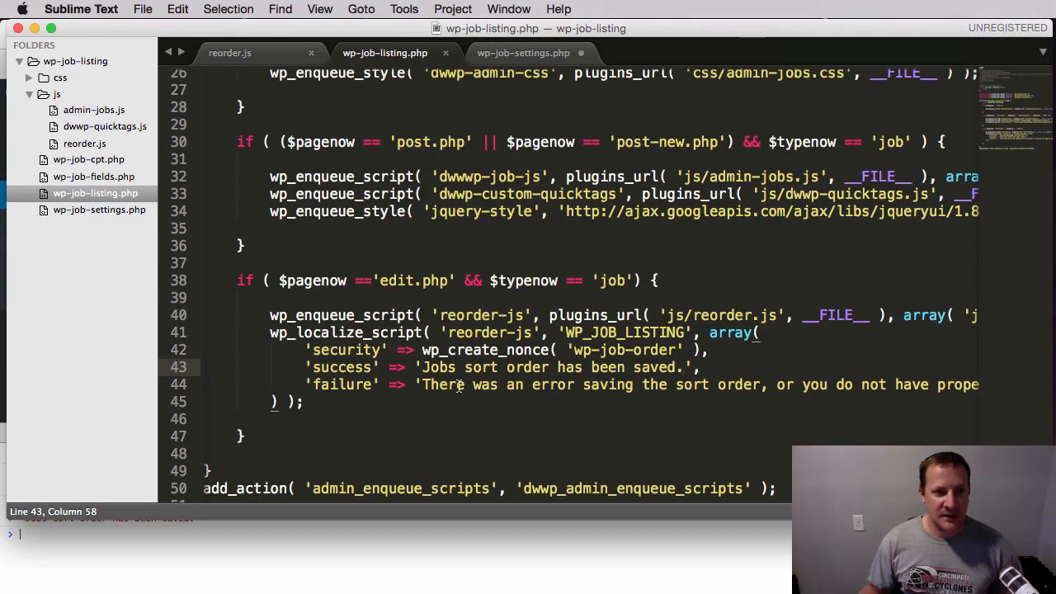
In reorder.js, build the success notice from + WP_JOB_LISTING.success + instead of fixed text
left_click(230, 53)
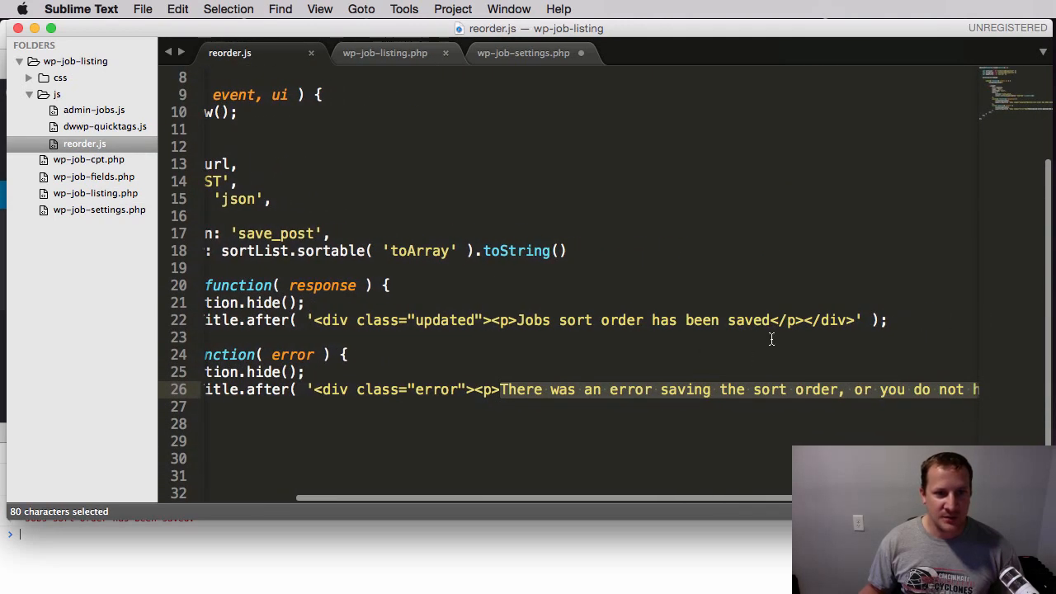
scroll("left", 3)
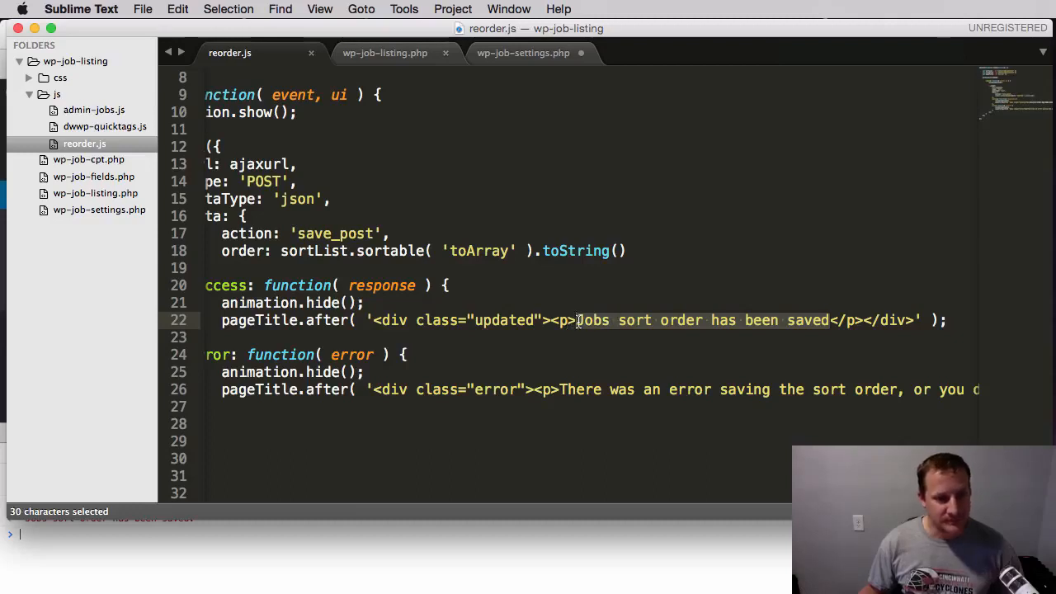
mouse_move(580, 321)
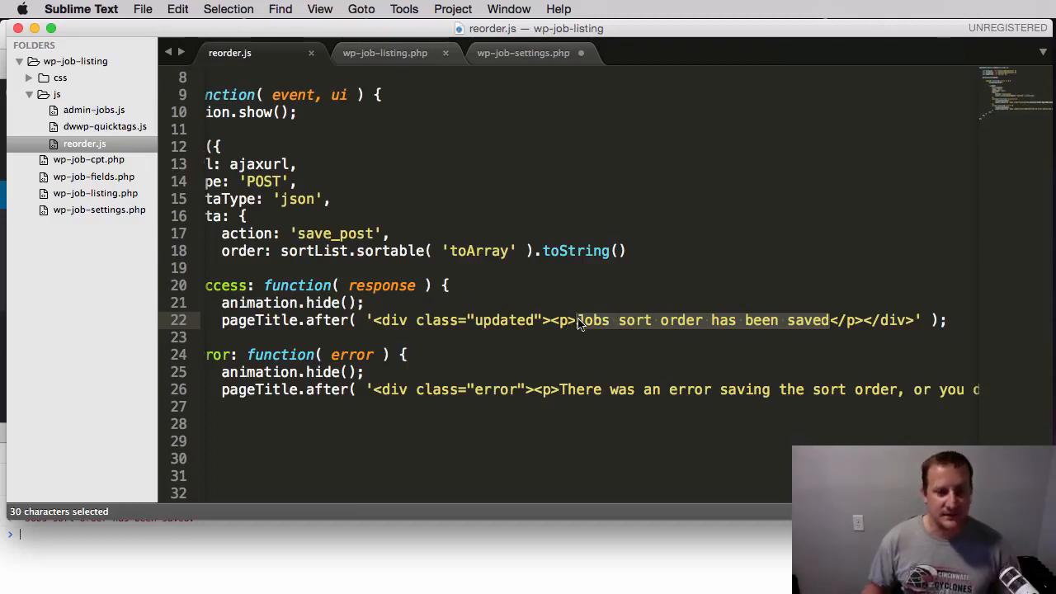
key("delete")
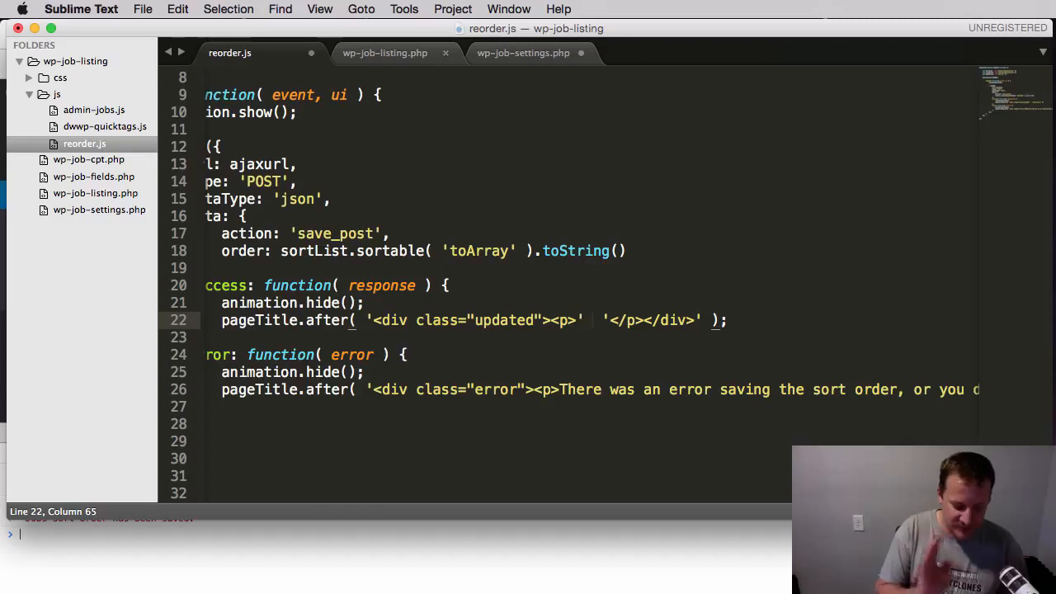
type("+")
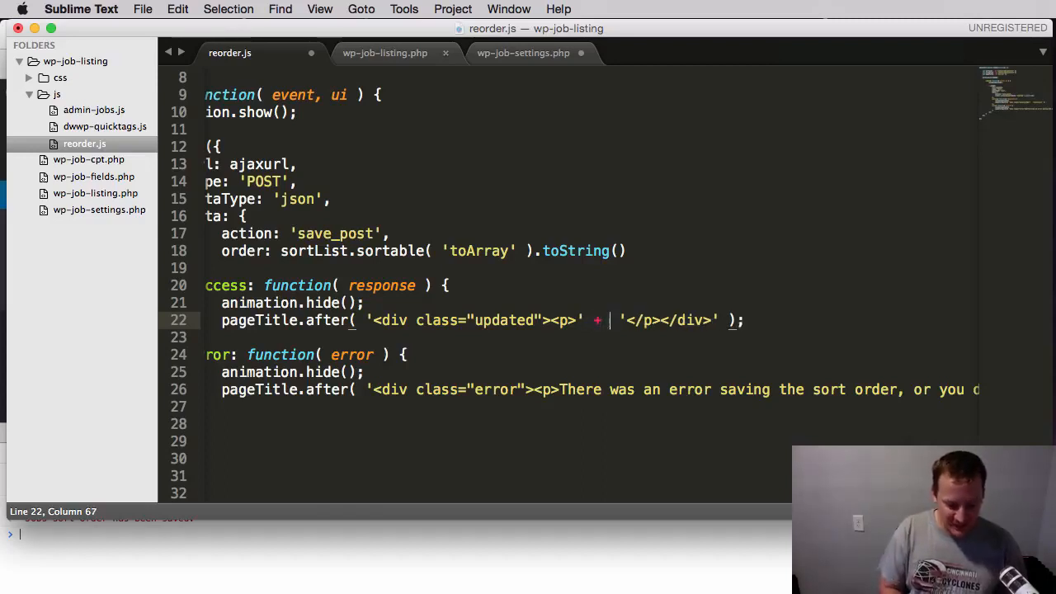
type("WP_")
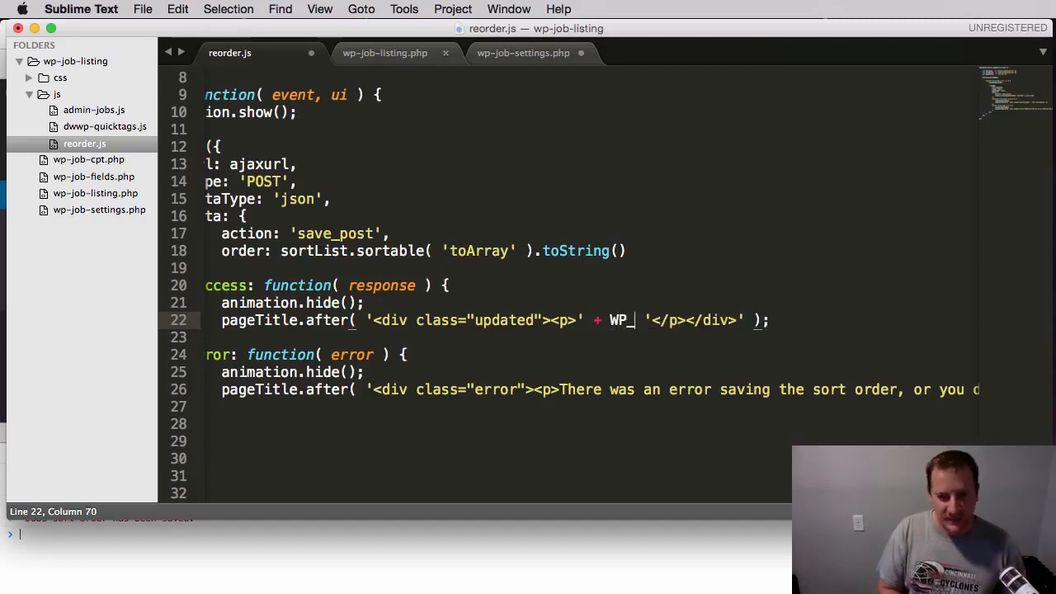
type("JOB_LISTING")
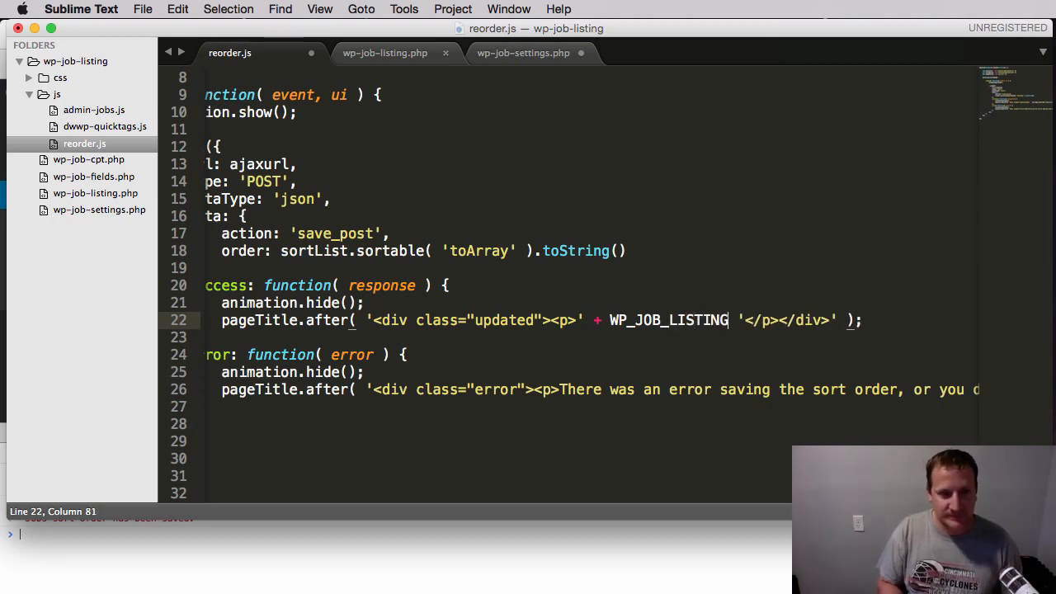
type(".success +")
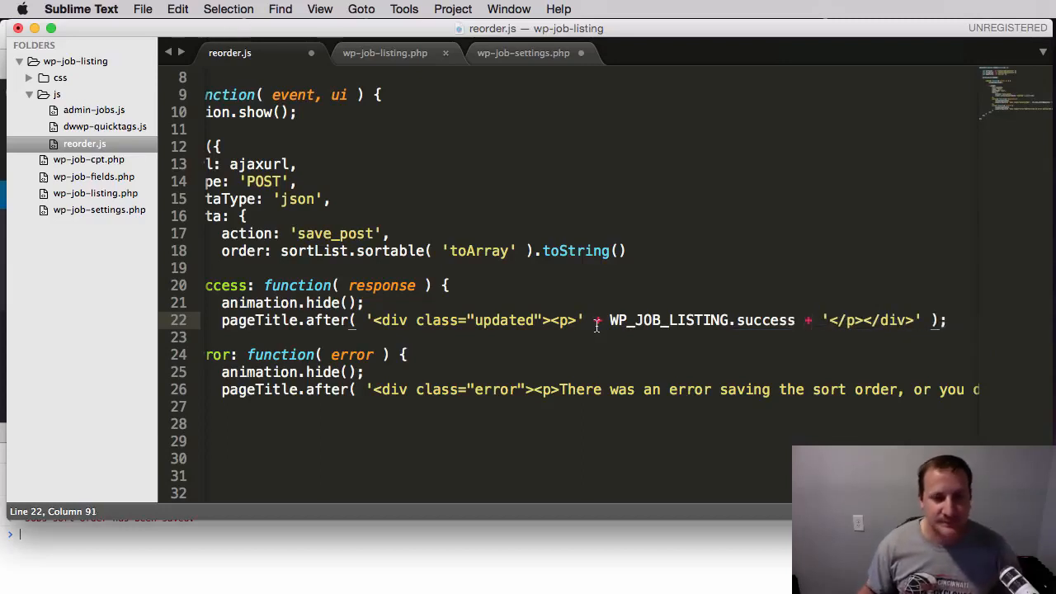
mouse_move(496, 320)
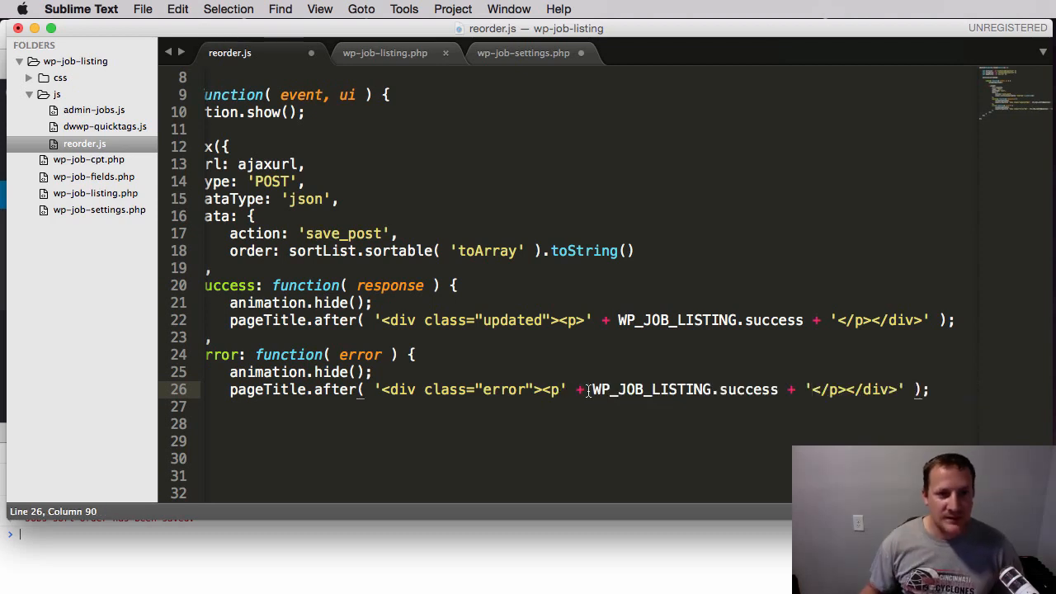
Build the error handler's notice from WP_JOB_LISTING.failure
double_click(749, 390)
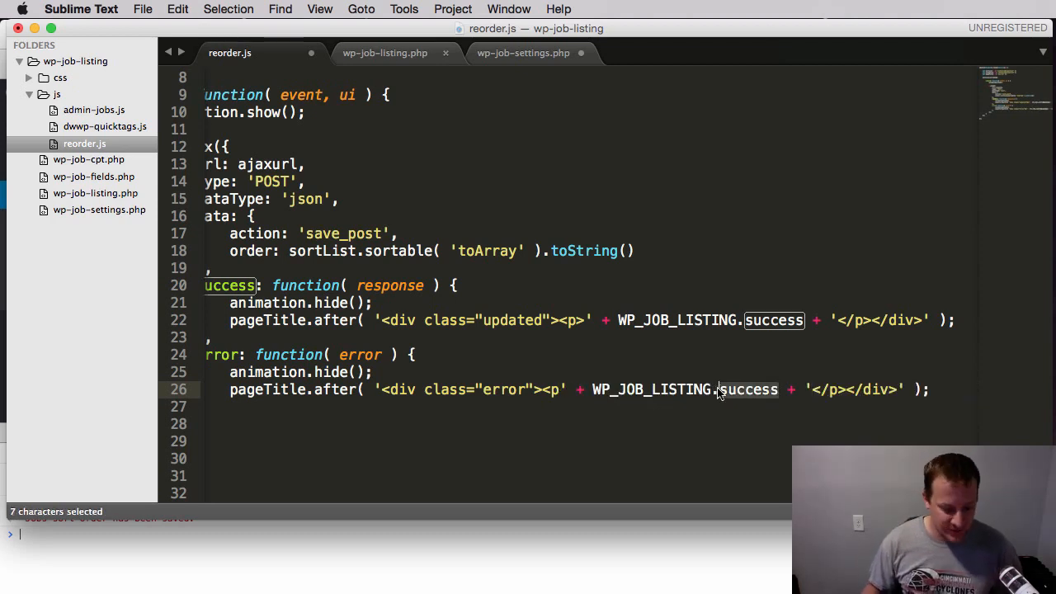
type("failure")
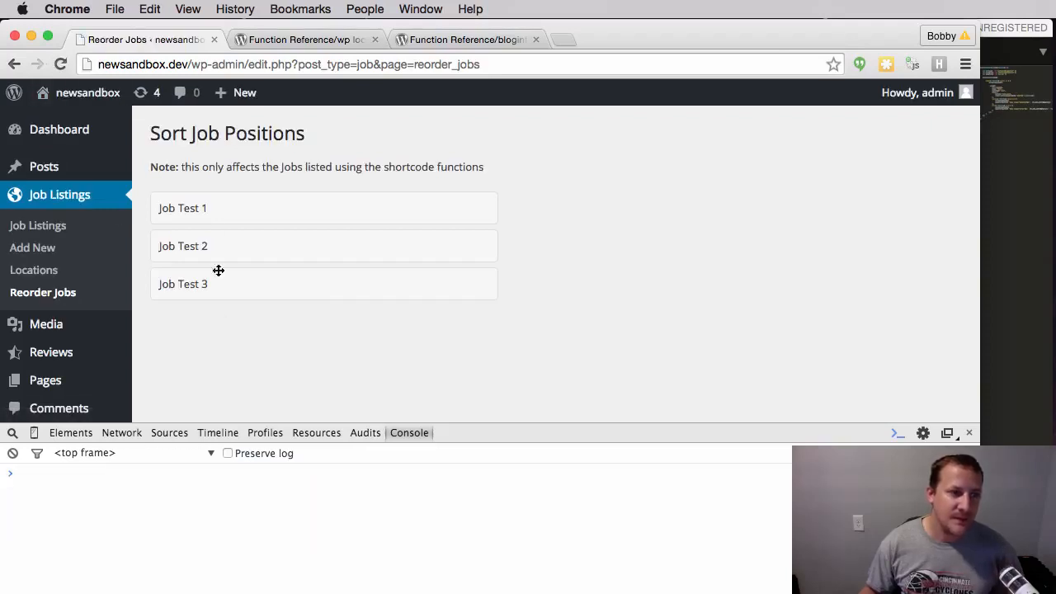
mouse_move(239, 207)
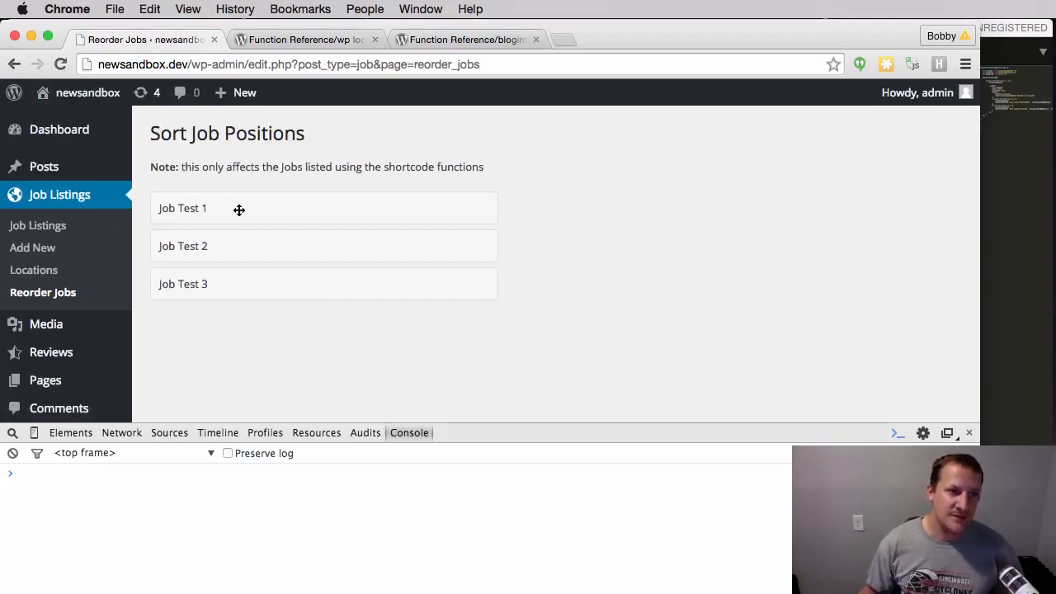
left_click_drag(239, 207, 239, 256)
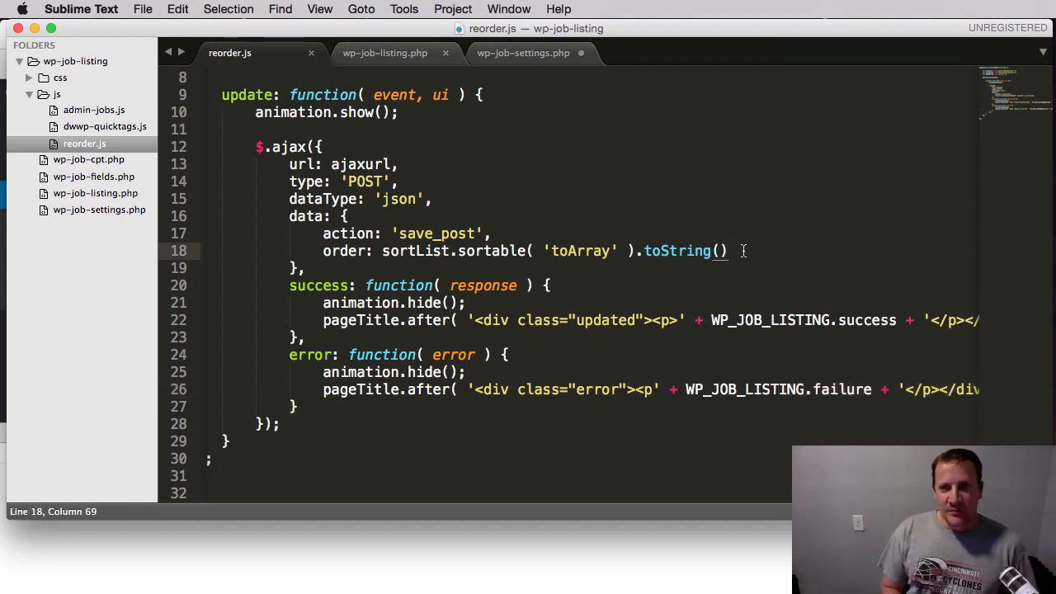
left_click(523, 52)
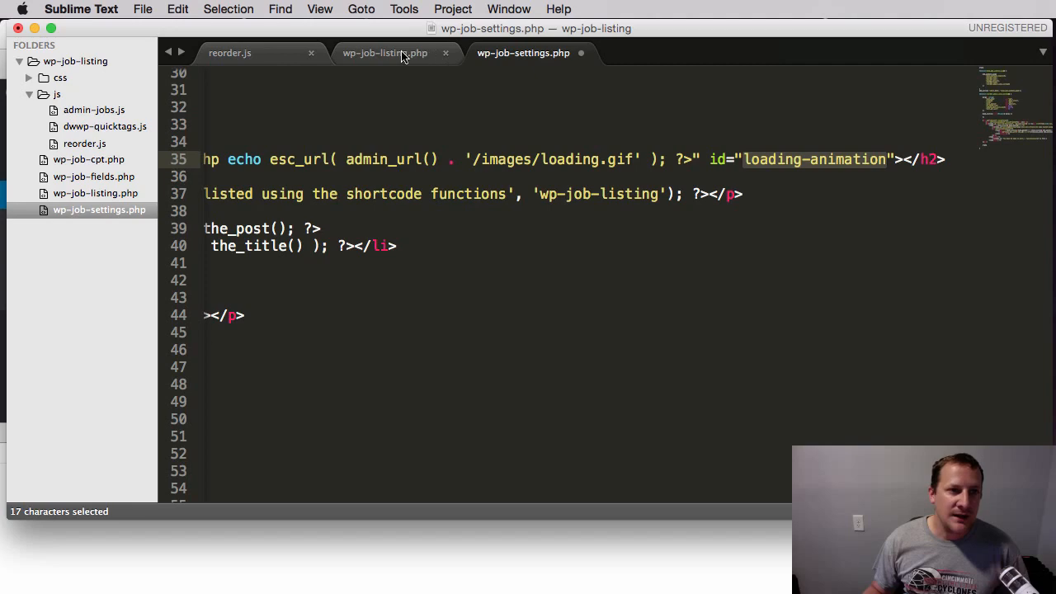
left_click(385, 53)
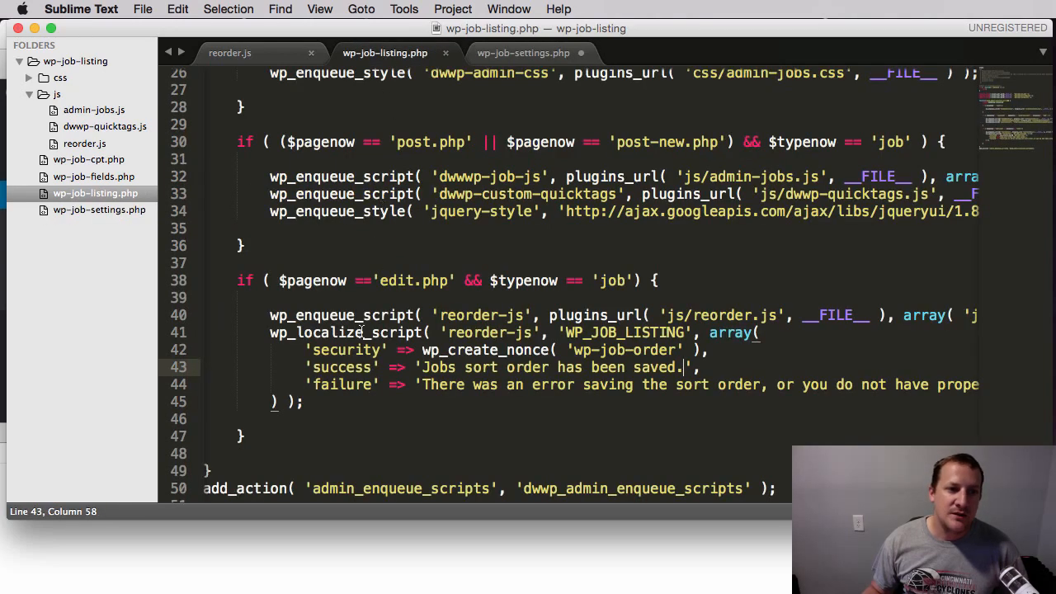
mouse_move(378, 36)
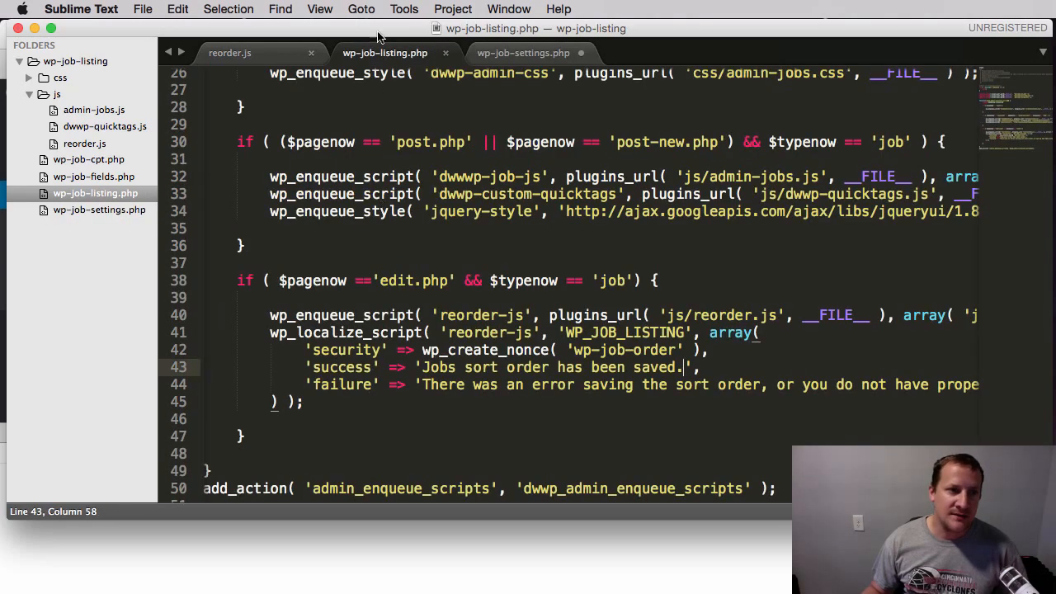
left_click(229, 53)
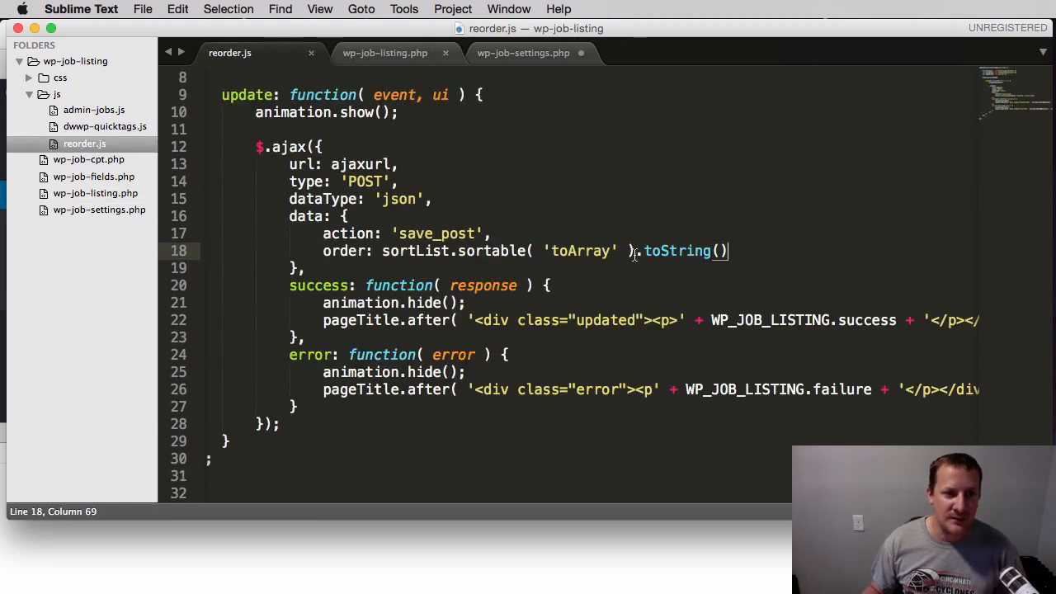
Add security: WP_JOB_LISTING.security to the AJAX data after order, and save
key("enter")
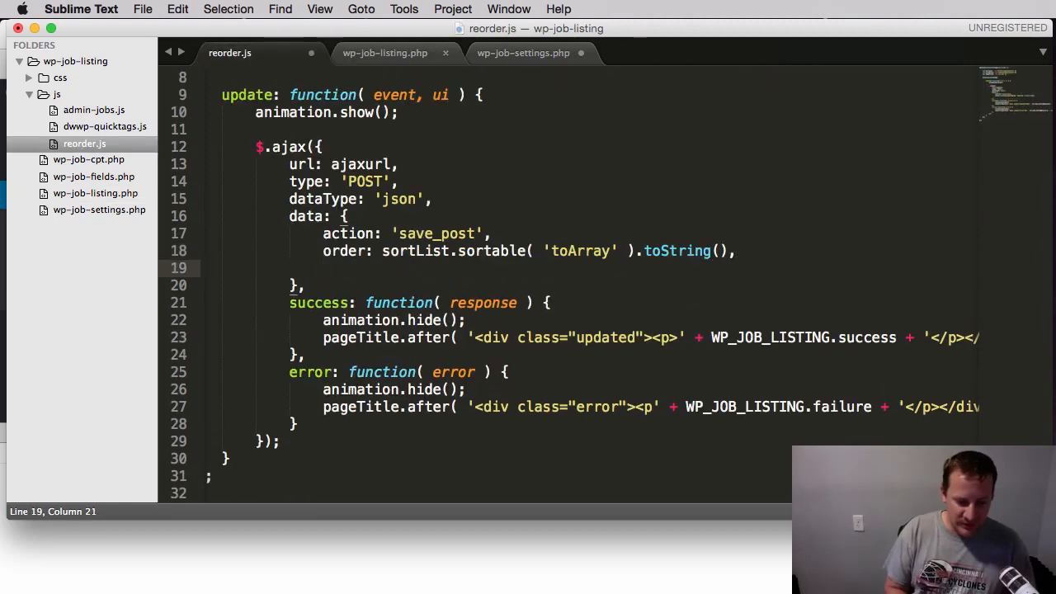
type("su")
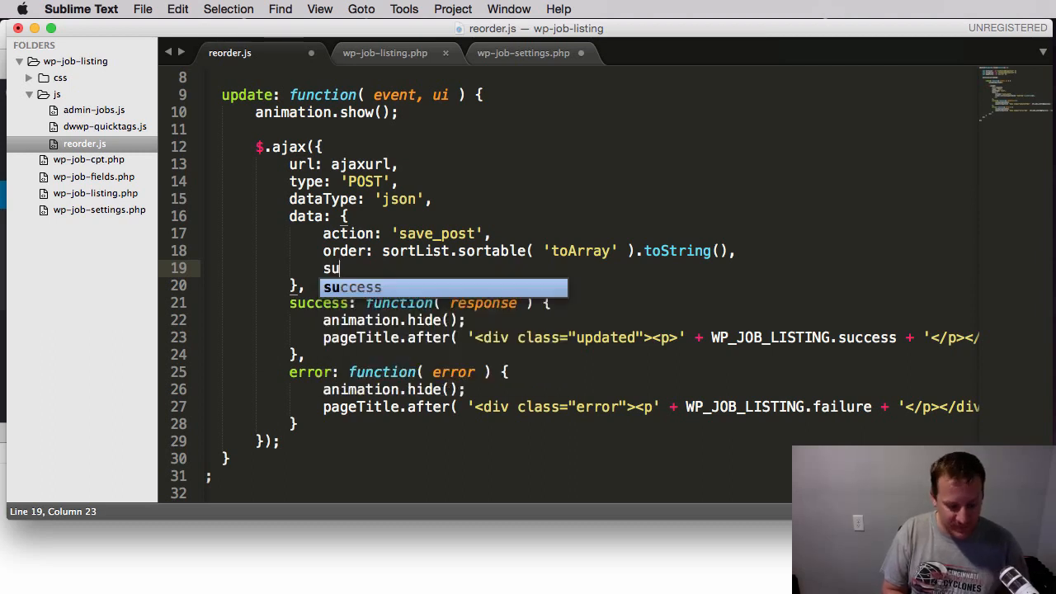
type("ecurity")
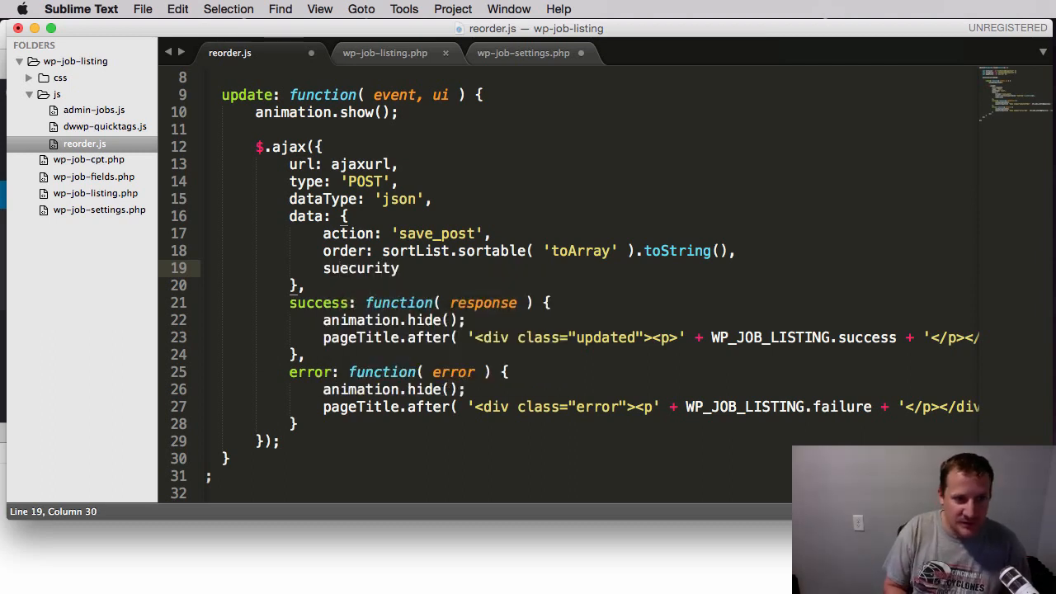
key("backspace")
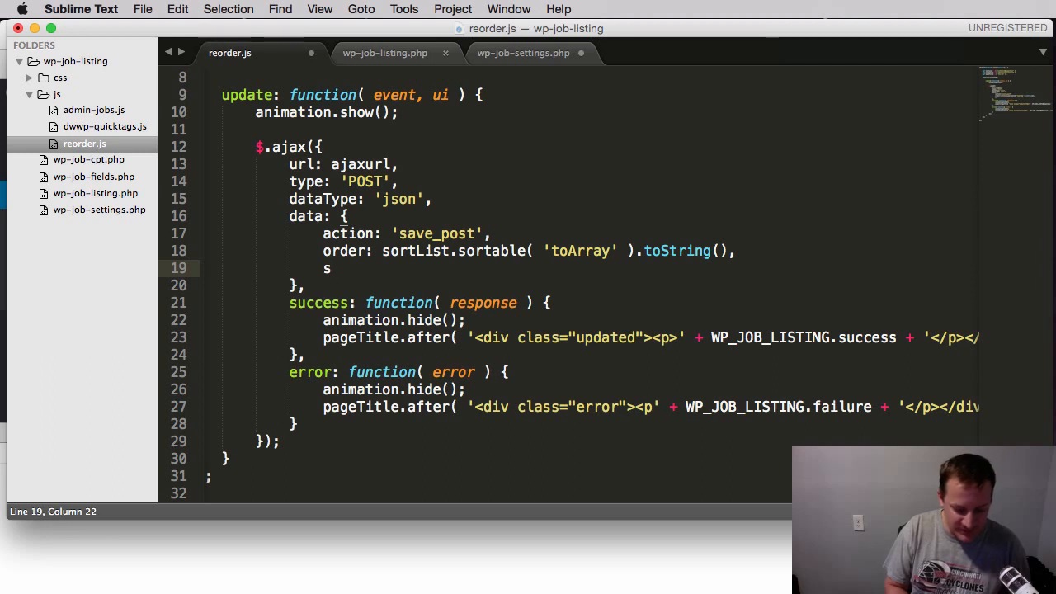
type("ecurity")
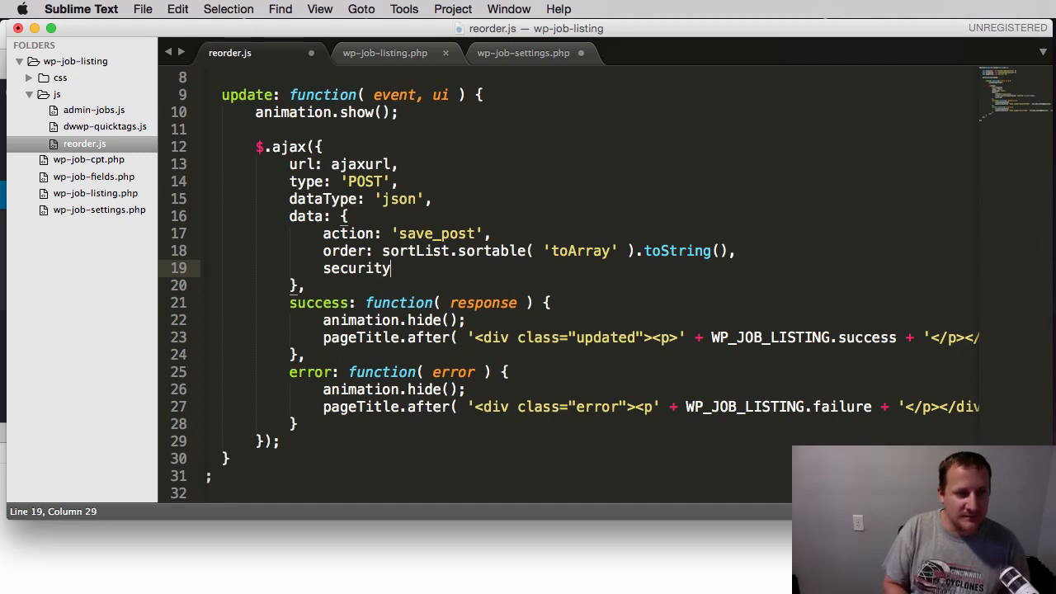
type(":")
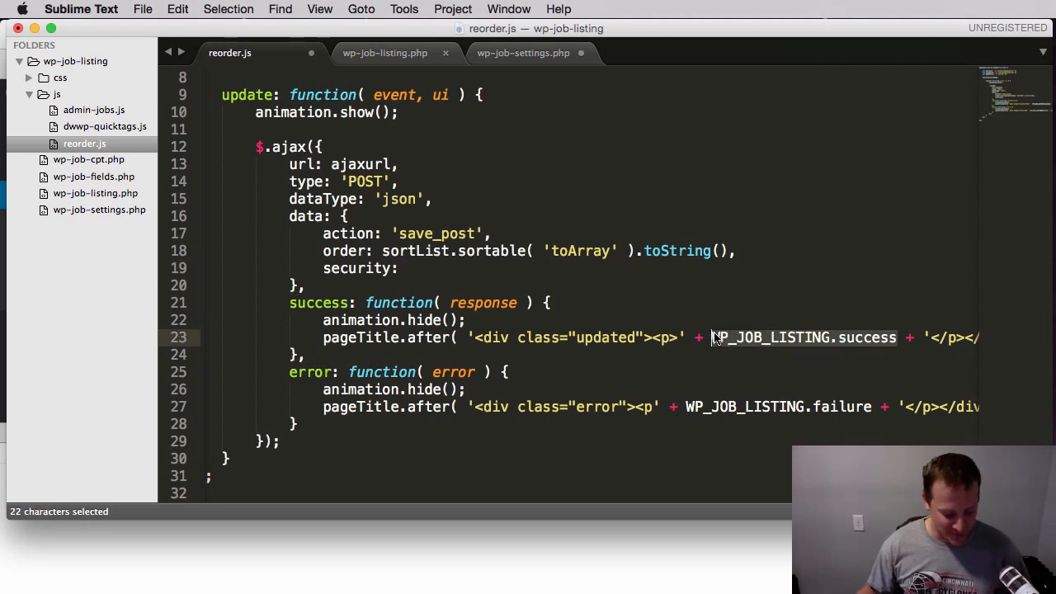
type("WP_JOB_LISTING.success")
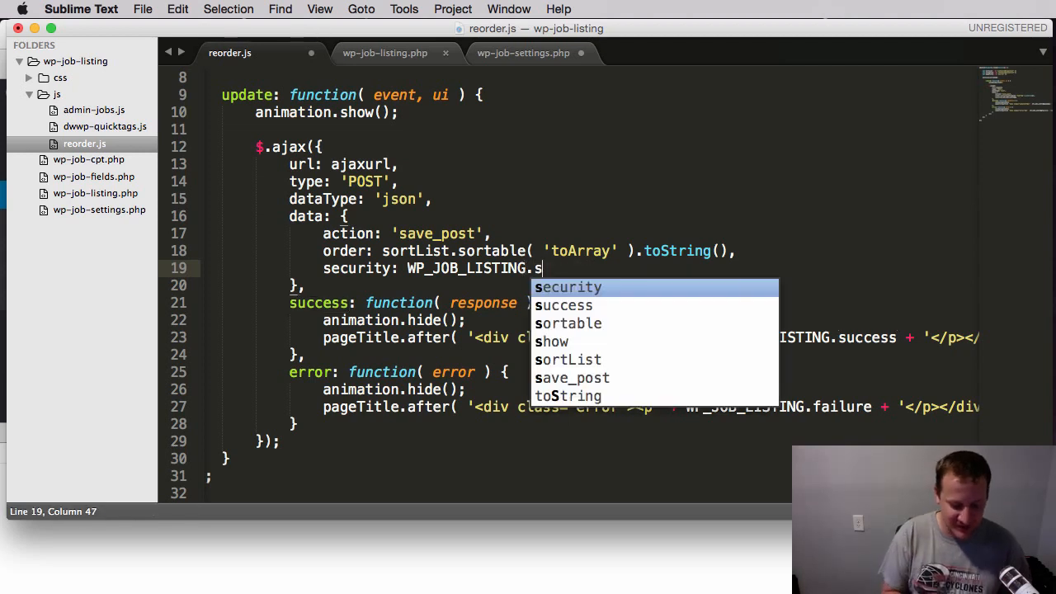
key("Tab")
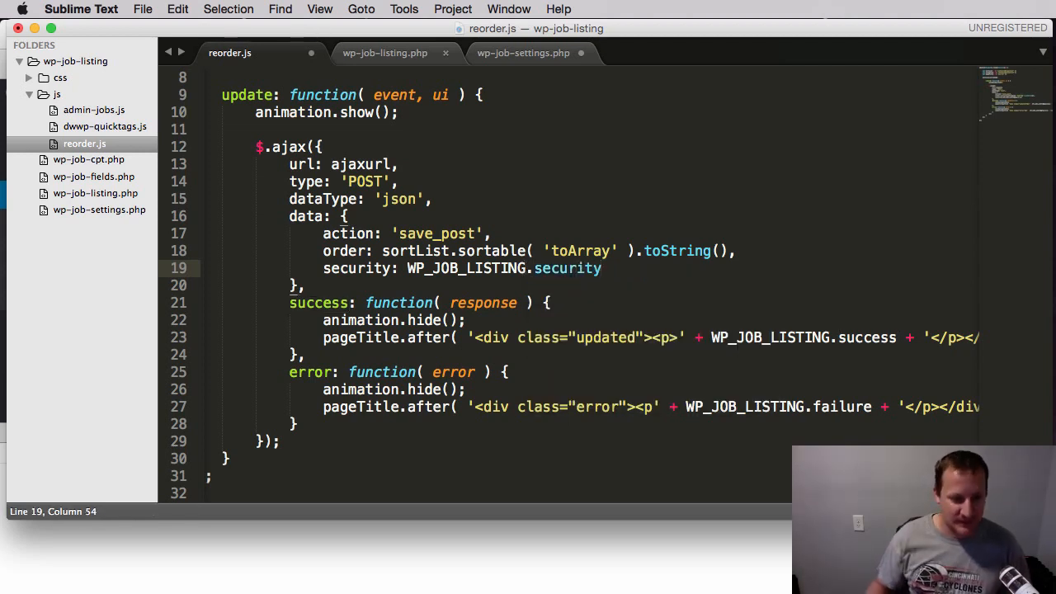
key("cmd+s")
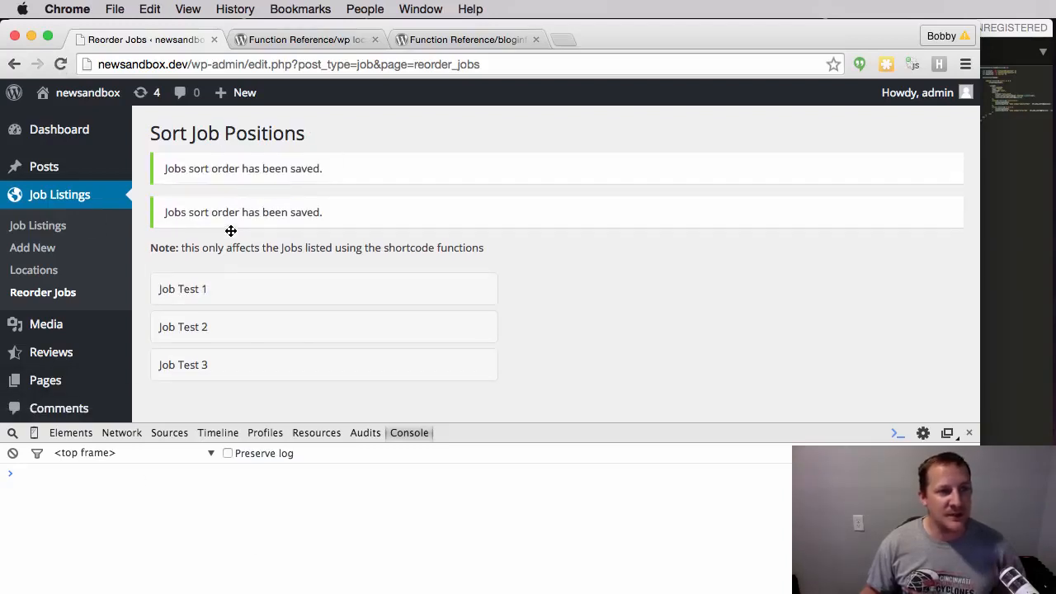
mouse_move(244, 204)
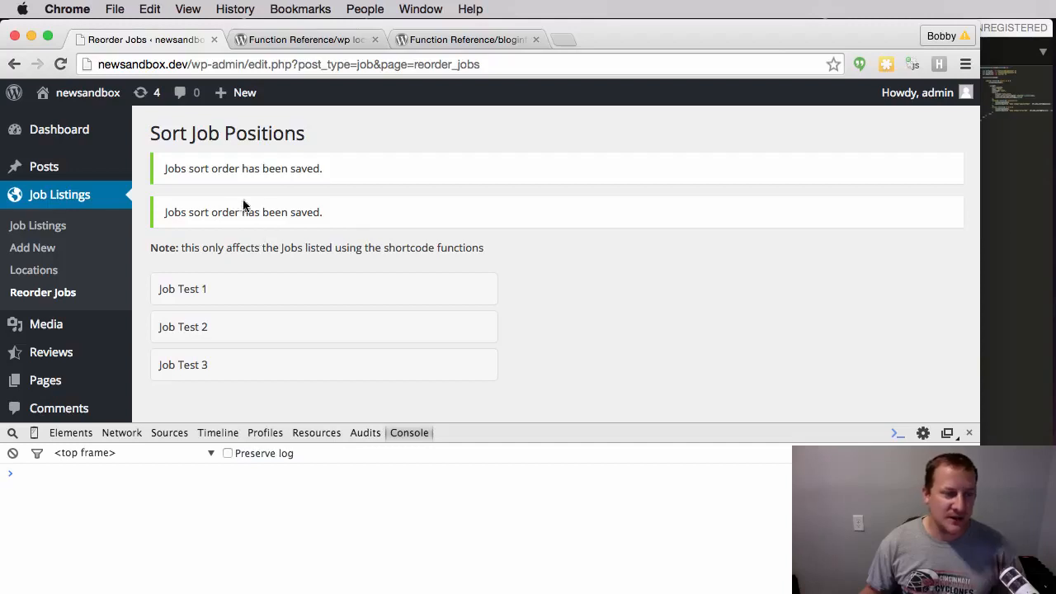
mouse_move(211, 194)
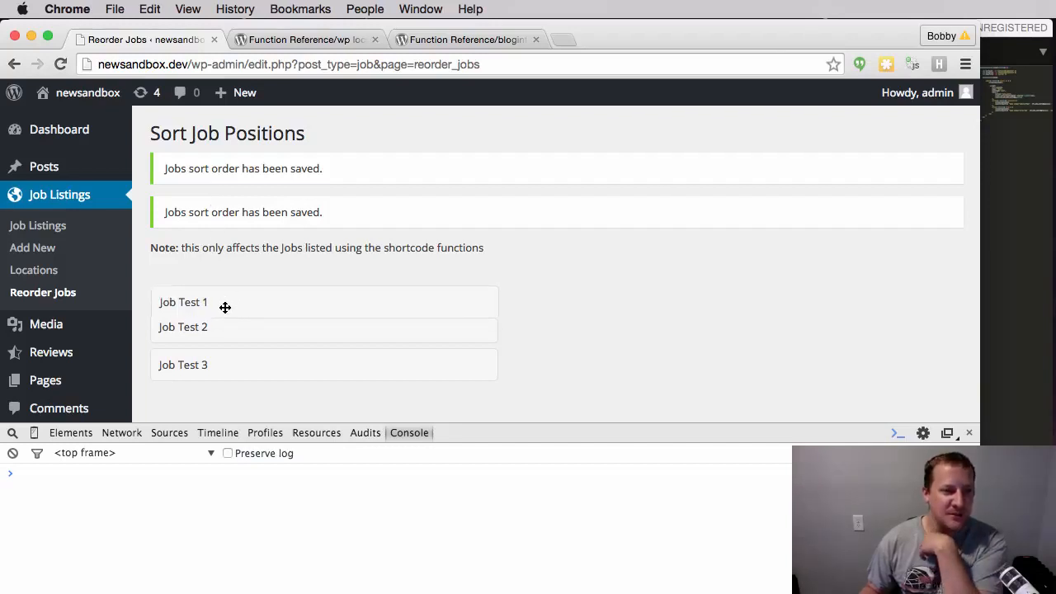
Drag a job item to reorder and trigger another saved-order notice
left_click_drag(224, 302, 218, 317)
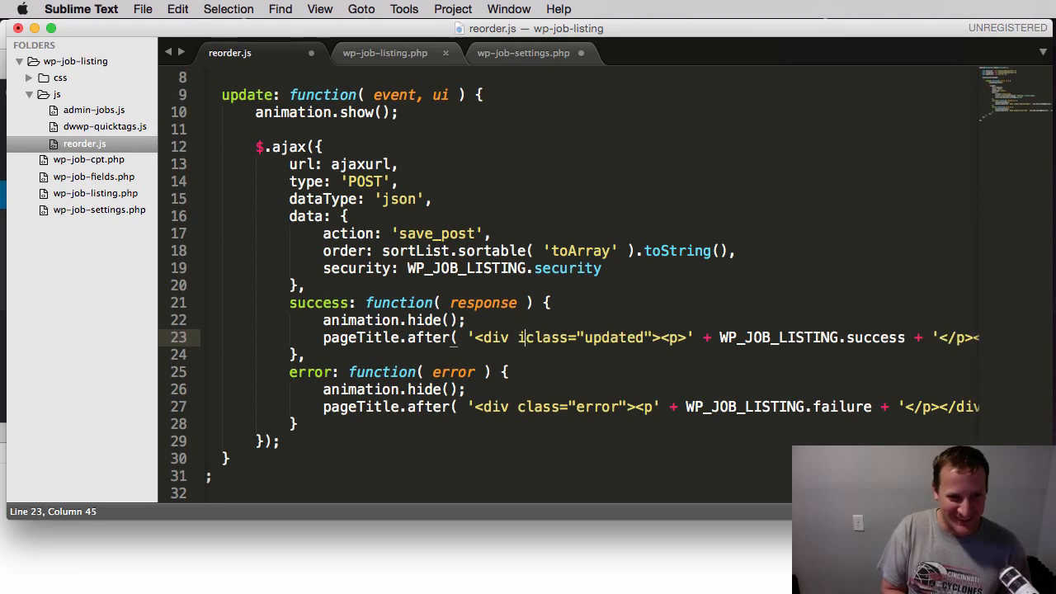
Give the notice divs the id message
type("d=\"")
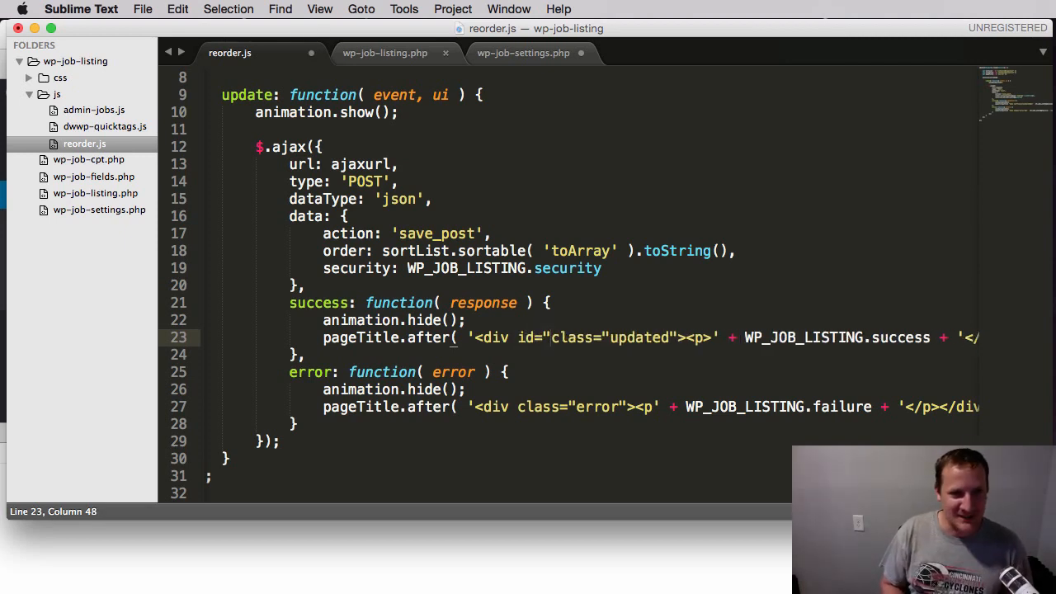
type("me\"")
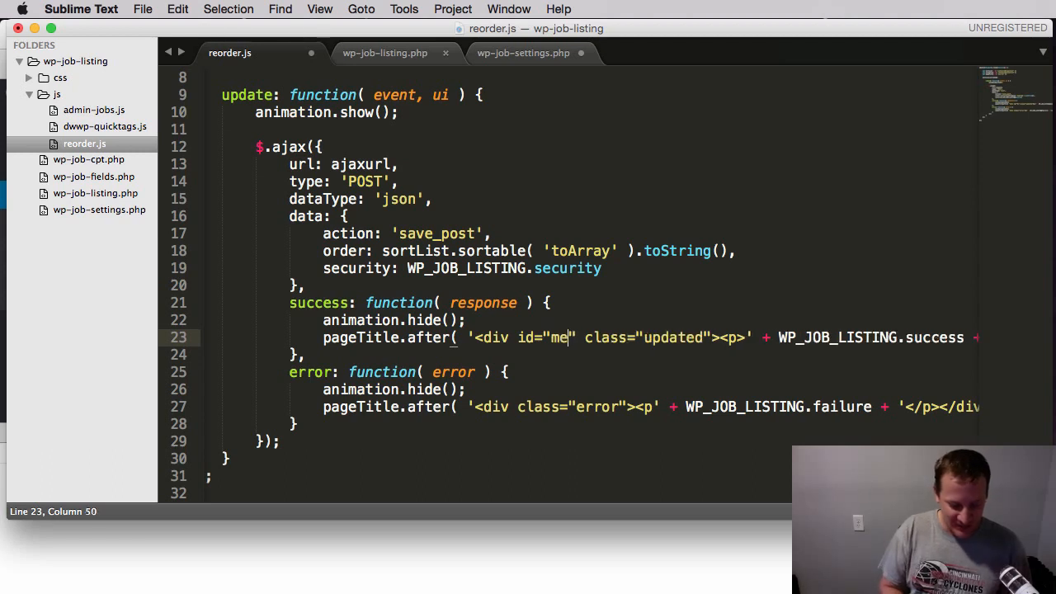
type("ssage")
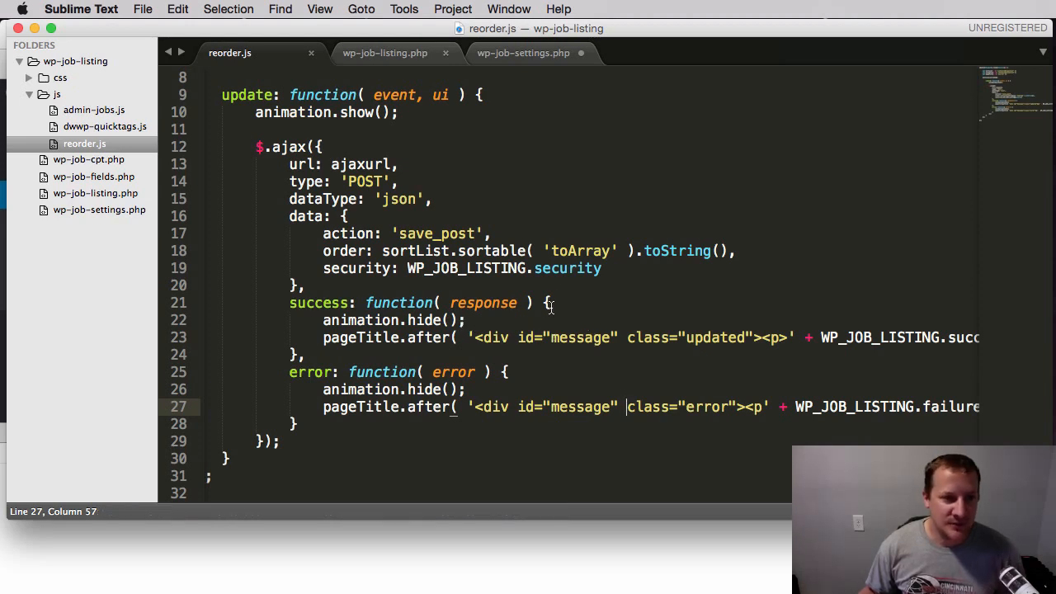
Insert $( div#message ).remove(); at the top of the success handler and select it for reuse in error
key("enter")
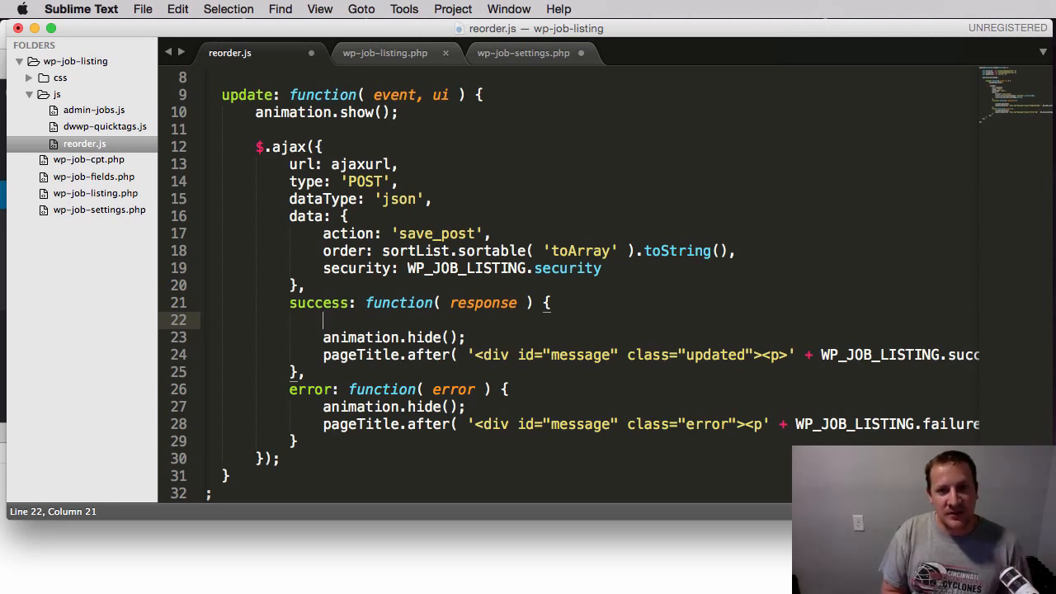
type("$")
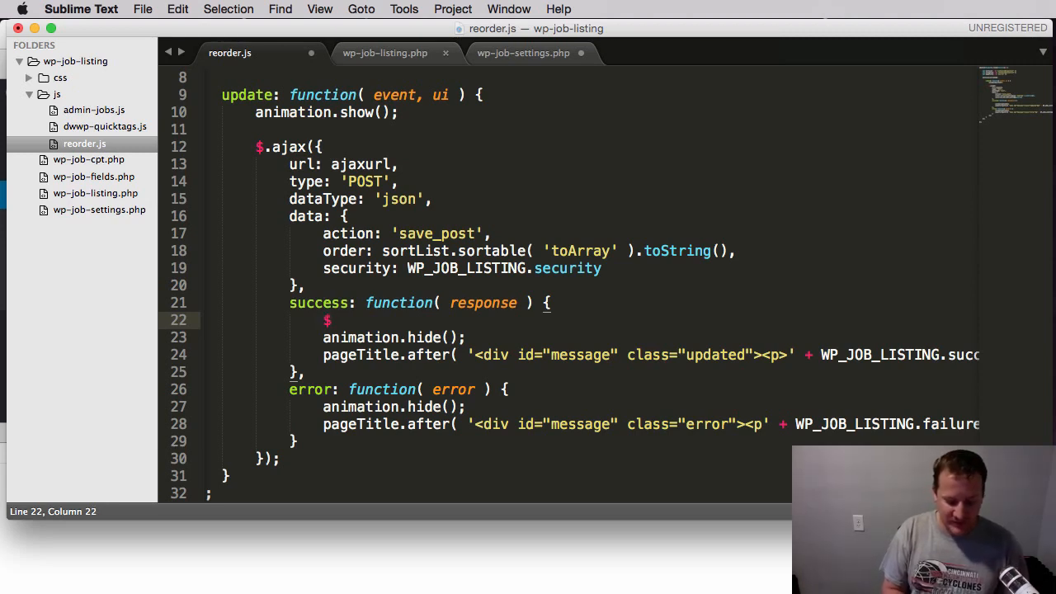
type("( )")
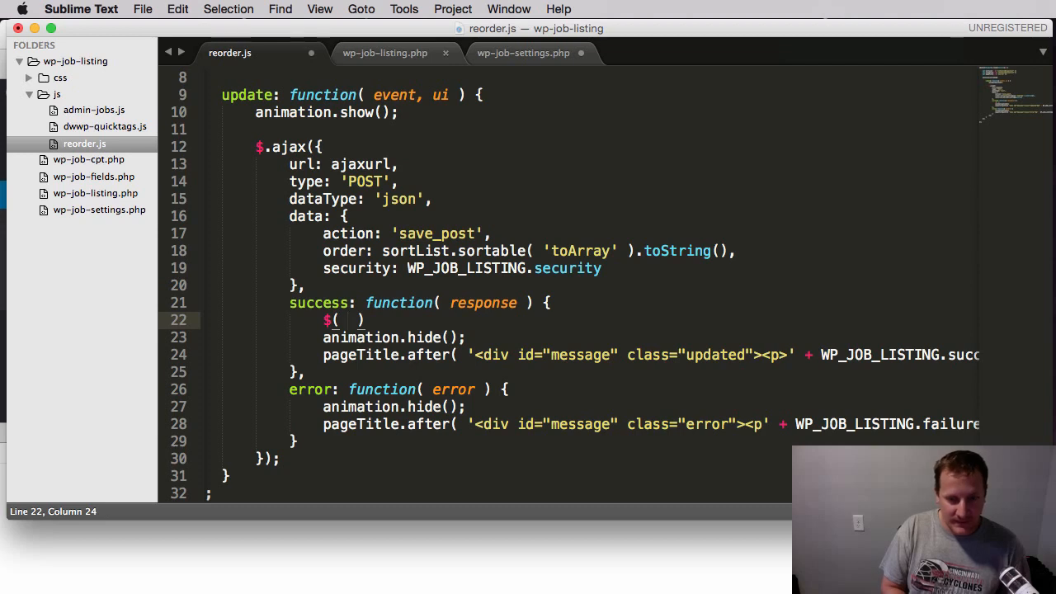
type("div")
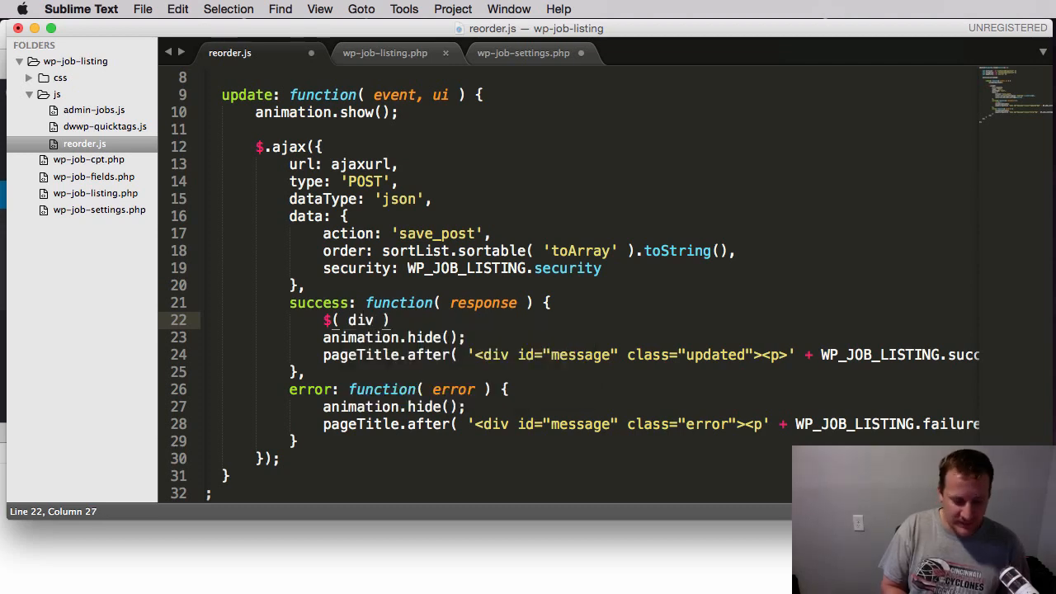
type("#")
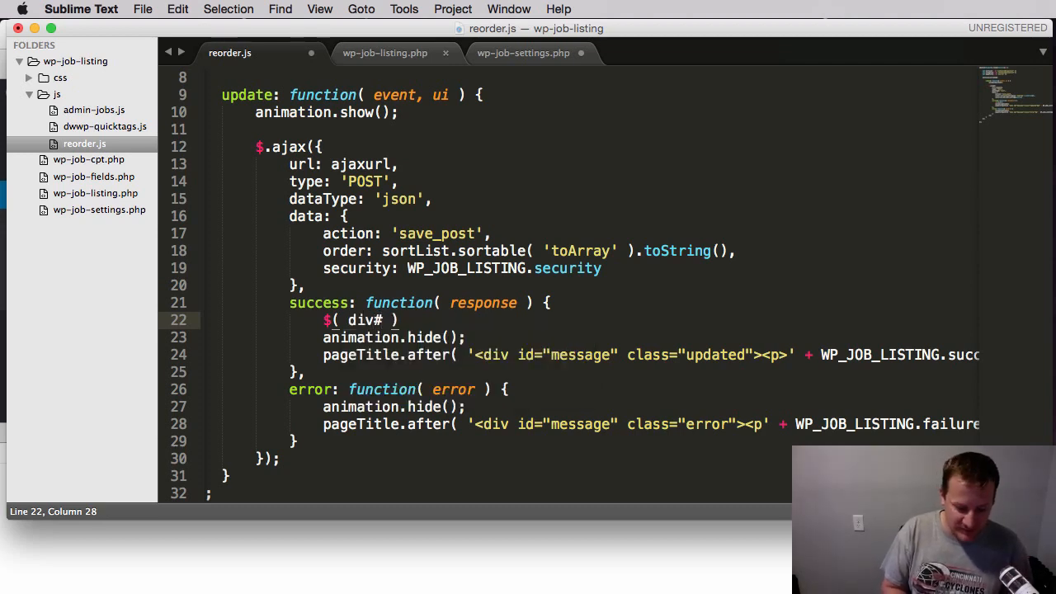
type("mee")
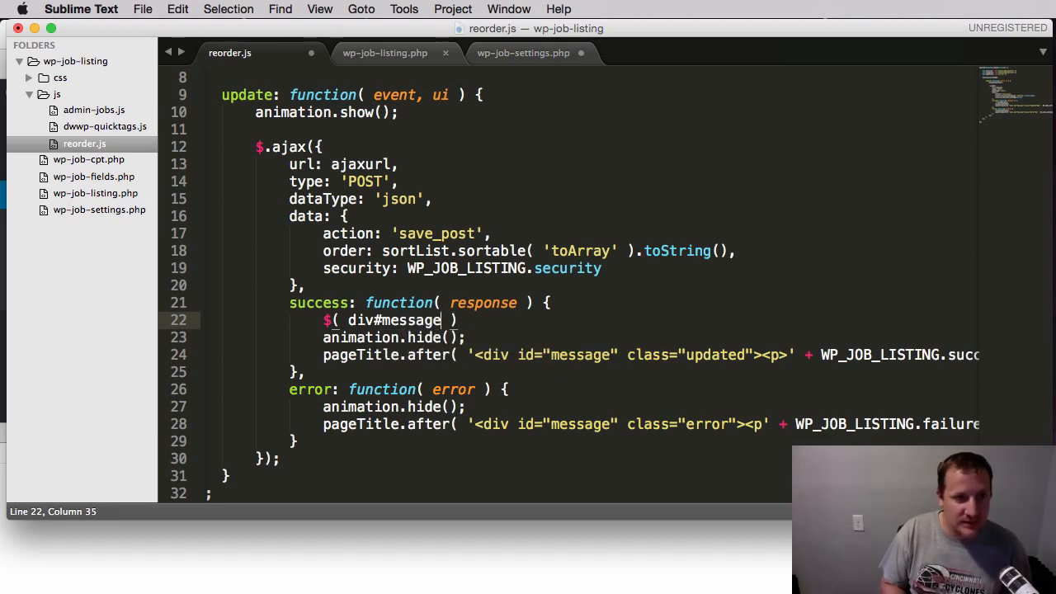
type(").")
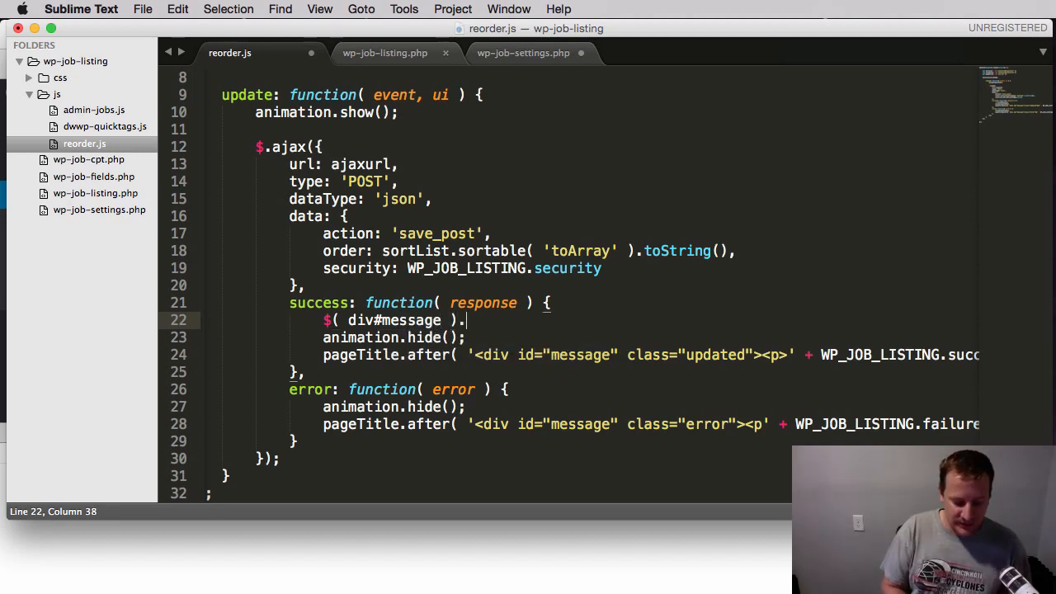
type("remove")
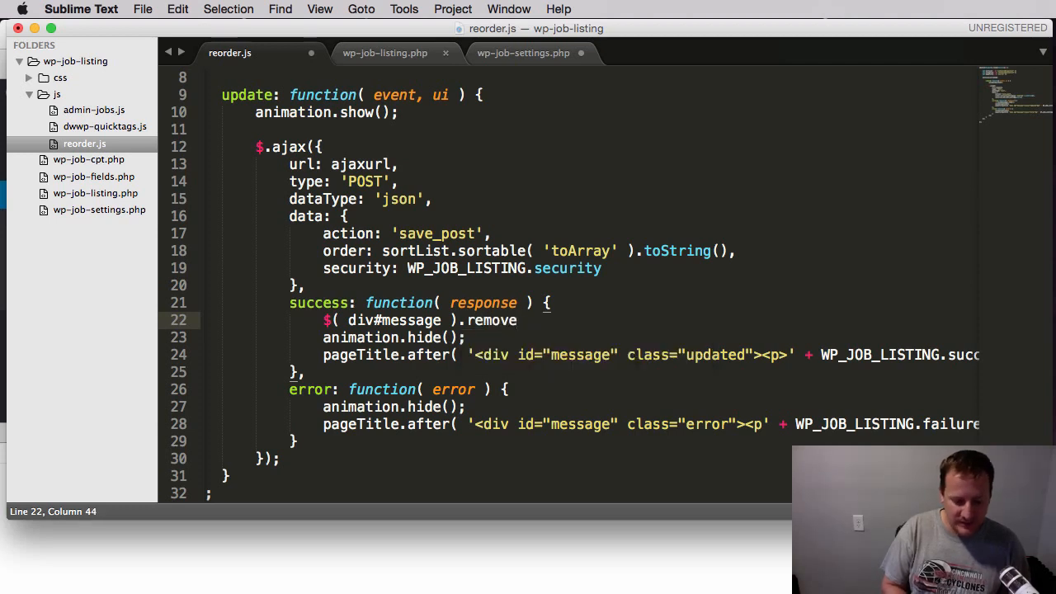
type("();")
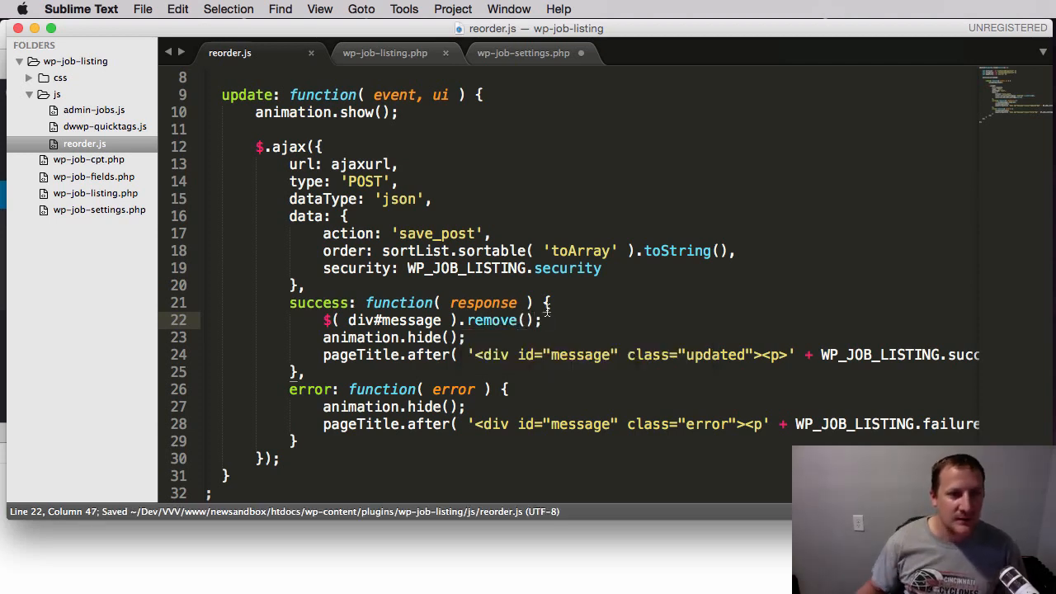
left_click_drag(324, 320, 443, 320)
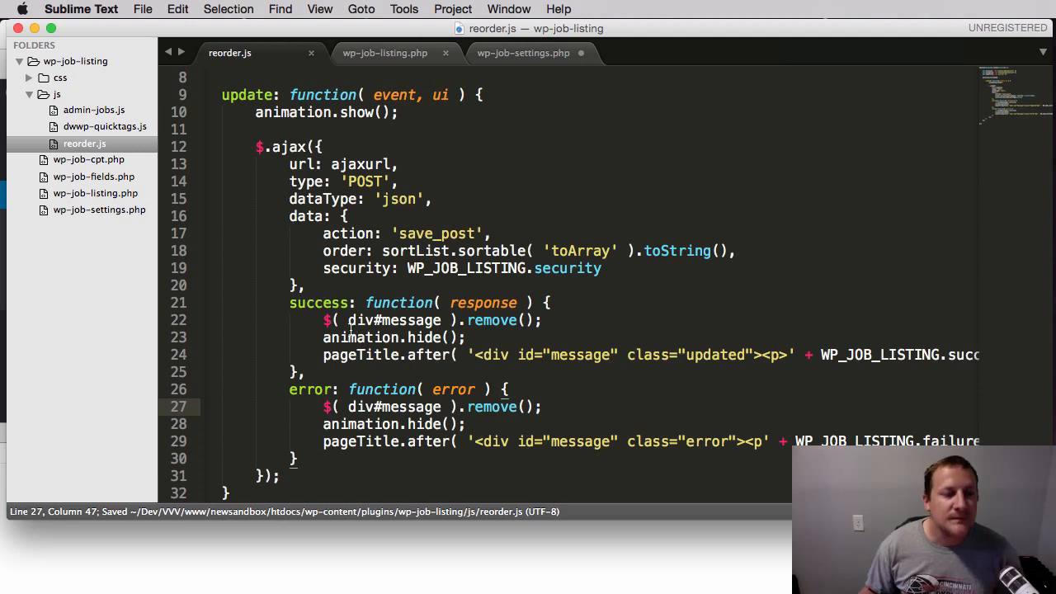
mouse_move(350, 327)
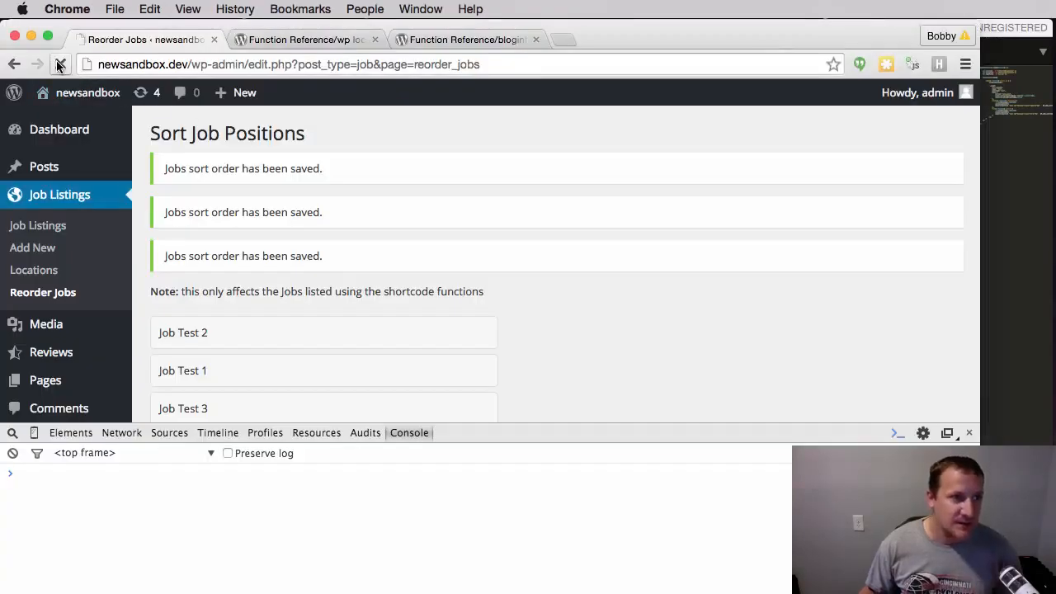
Wrap the div#message selectors in both remove() calls in quotes and save
left_click(60, 64)
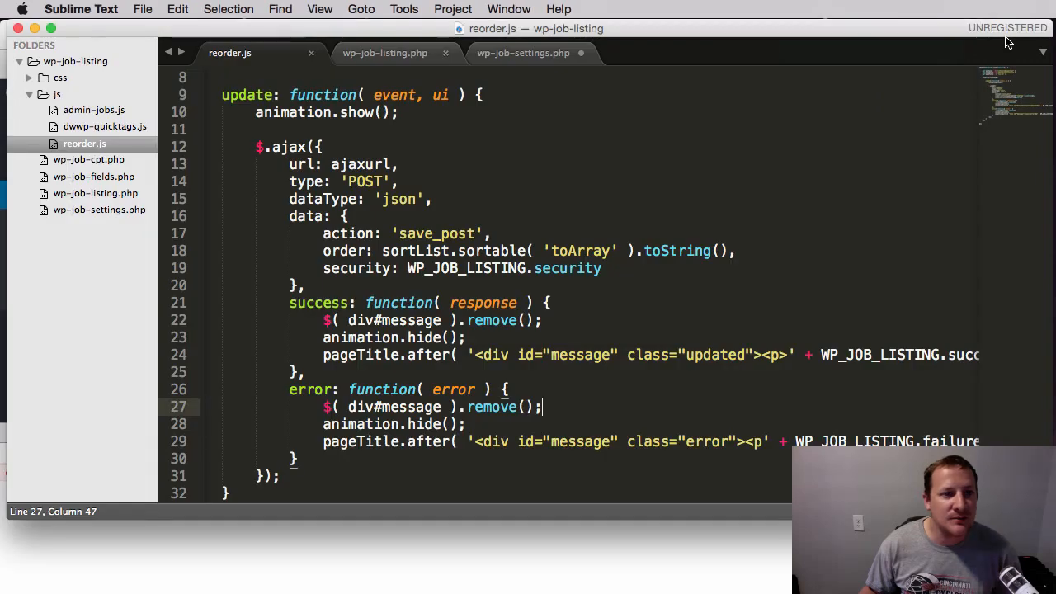
left_click(548, 320)
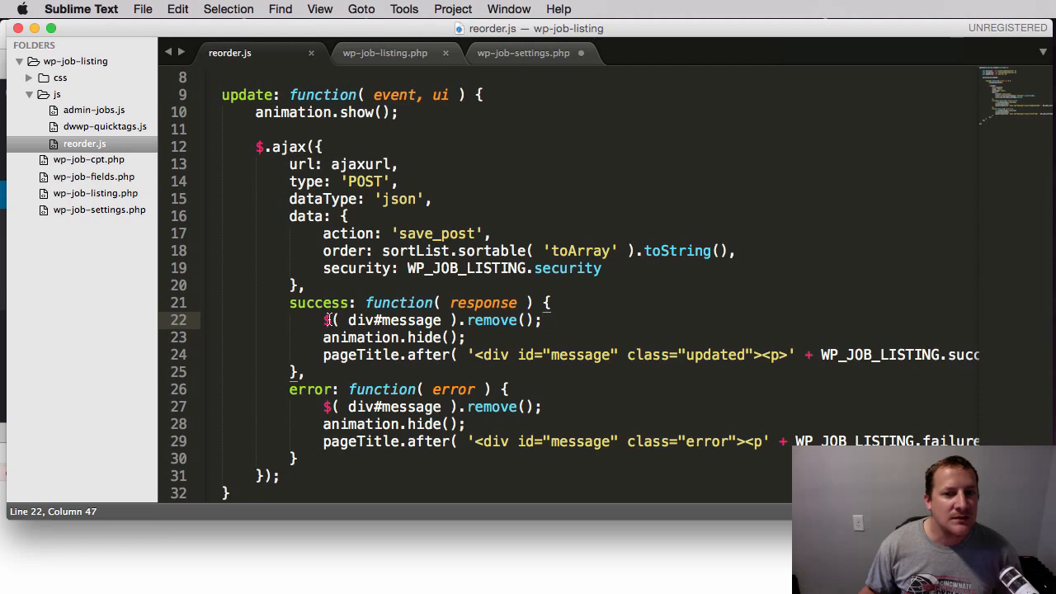
left_click(442, 321)
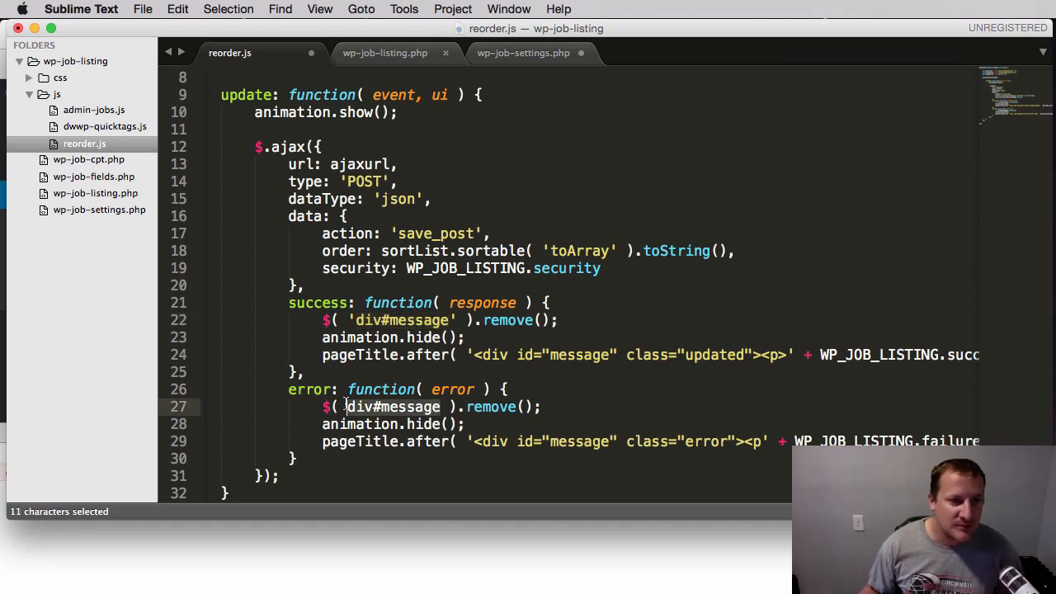
key("cmd+s")
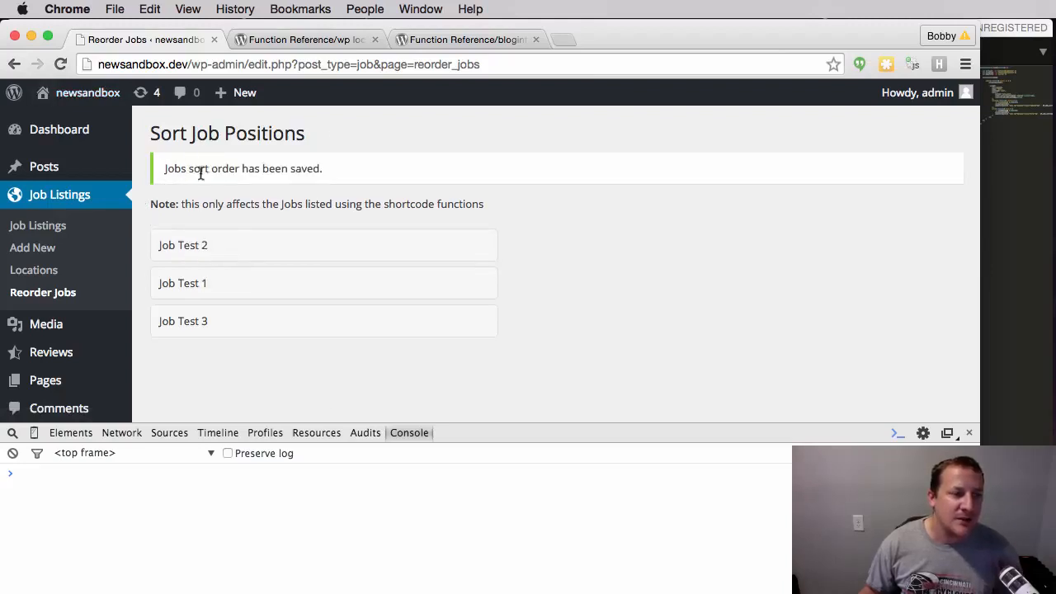
Drag Job Test 1 to the top so the list reads Job Test 1, 2, 3 with one notice
left_click_drag(182, 244, 182, 284)
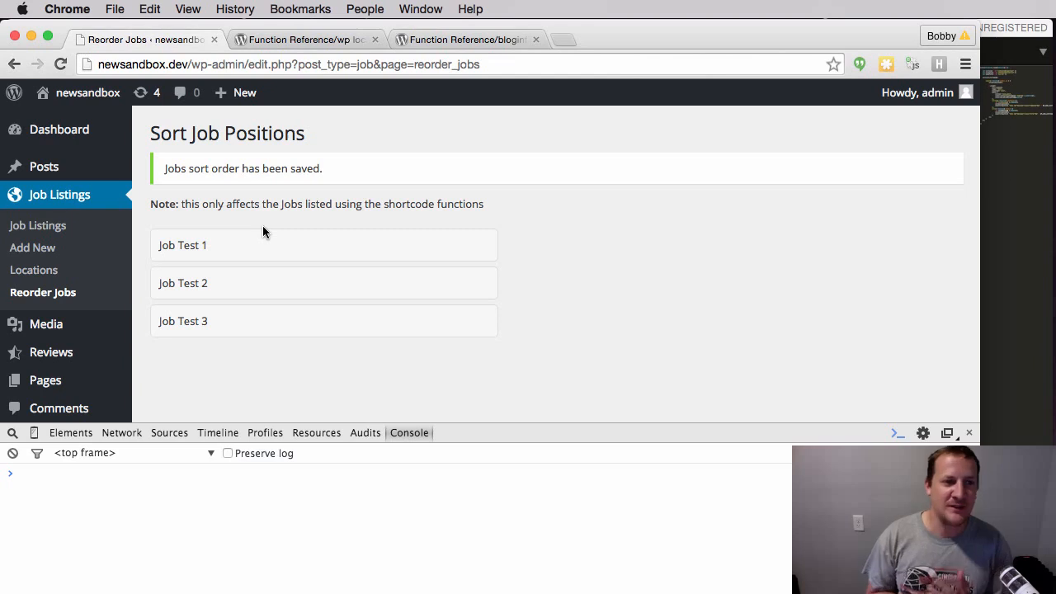
mouse_move(564, 26)
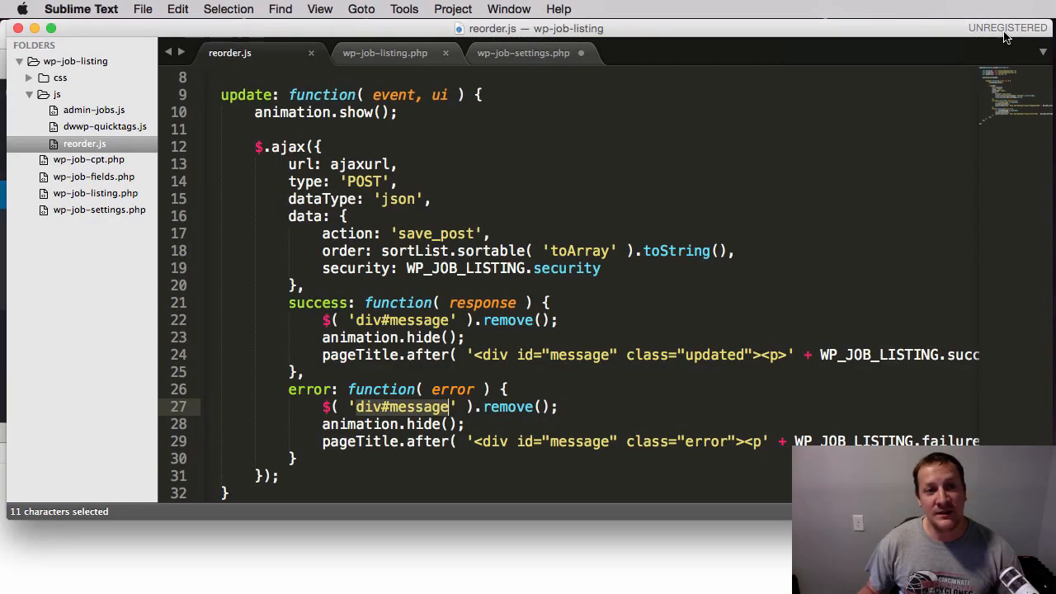
left_click(385, 53)
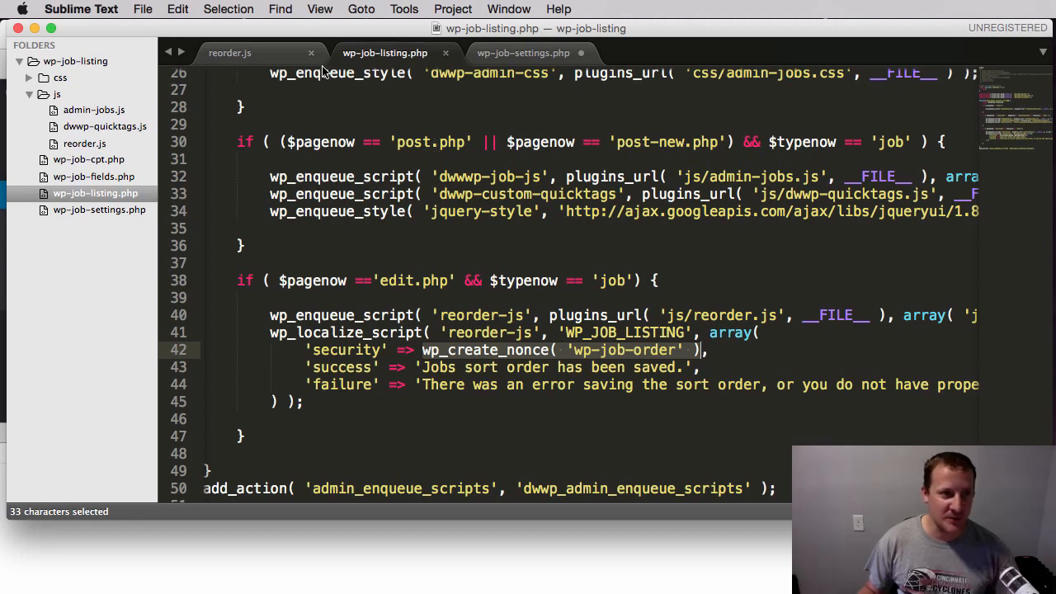
left_click(230, 52)
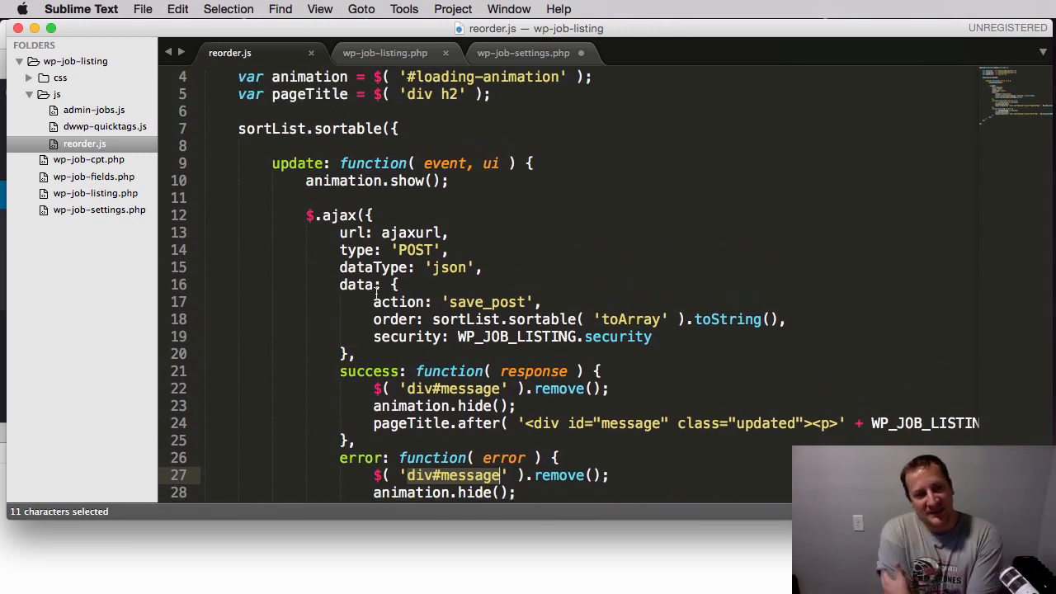
mouse_move(280, 232)
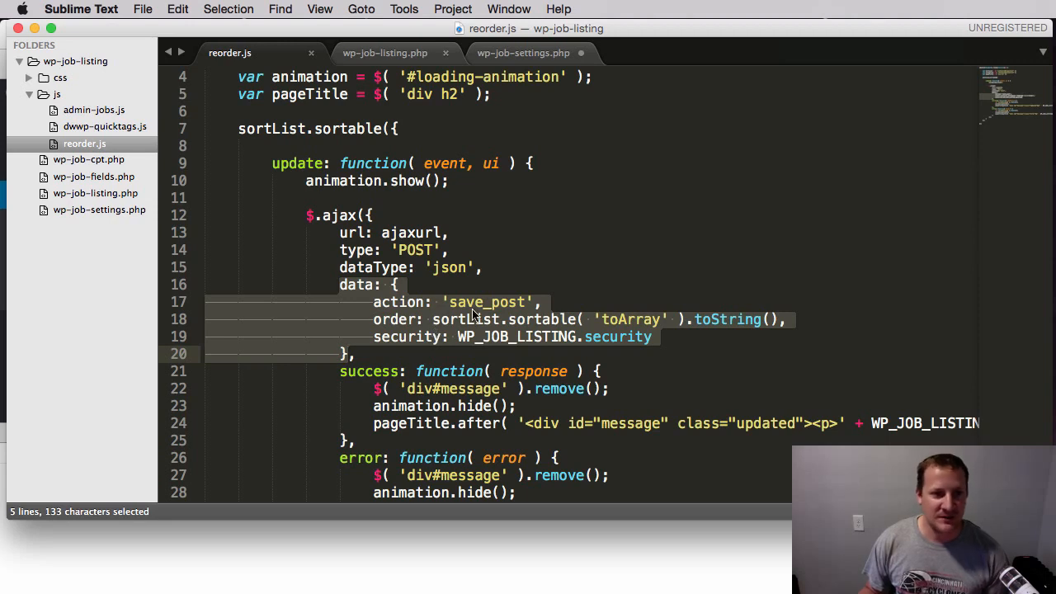
mouse_move(504, 332)
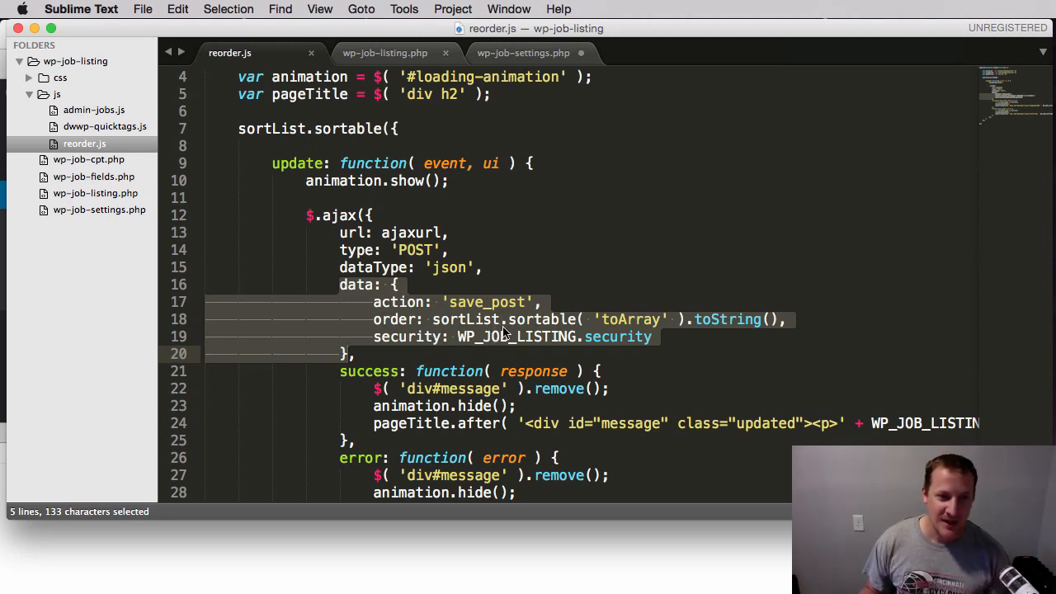
mouse_move(355, 520)
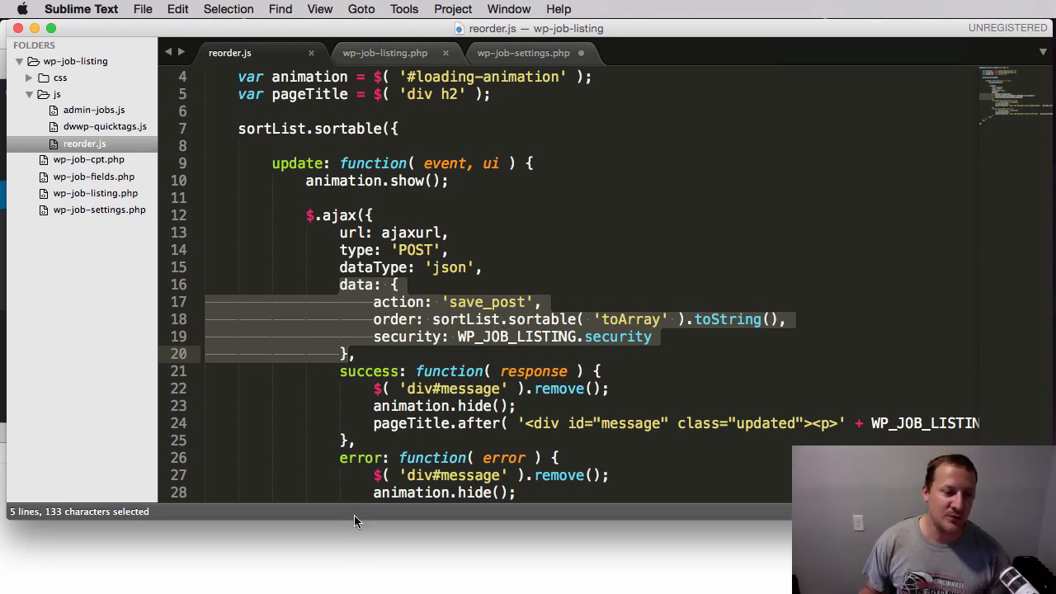
mouse_move(321, 561)
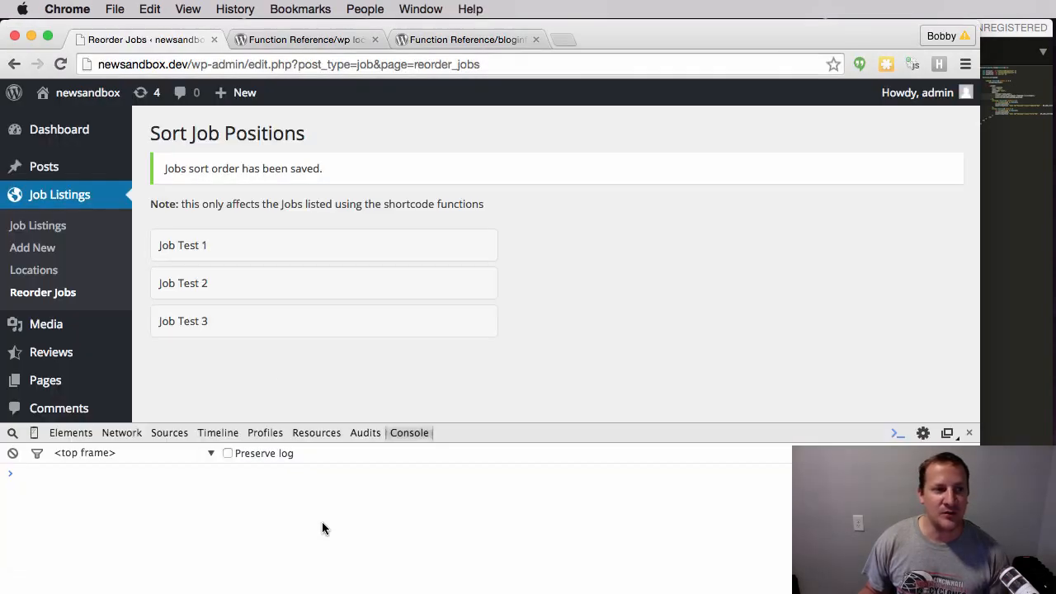
mouse_move(294, 256)
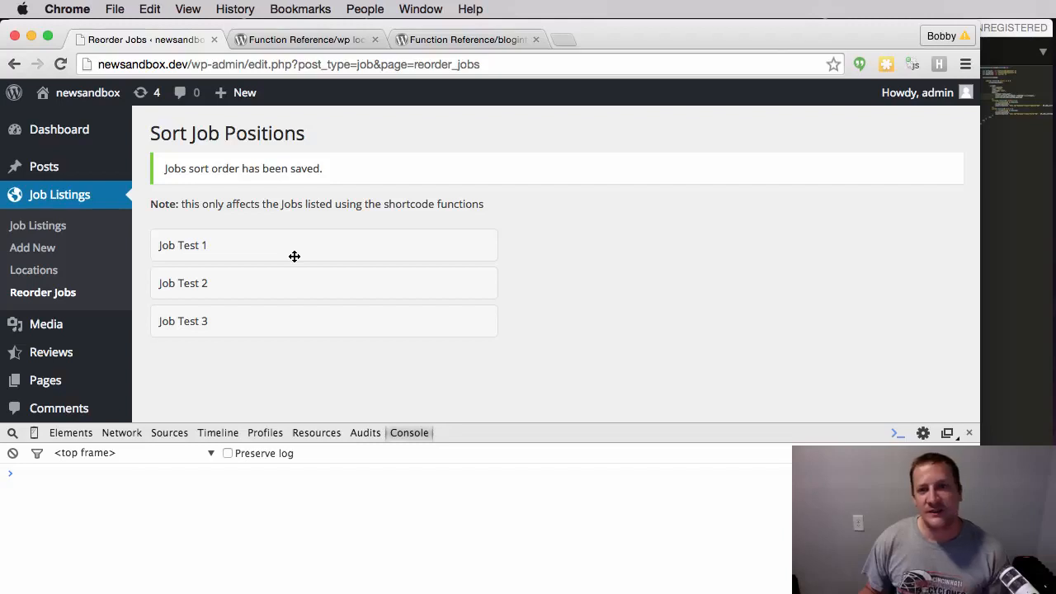